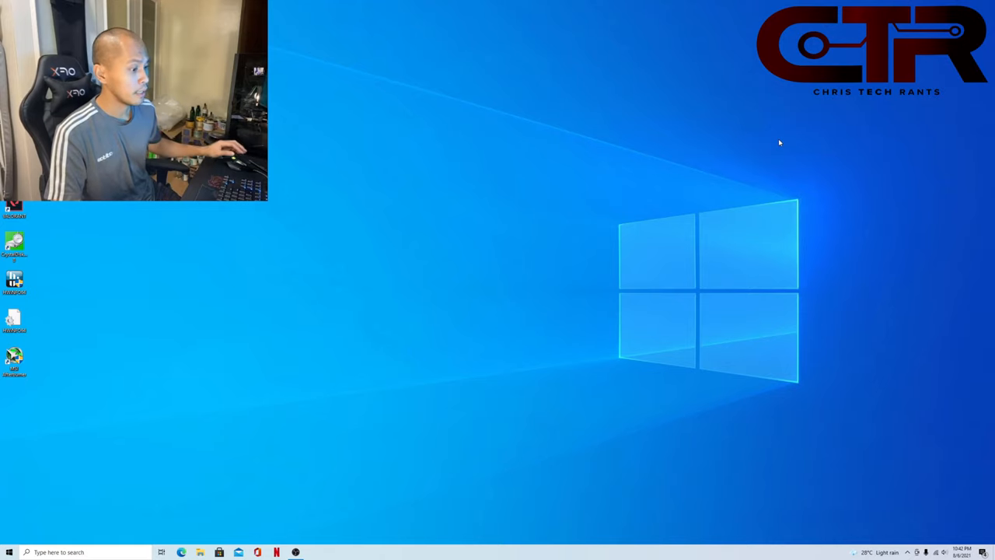
mouse_move(773, 151)
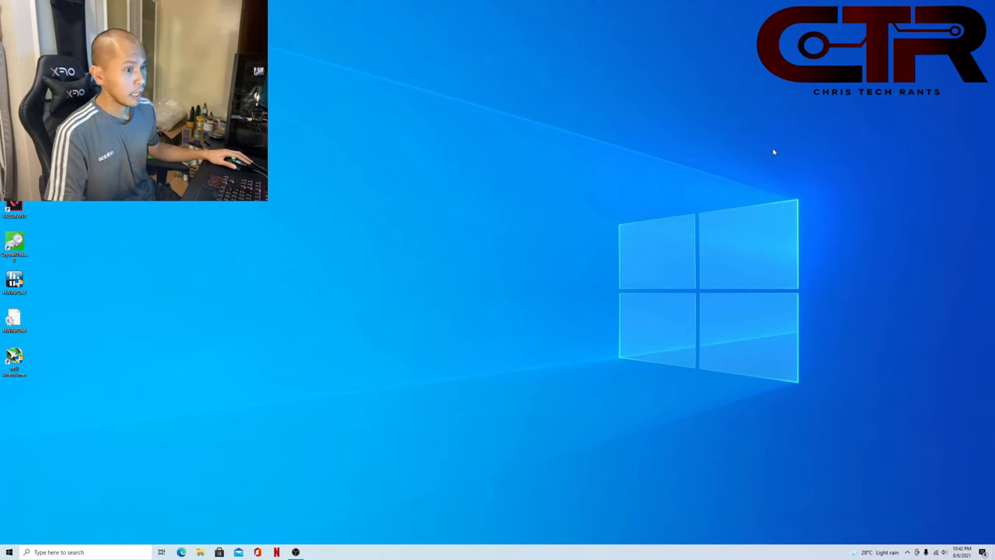
mouse_move(768, 155)
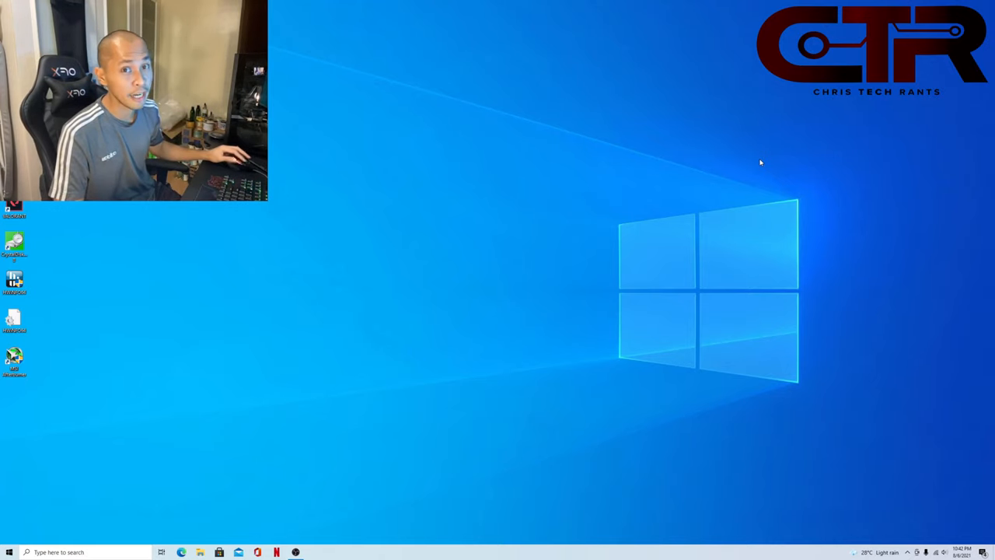
mouse_move(378, 308)
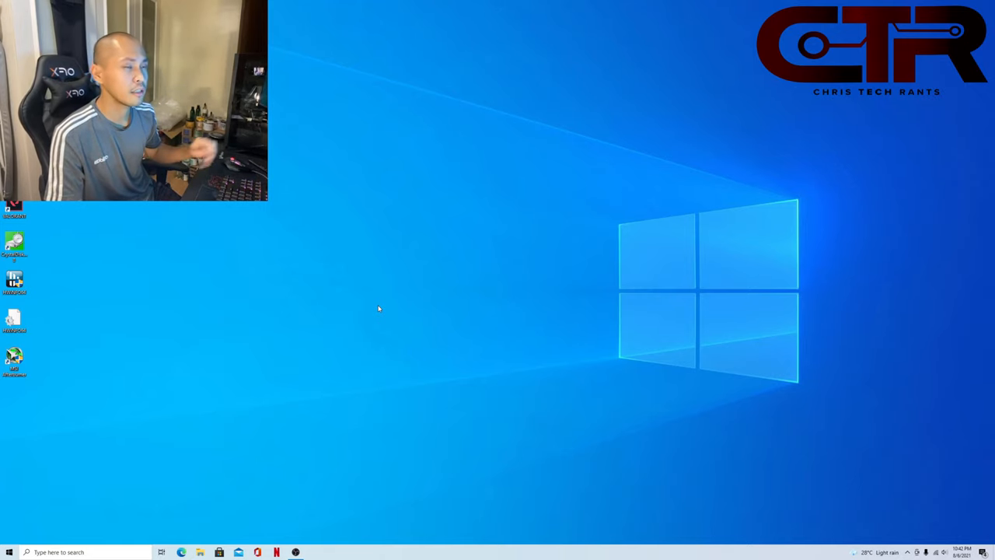
mouse_move(366, 318)
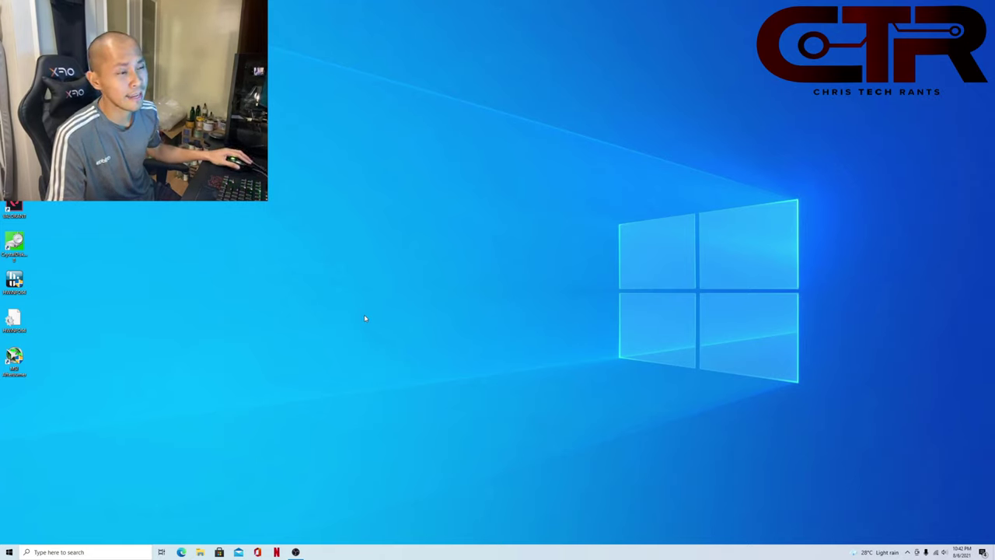
mouse_move(265, 449)
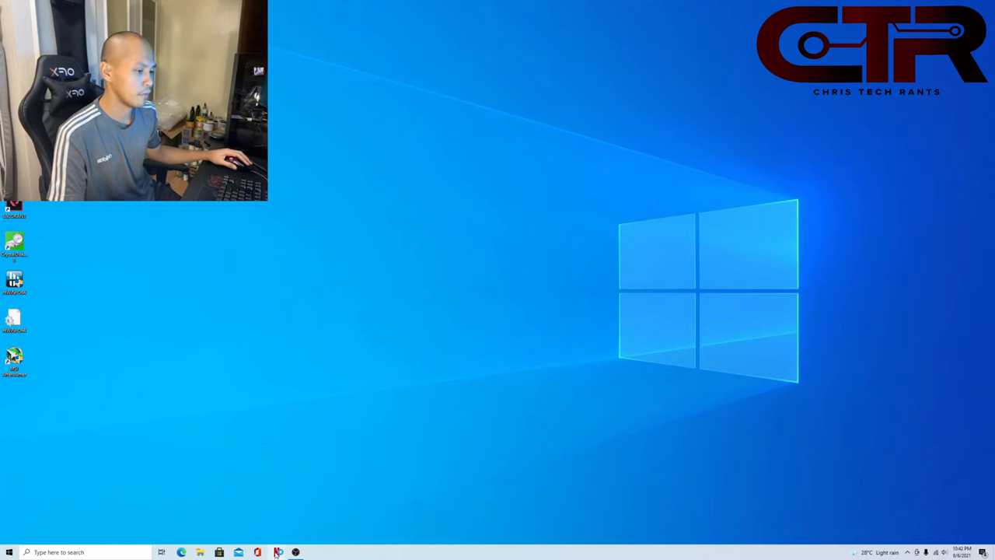
Step: Open Netflix to its profile chooser and launch Spotify by searching 'spoti' in Start
click(182, 552)
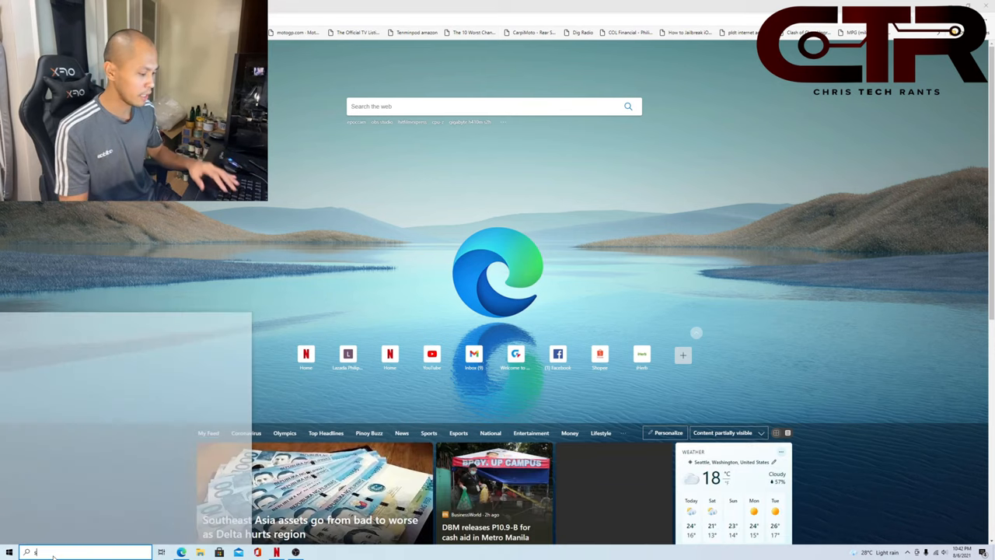
text(spotif)
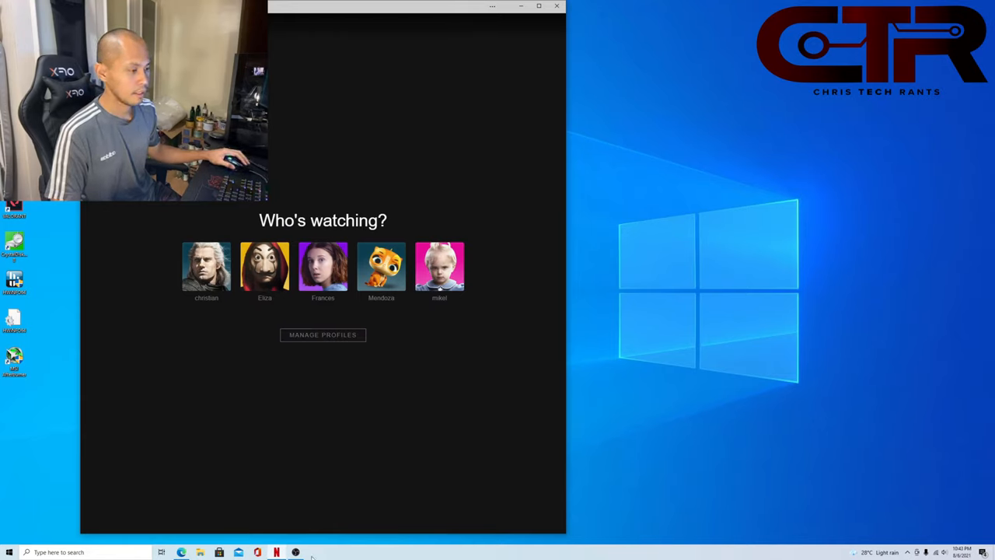
click(8, 552)
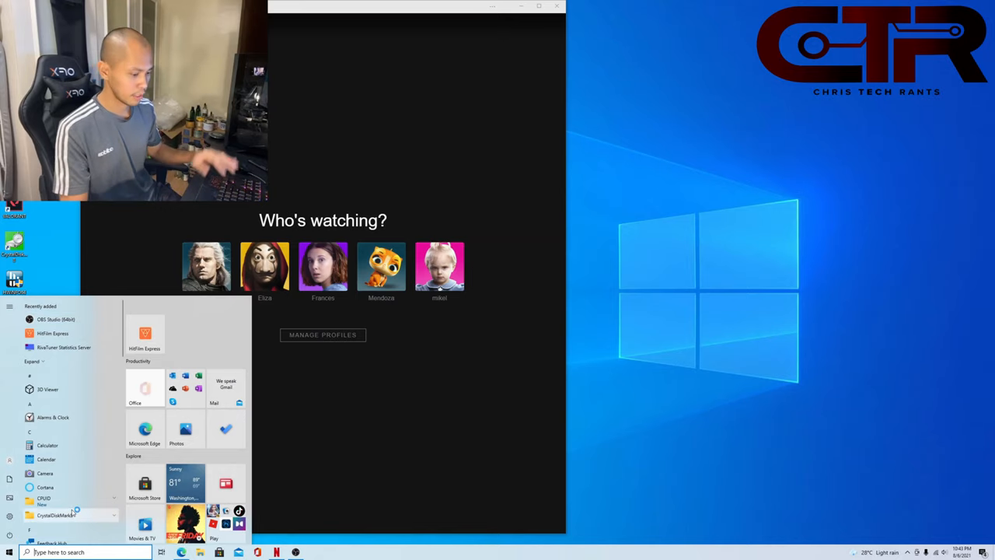
text(spoti)
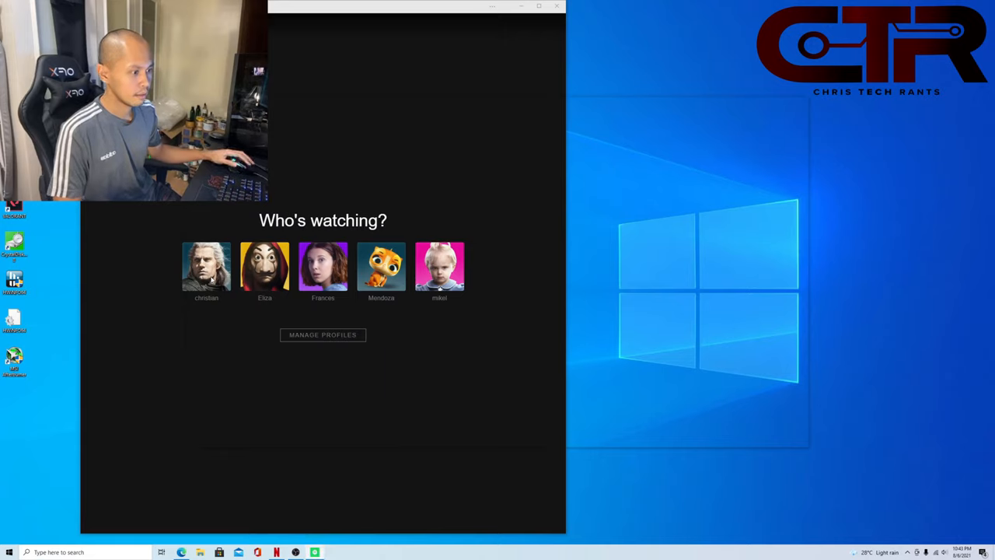
mouse_move(177, 283)
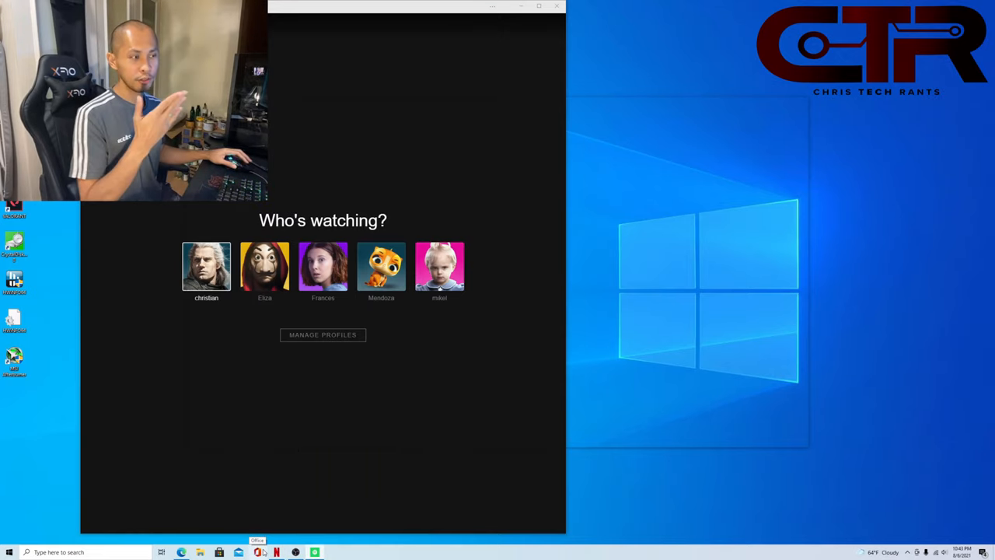
Step: Bring the Spotify window forward as it loads its home page
click(206, 265)
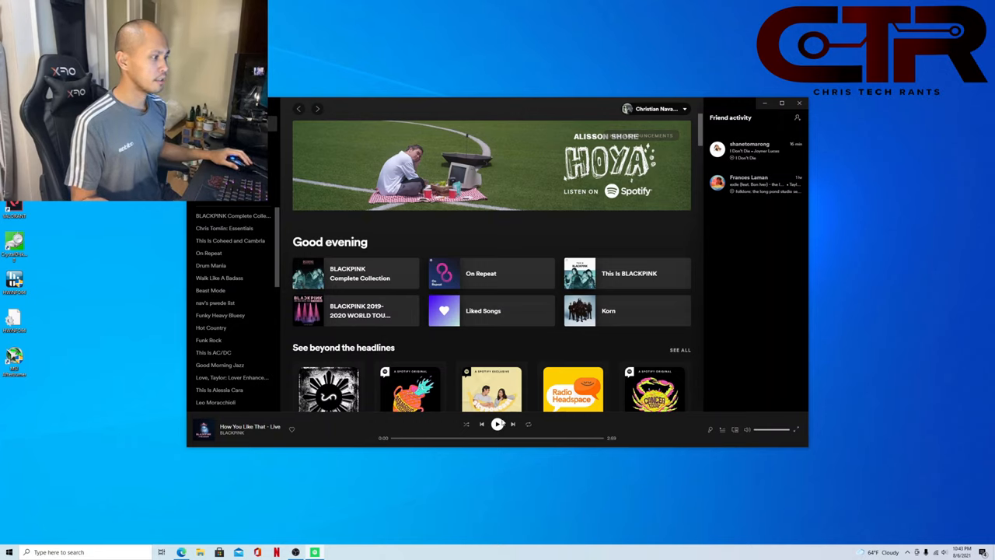
mouse_move(555, 264)
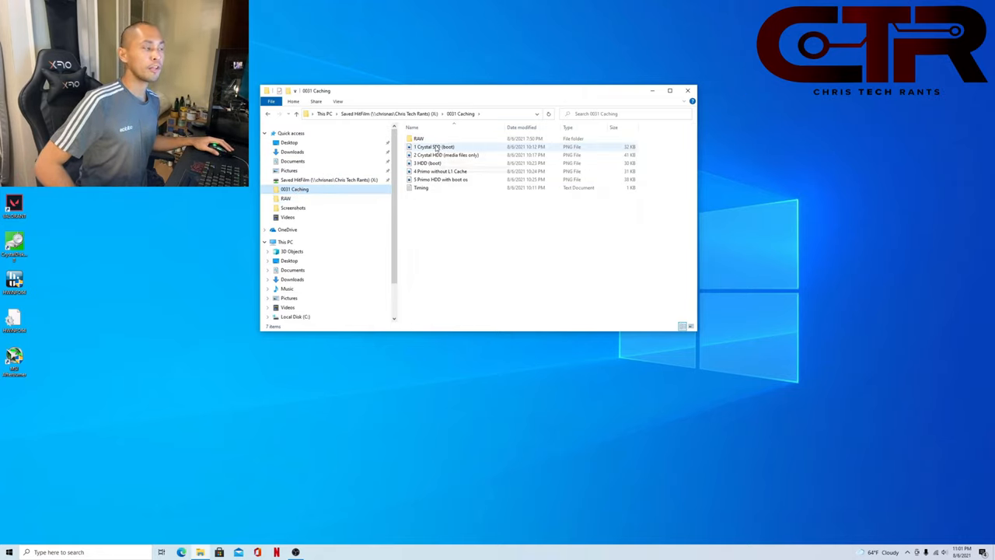
Step: Open the '1 Crystal SSD (boot)' benchmark screenshot in Photos
click(446, 154)
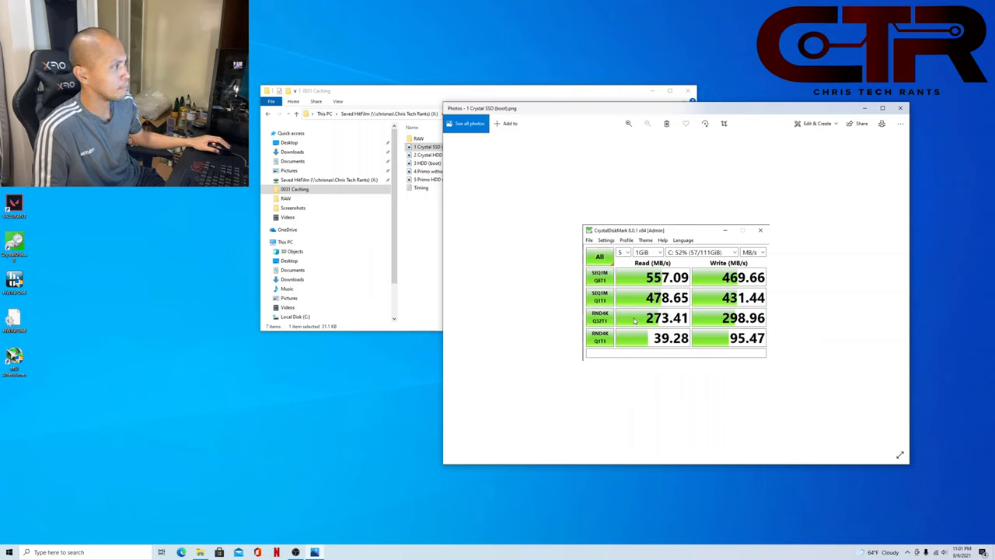
mouse_move(628, 337)
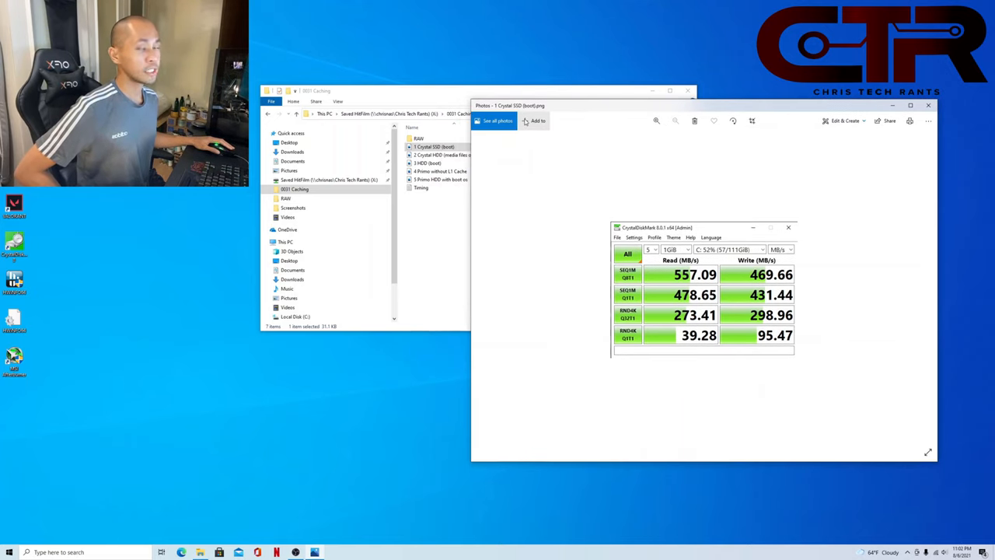
mouse_move(577, 153)
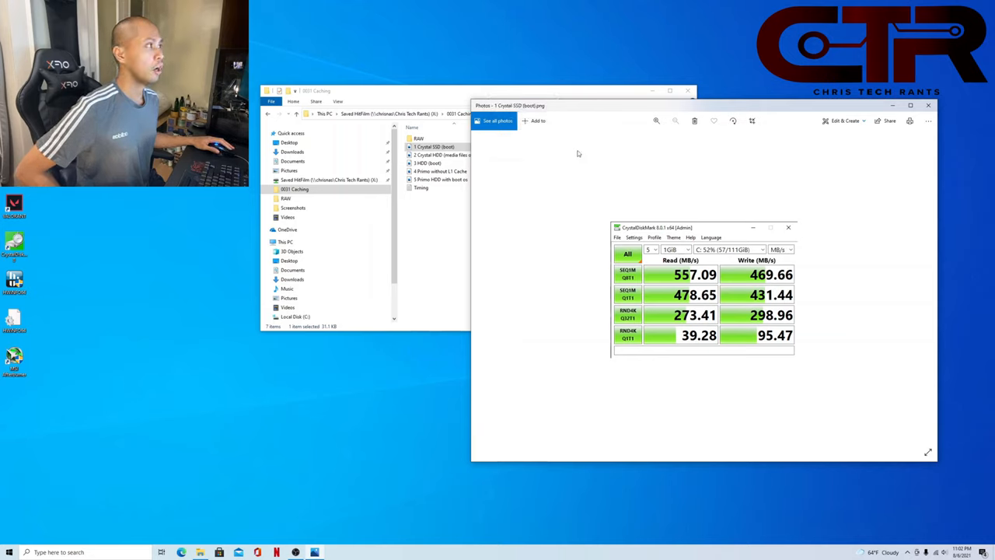
mouse_move(561, 192)
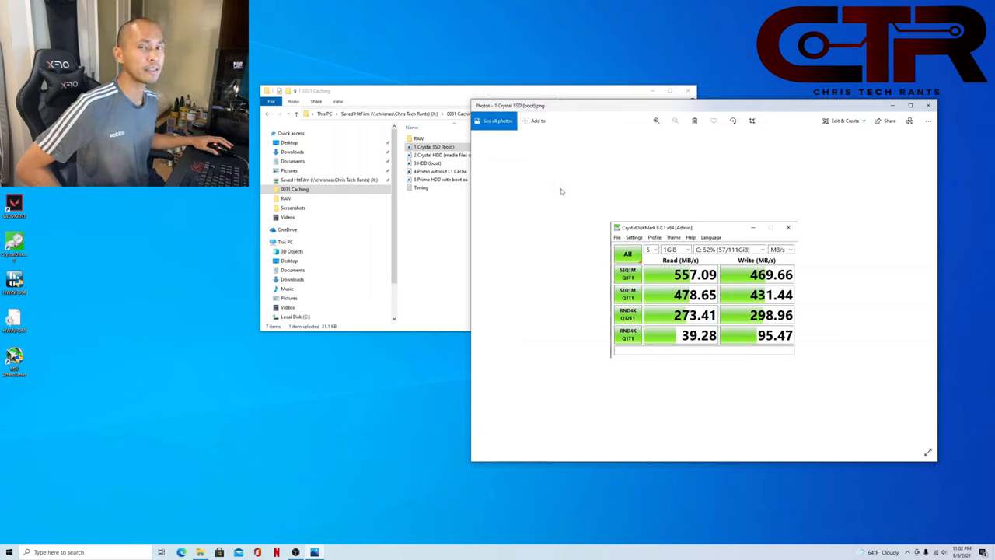
mouse_move(631, 296)
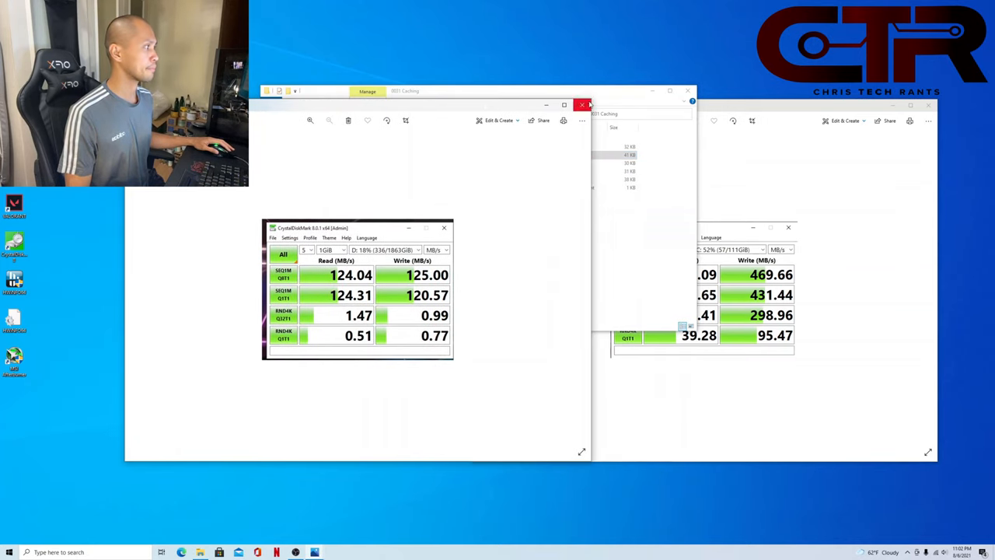
Step: Bring the SSD boot benchmark Photos window back to the front
click(581, 105)
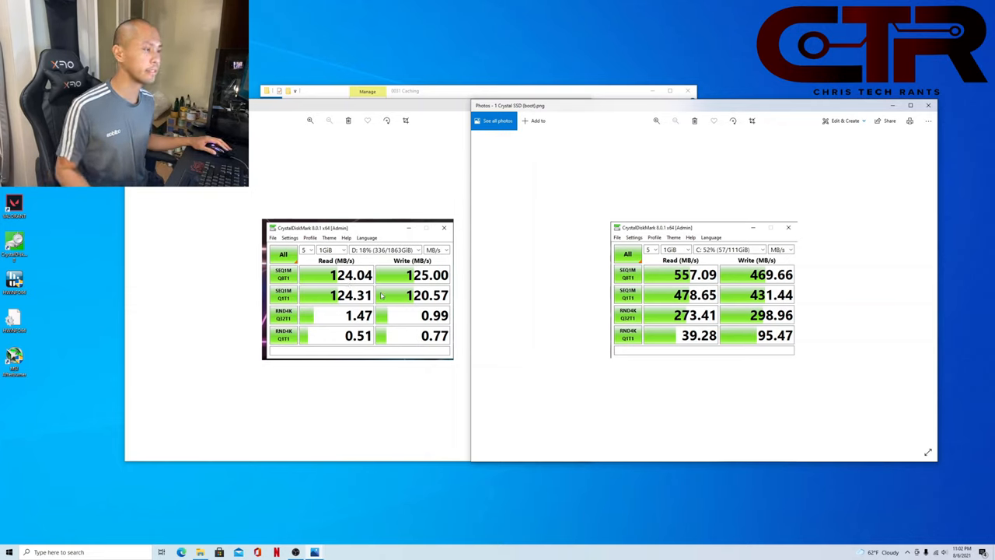
mouse_move(526, 294)
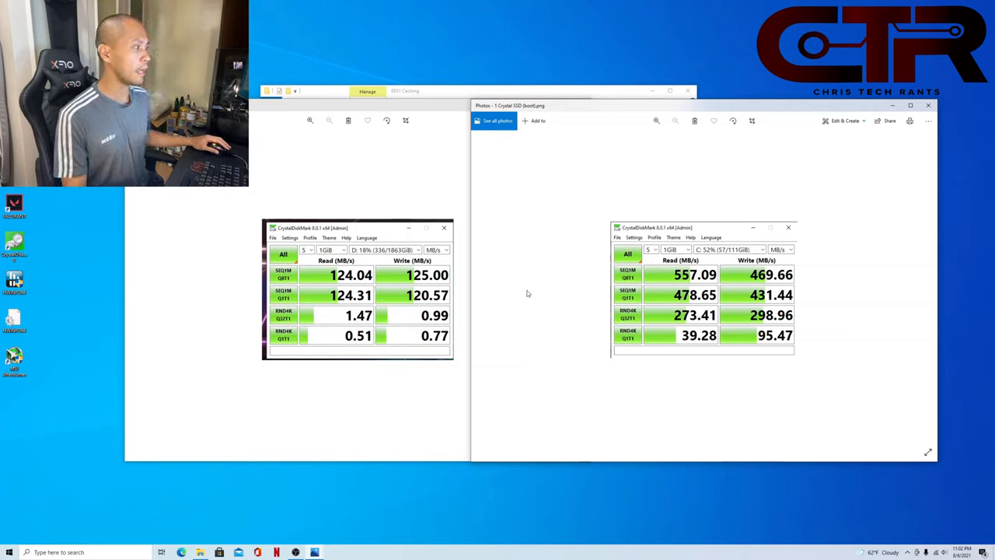
mouse_move(519, 361)
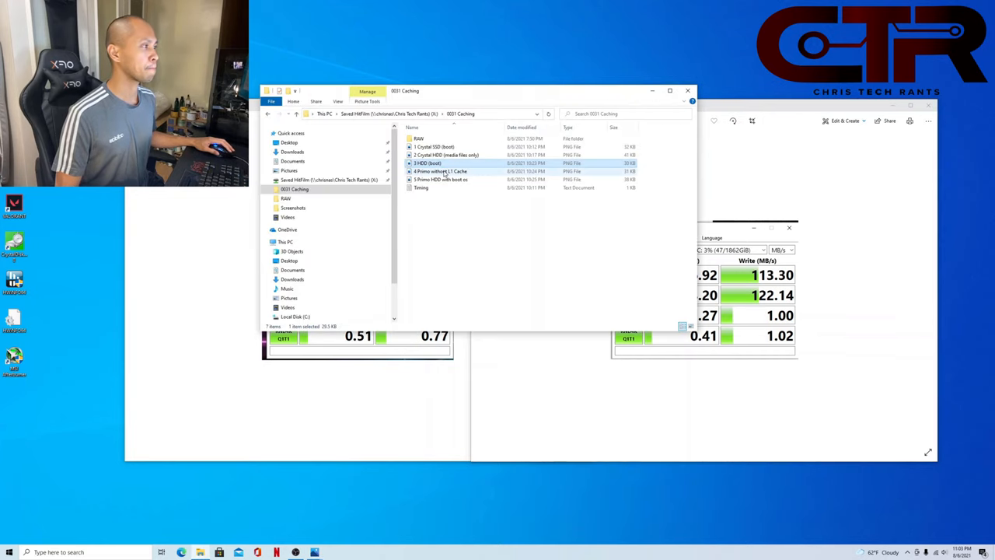
Step: Open the '4 Primo without L1 Cache' benchmark screenshot
double_click(440, 171)
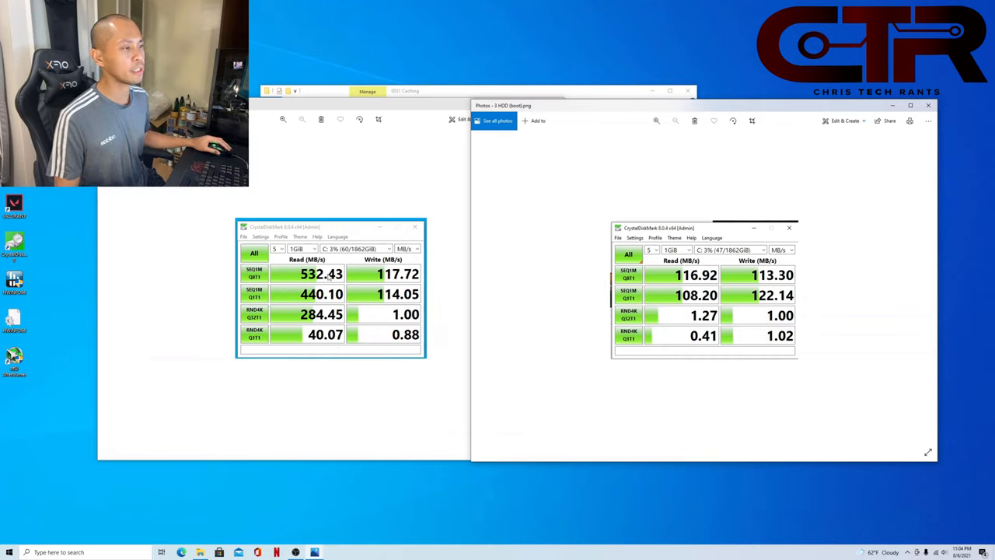
mouse_move(284, 266)
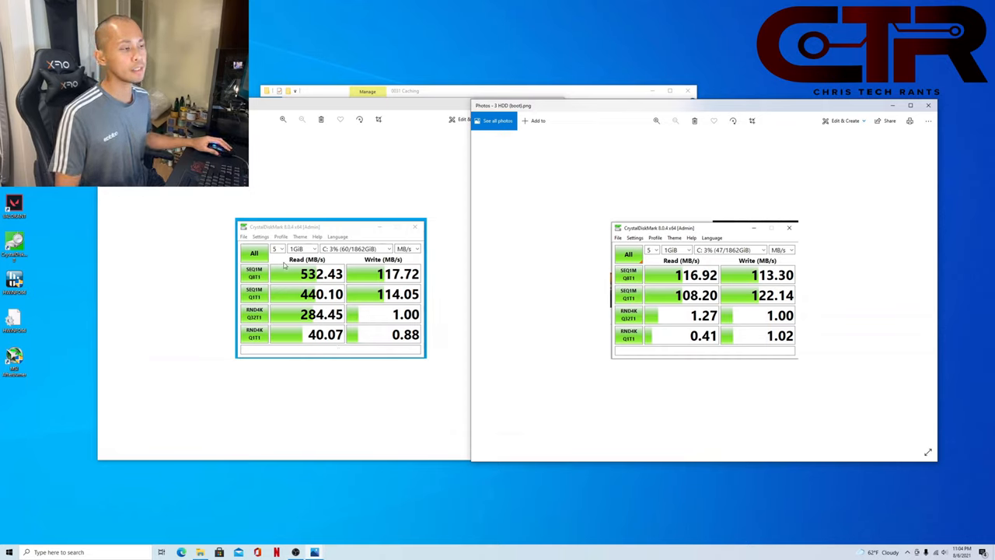
mouse_move(289, 279)
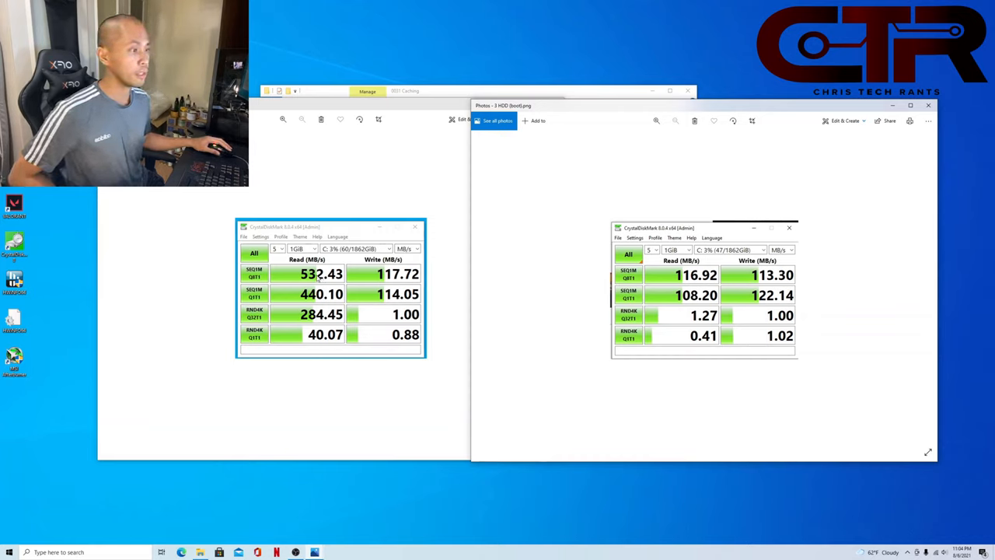
mouse_move(597, 91)
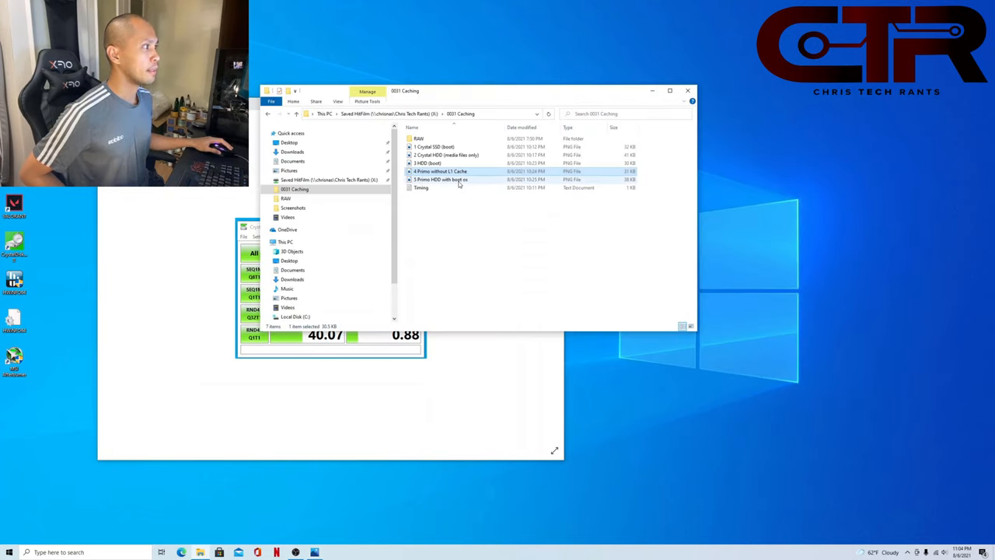
Step: Open the PrimoCache HDD boot OS screenshot, then the Timing notes file
double_click(441, 179)
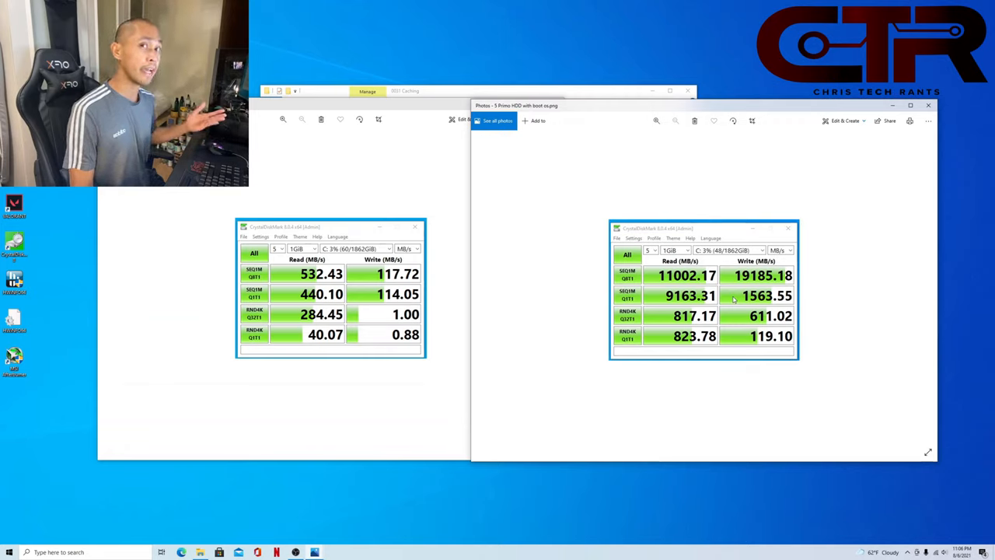
mouse_move(780, 360)
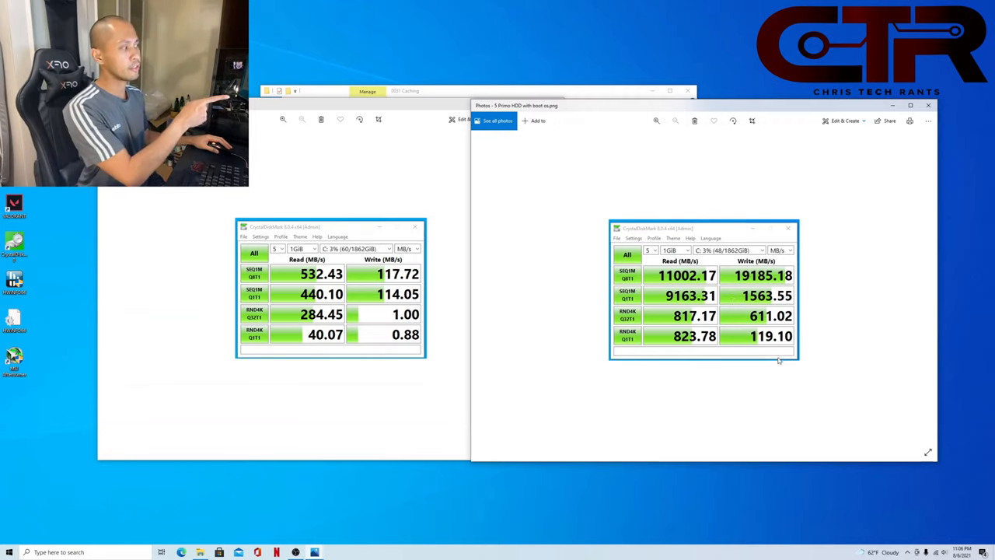
mouse_move(773, 369)
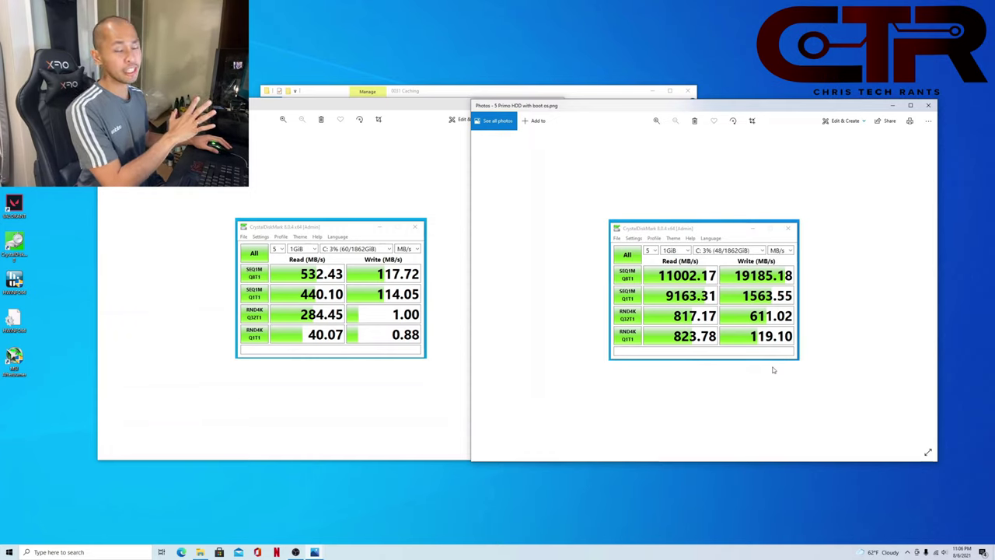
mouse_move(731, 386)
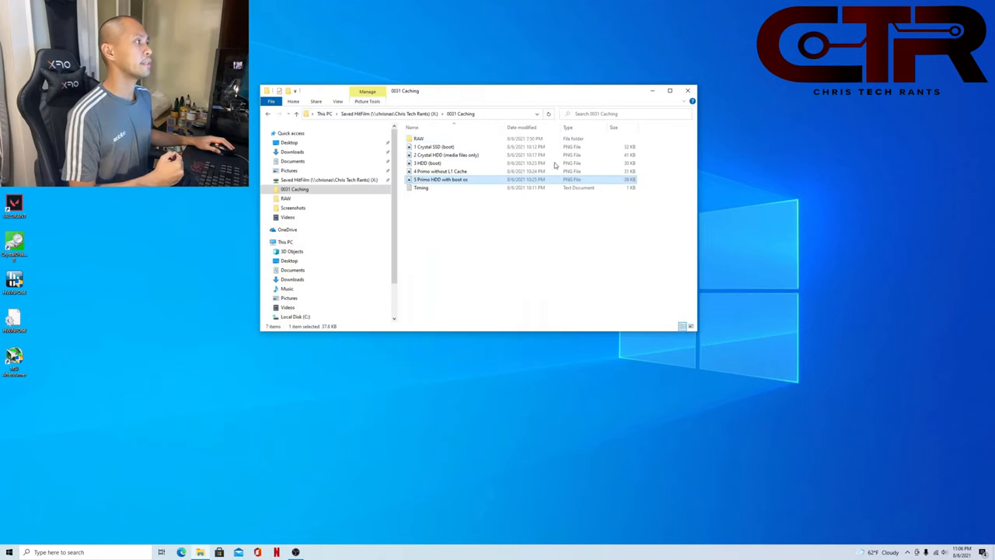
click(422, 187)
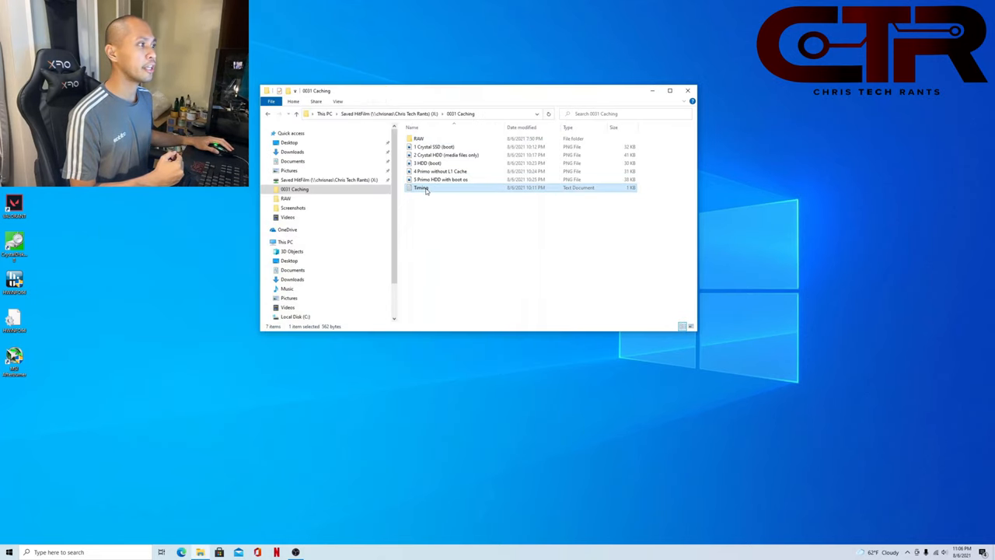
double_click(421, 187)
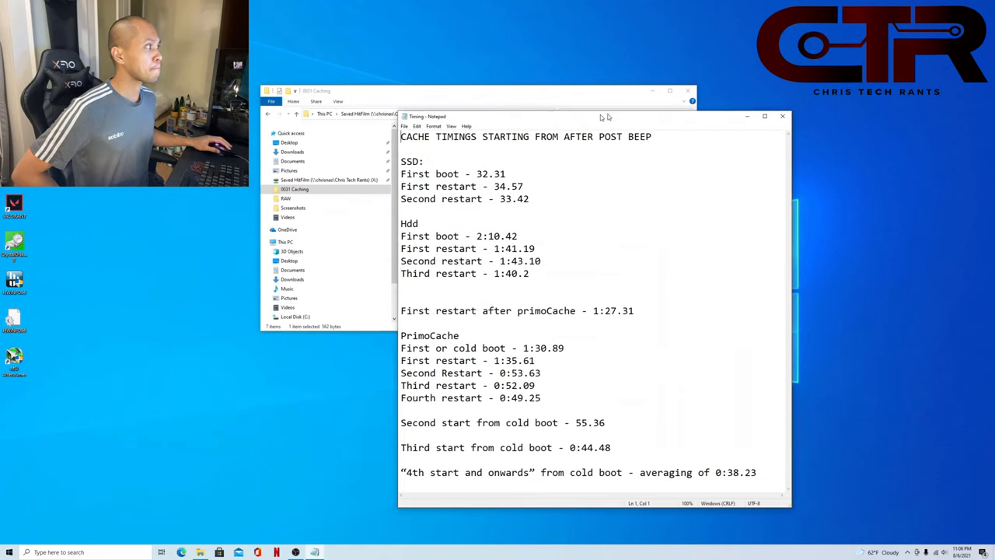
drag(591, 117, 727, 106)
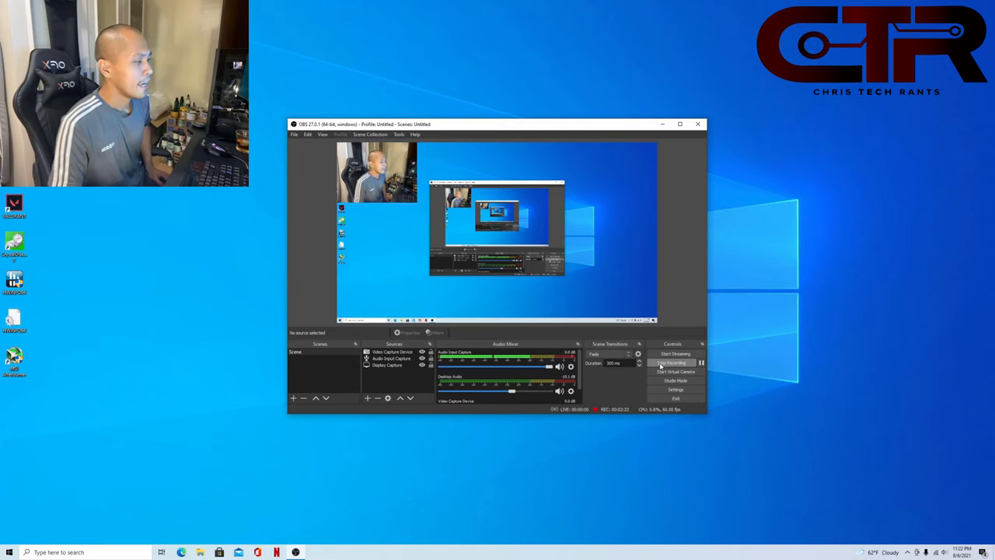
Step: Launch Microsoft Edge from the taskbar and dismiss the Restore pages prompt
click(670, 363)
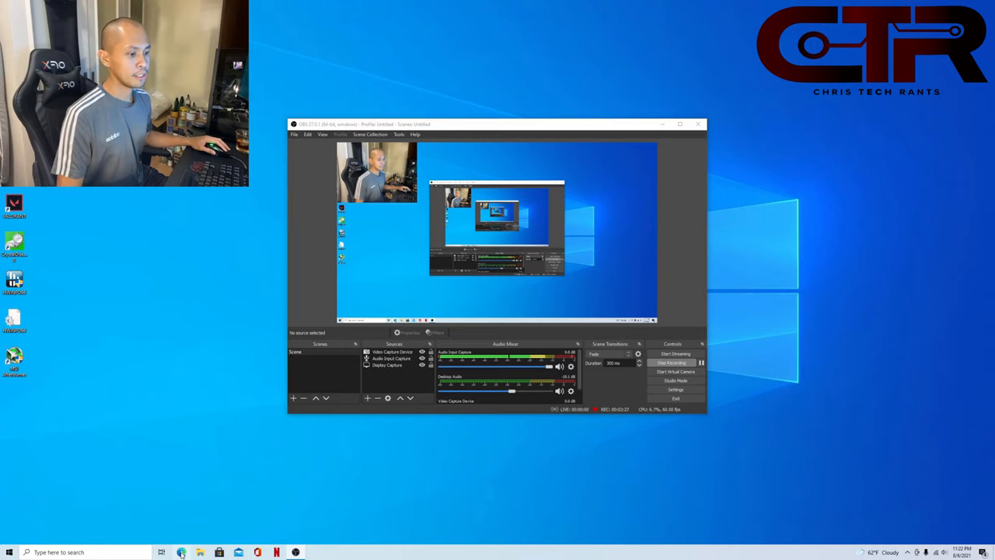
mouse_move(238, 497)
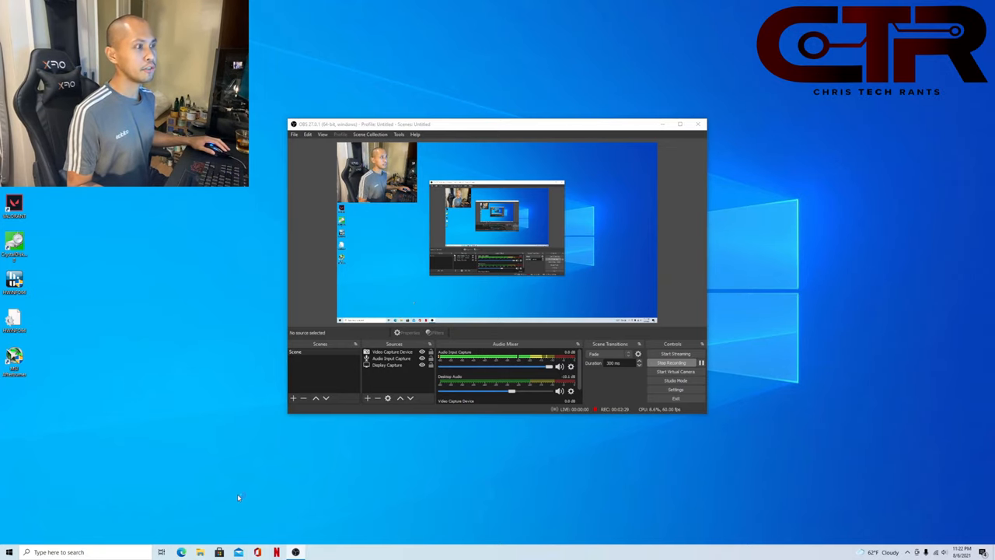
click(181, 551)
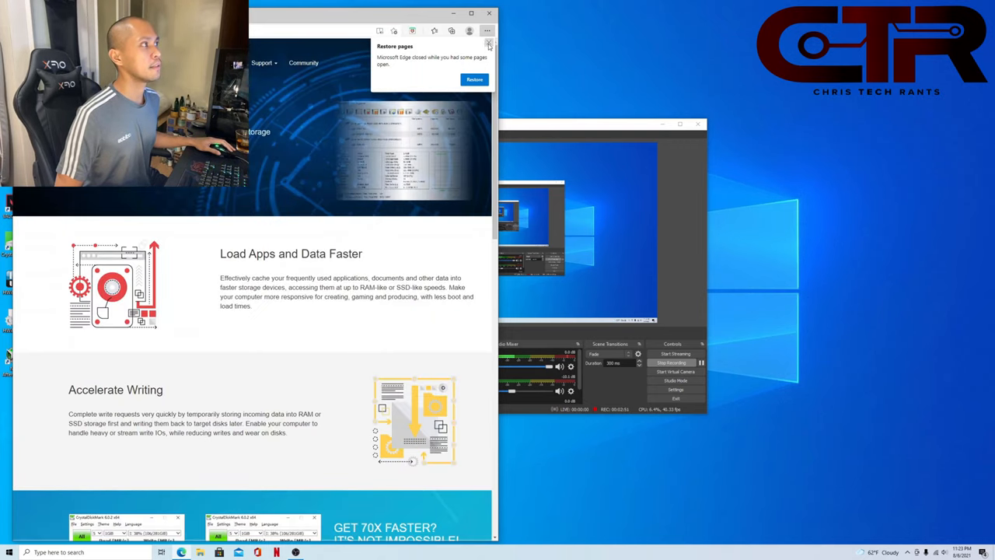
click(488, 44)
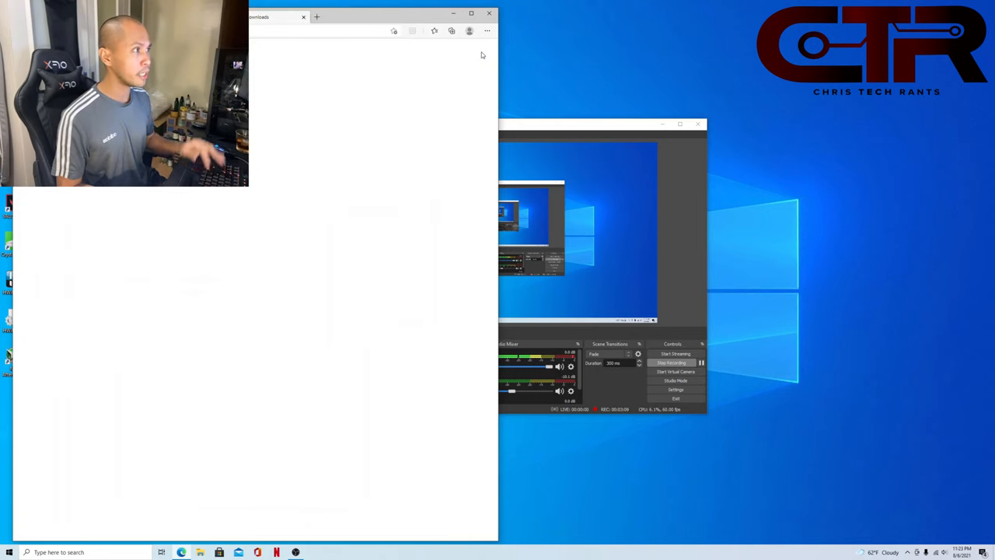
Step: Open the downloaded PrimoCache.Setup.zip and select the setup application inside
click(434, 30)
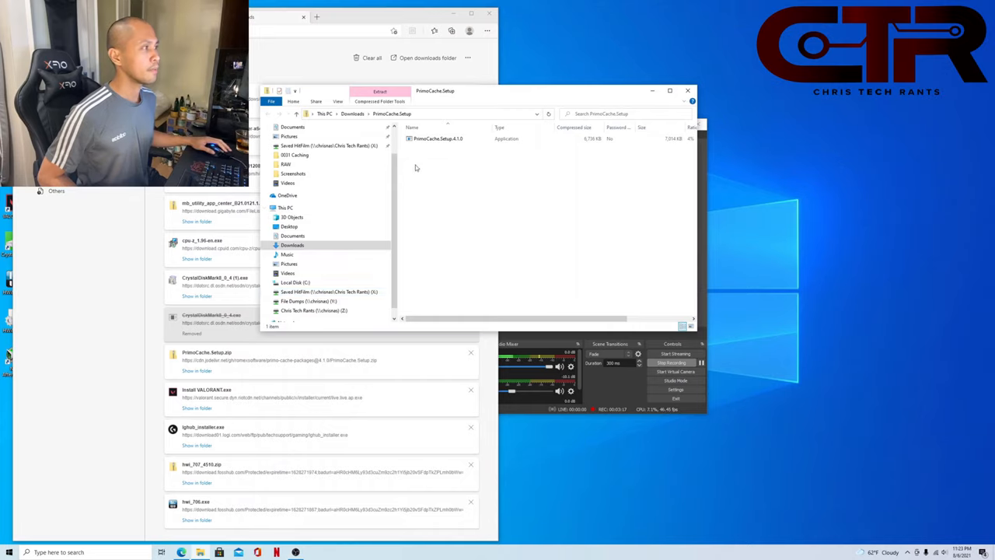
click(438, 138)
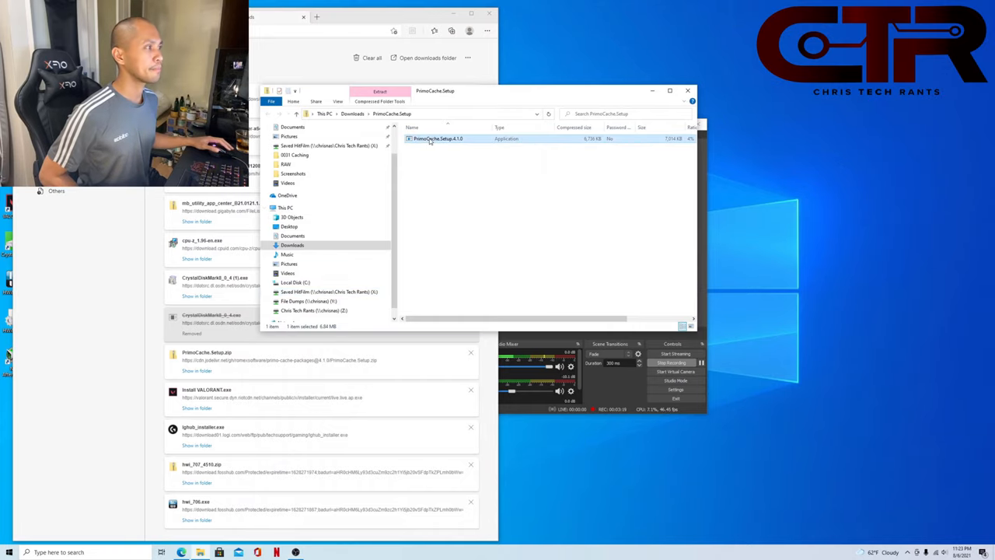
Step: Install PrimoCache with the license accepted, default folders, and restart now
double_click(437, 138)
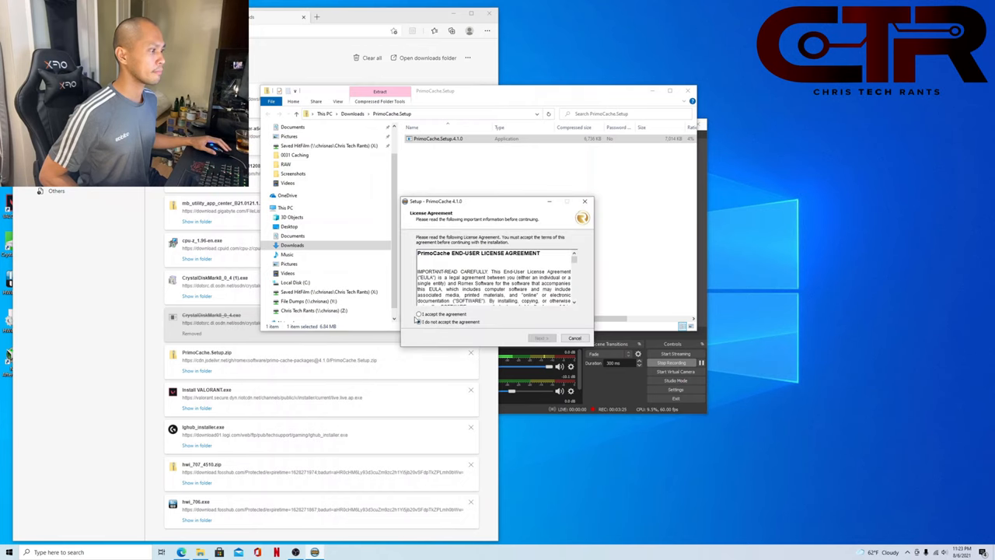
scroll(down, 3)
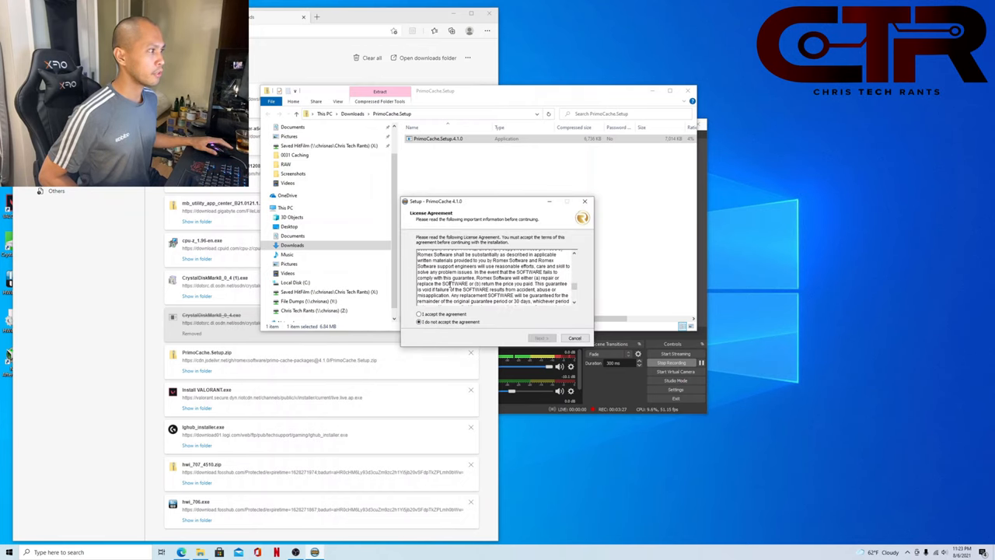
scroll(down, 3)
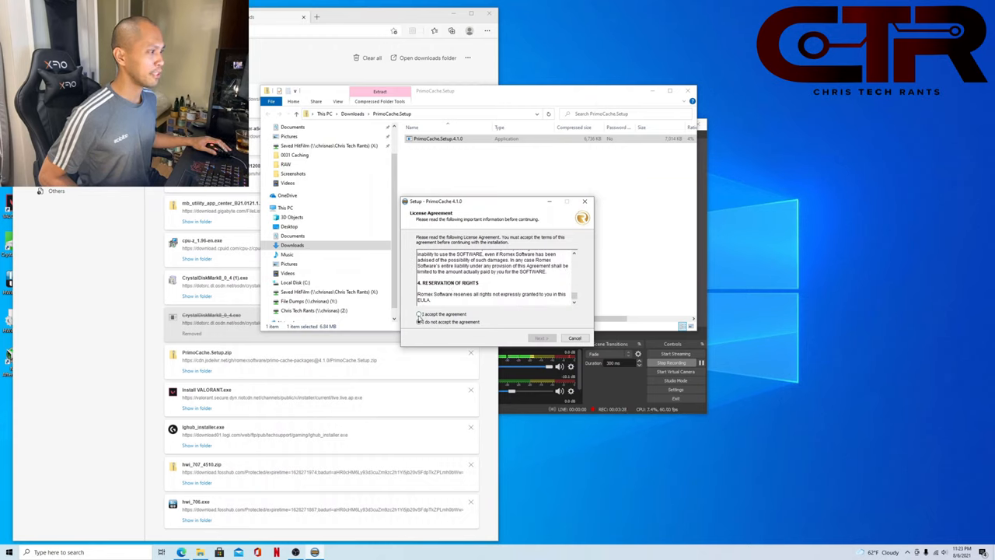
click(540, 337)
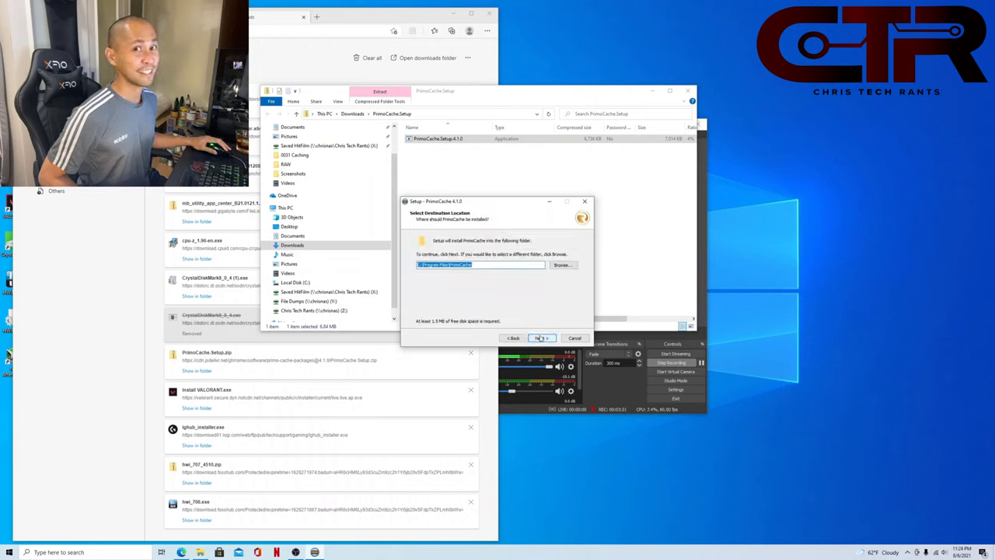
click(541, 337)
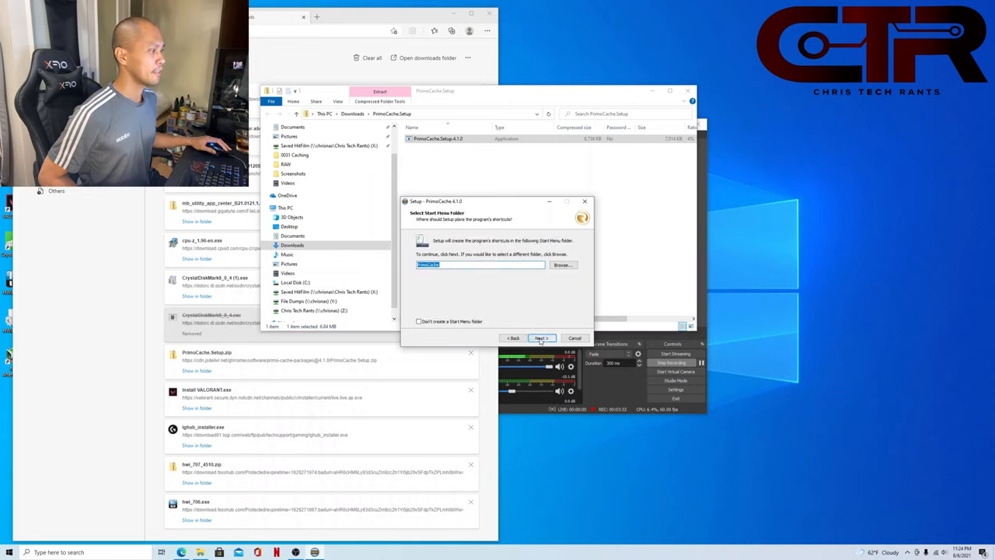
click(541, 337)
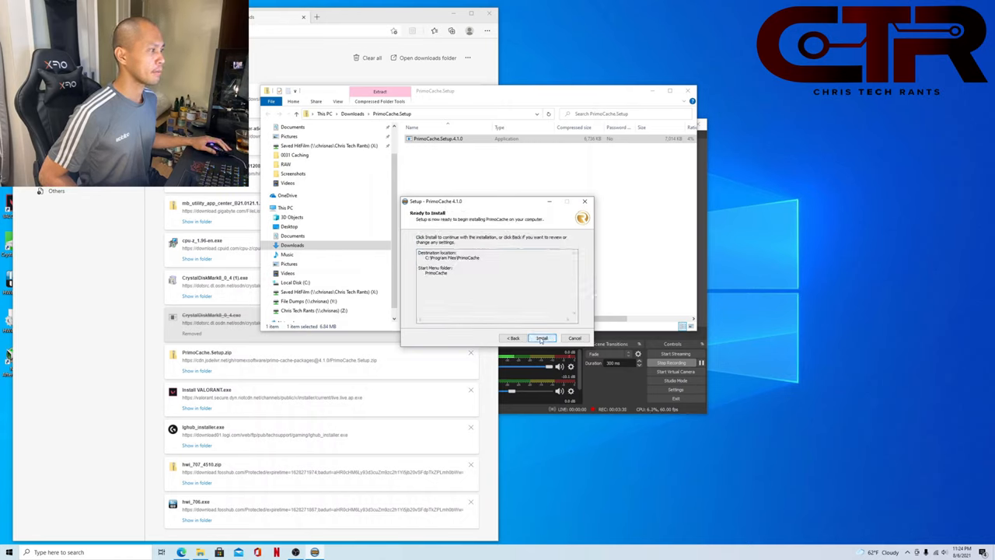
click(541, 337)
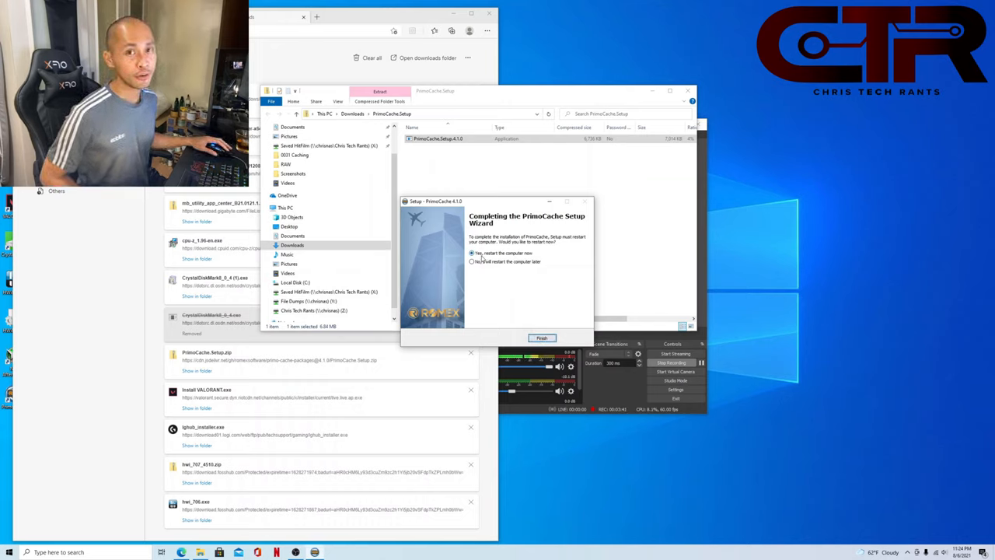
click(541, 337)
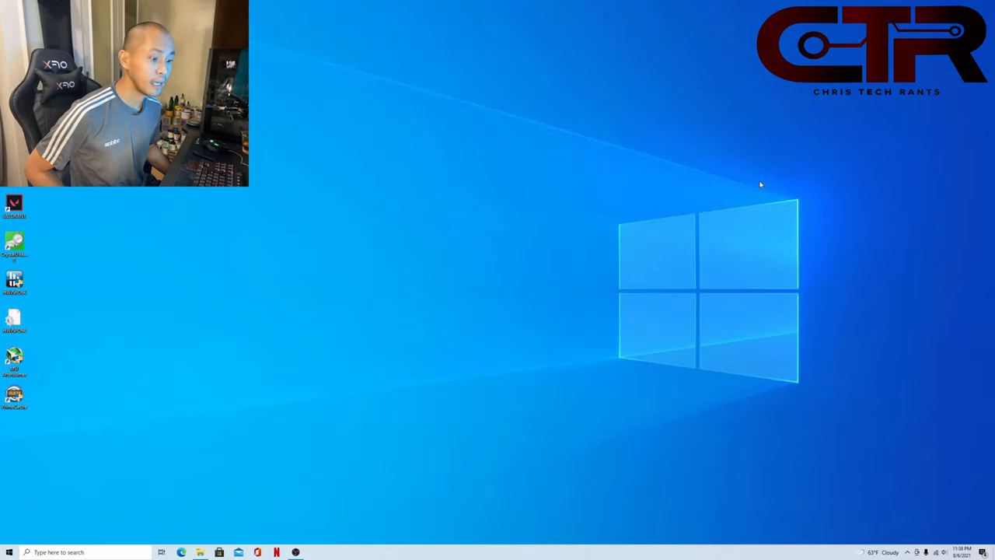
mouse_move(123, 464)
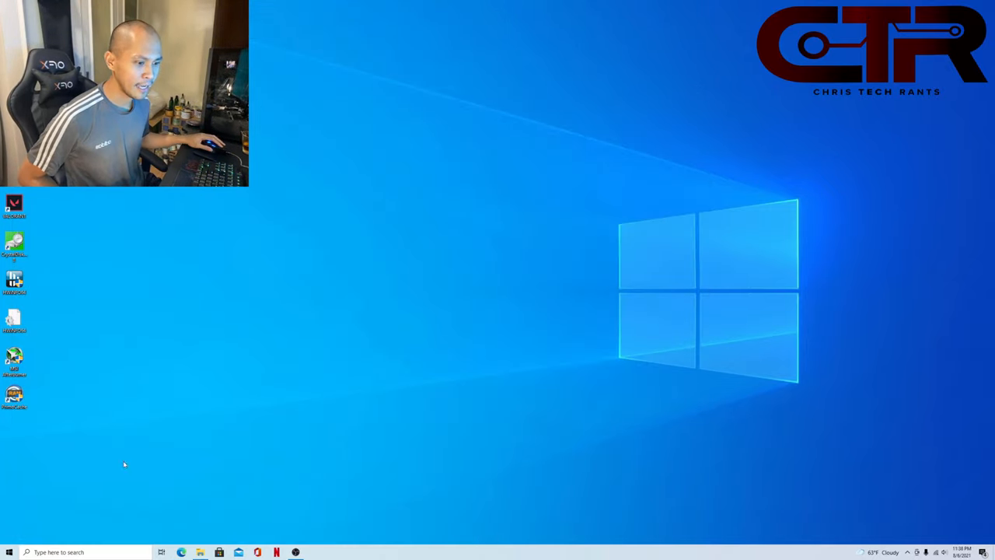
mouse_move(21, 477)
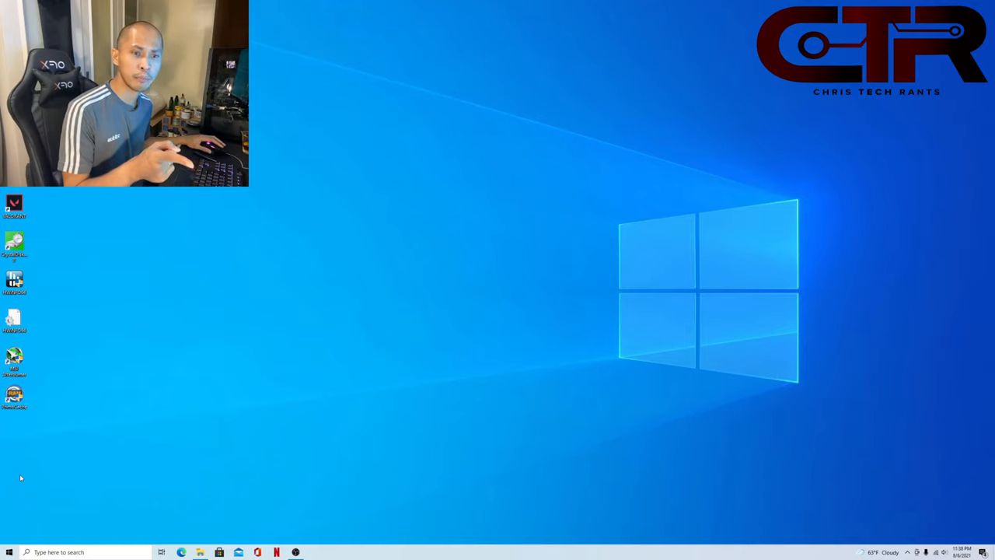
mouse_move(49, 532)
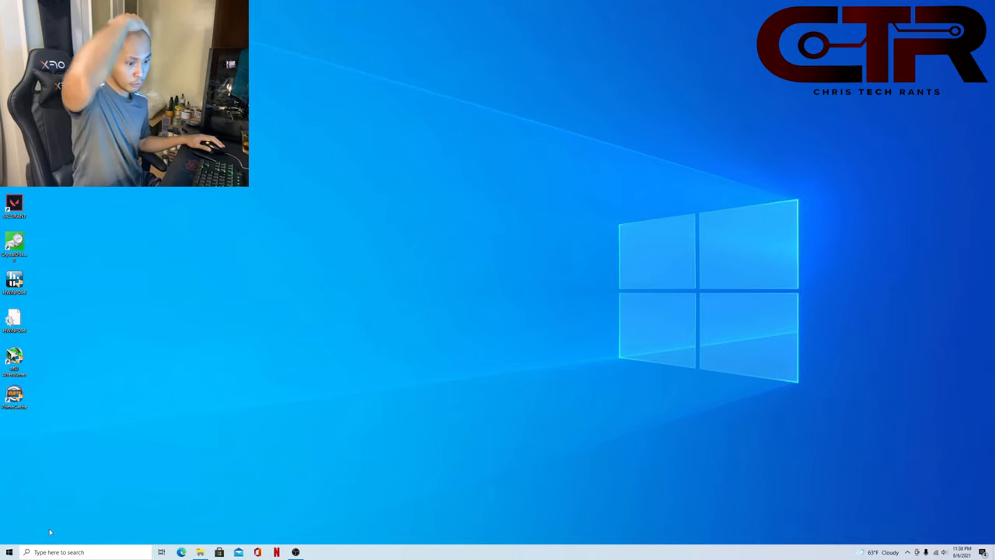
Step: Open Windows Search from the taskbar on the restarted desktop
click(58, 552)
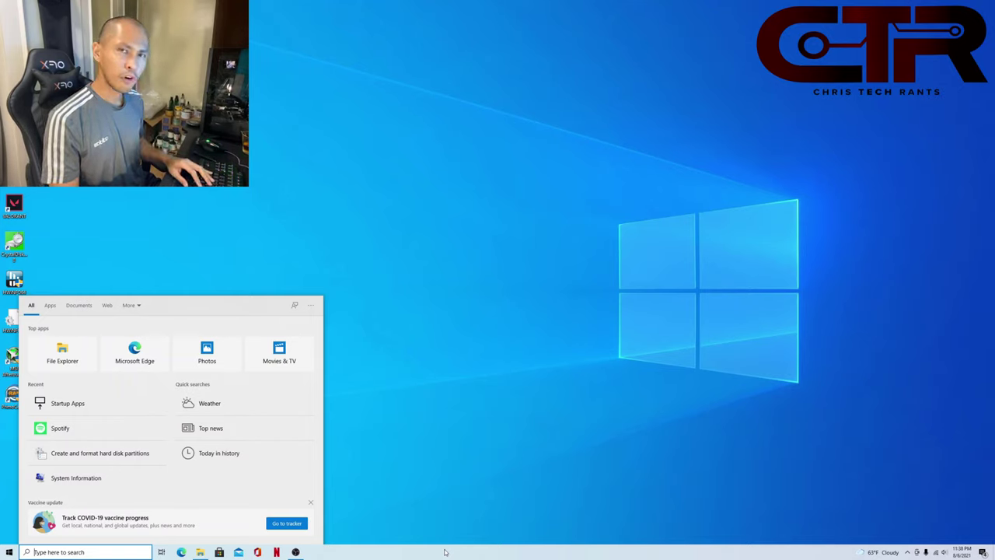
Step: Search Windows for 'disk format' to surface Create and format hard disk partitions
text(disk)
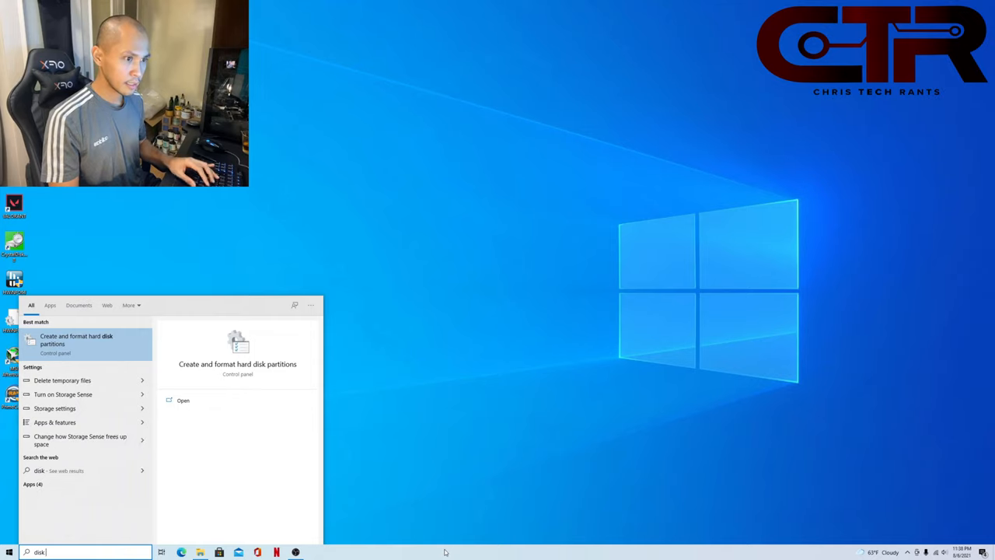
text(format)
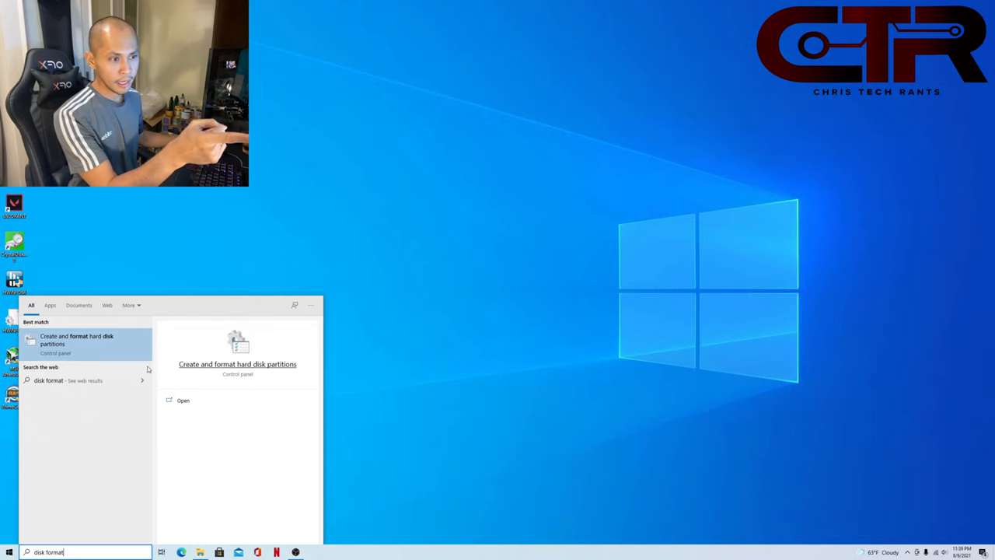
mouse_move(90, 347)
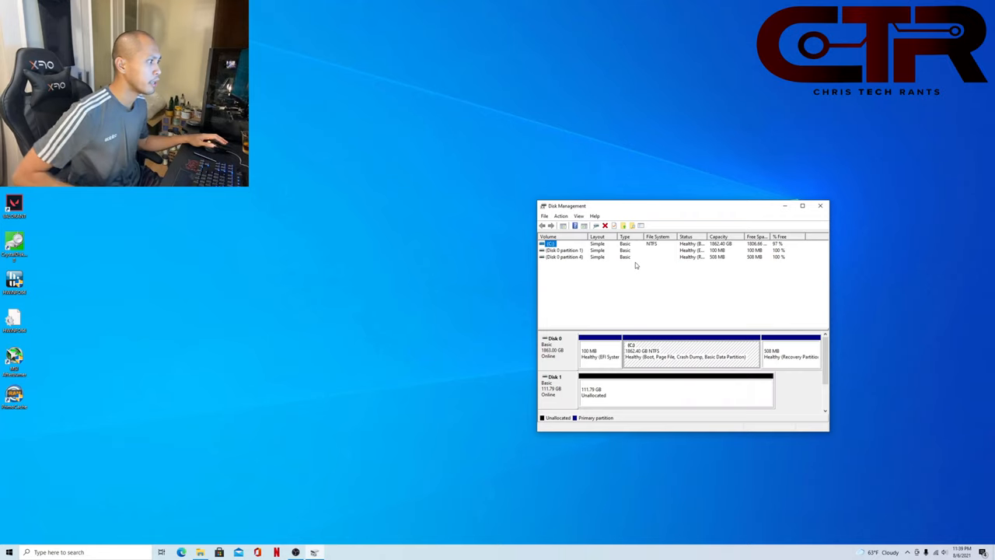
mouse_move(617, 311)
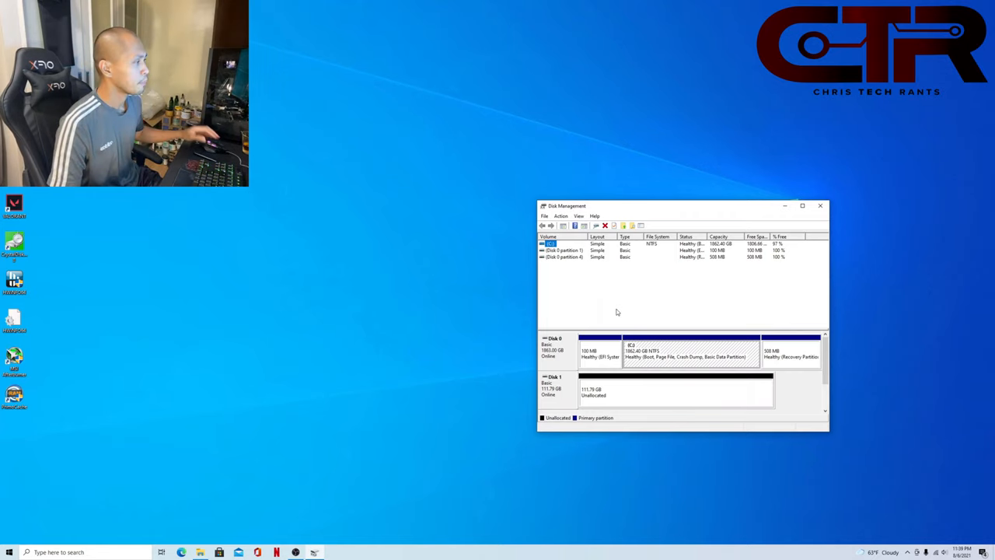
mouse_move(563, 345)
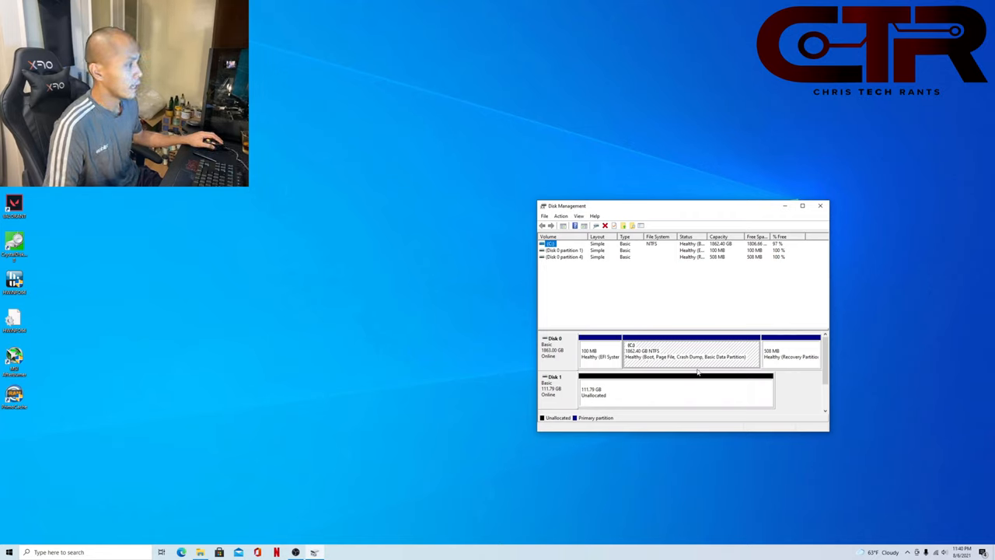
mouse_move(640, 393)
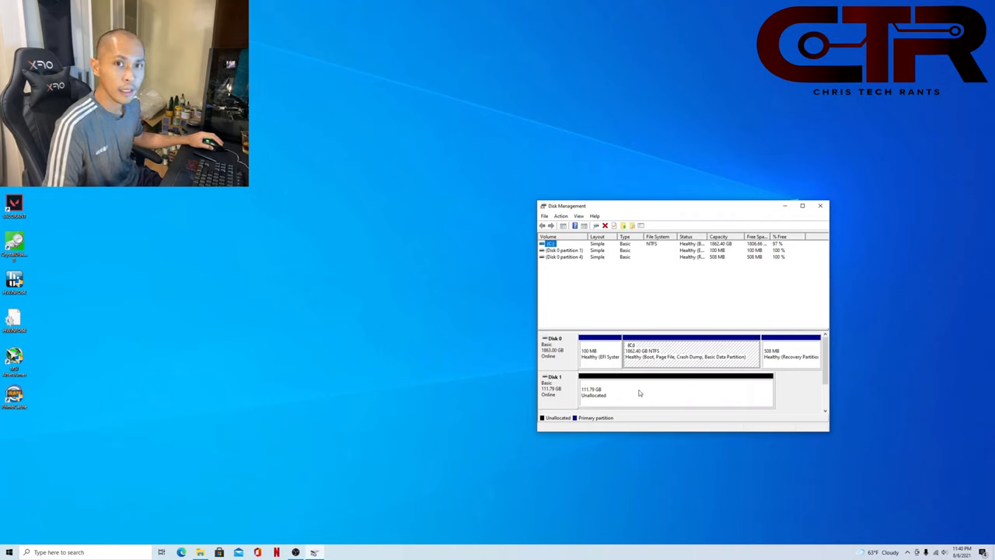
mouse_move(611, 397)
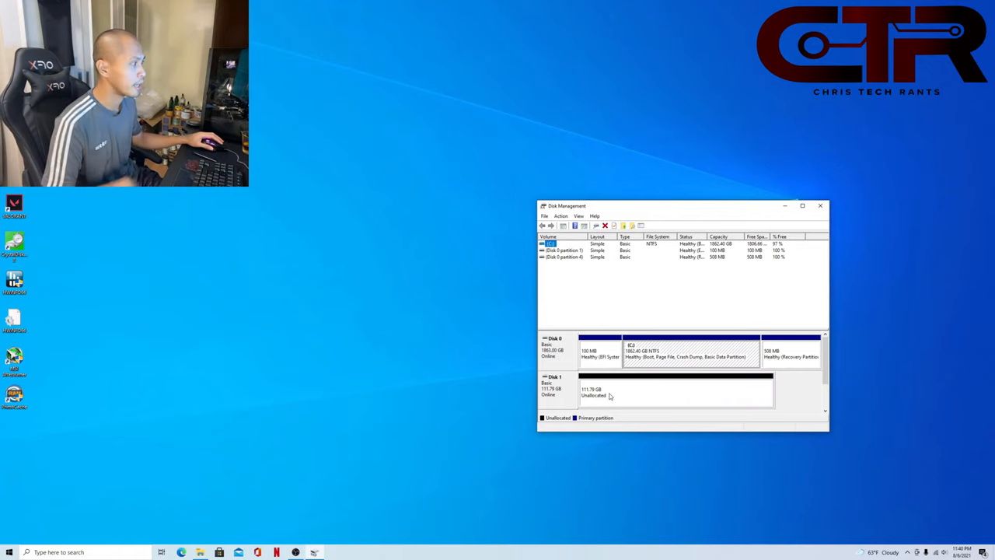
mouse_move(629, 383)
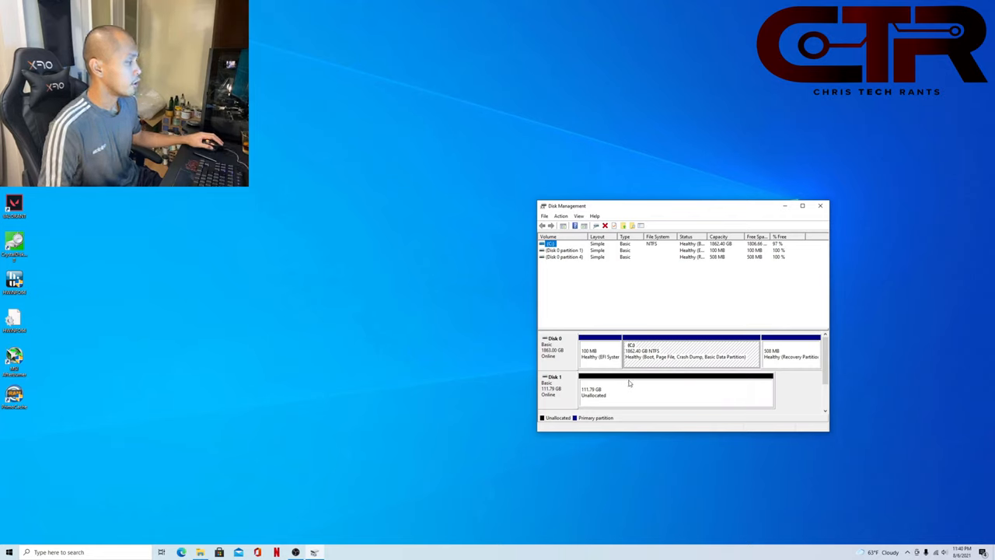
mouse_move(619, 385)
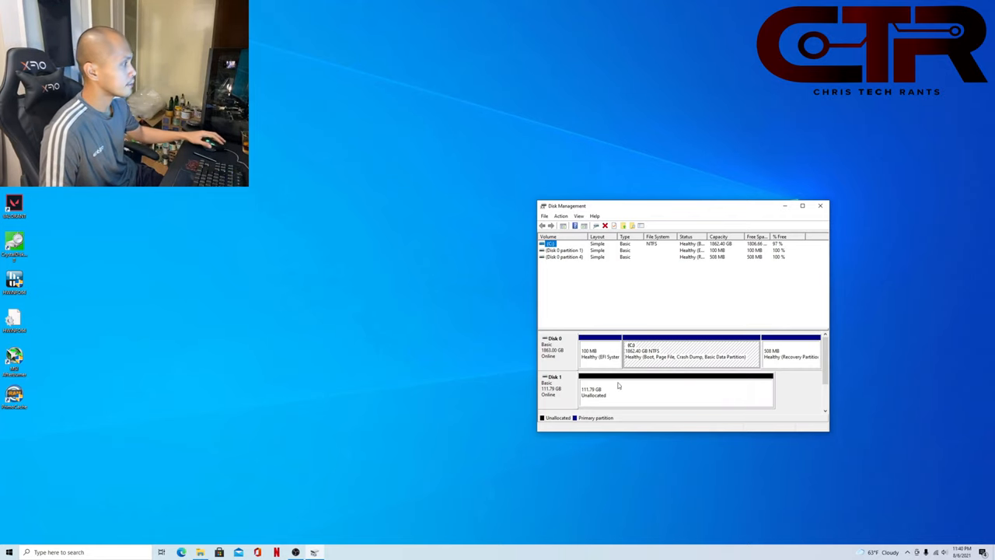
mouse_move(644, 365)
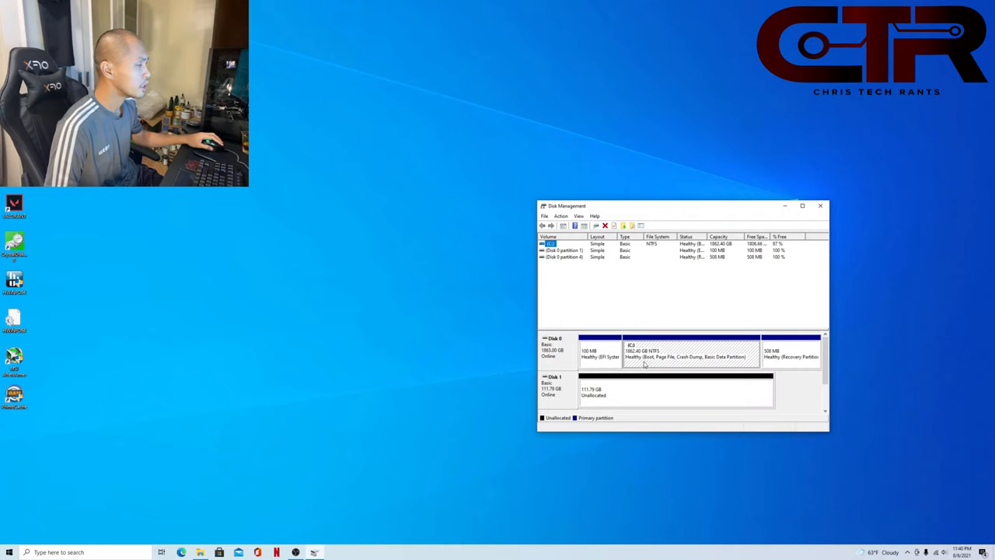
Step: Open the context menu for Disk 1's 111.79 GB unallocated space
right_click(684, 353)
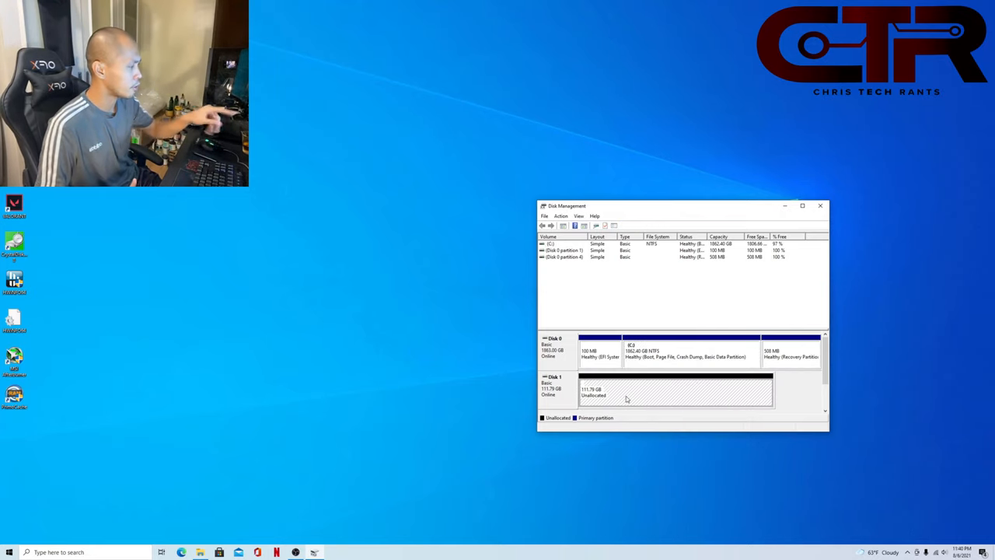
mouse_move(695, 399)
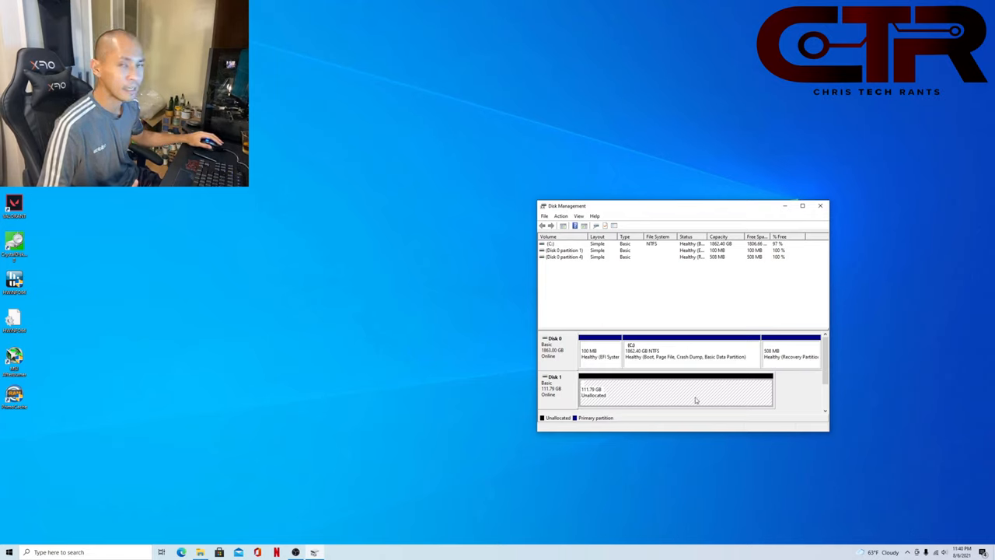
right_click(674, 391)
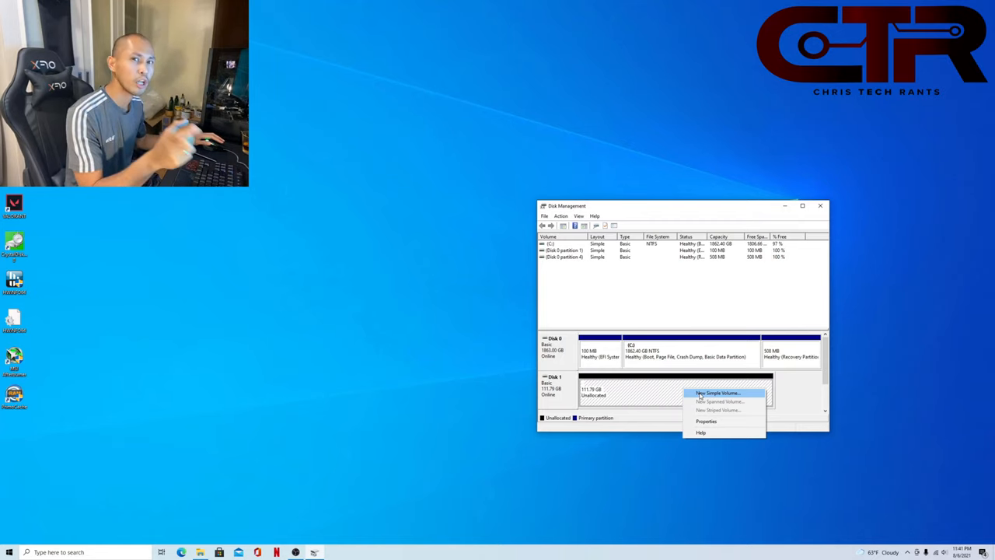
mouse_move(711, 417)
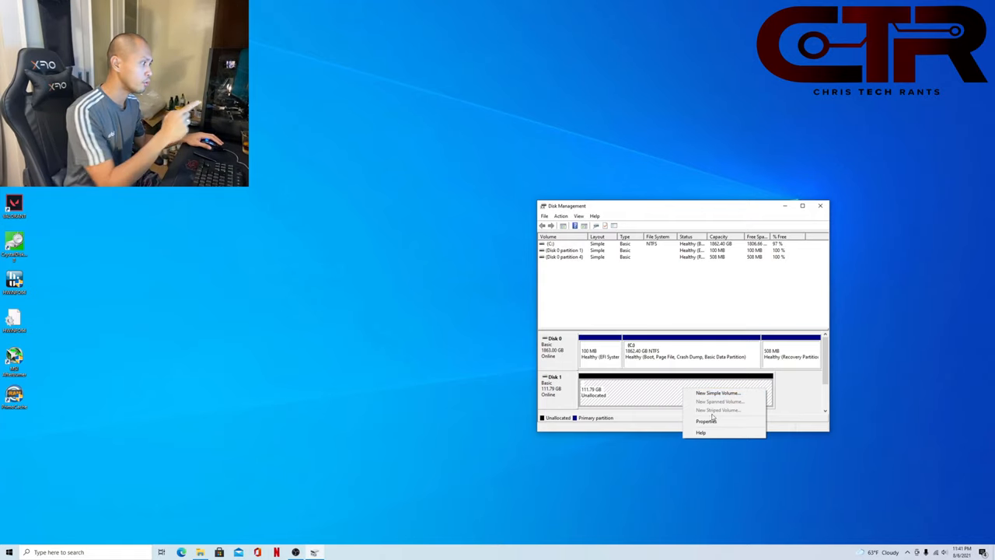
Step: Run the New Simple Volume wizard with defaults, creating NTFS New Volume (D:)
click(716, 392)
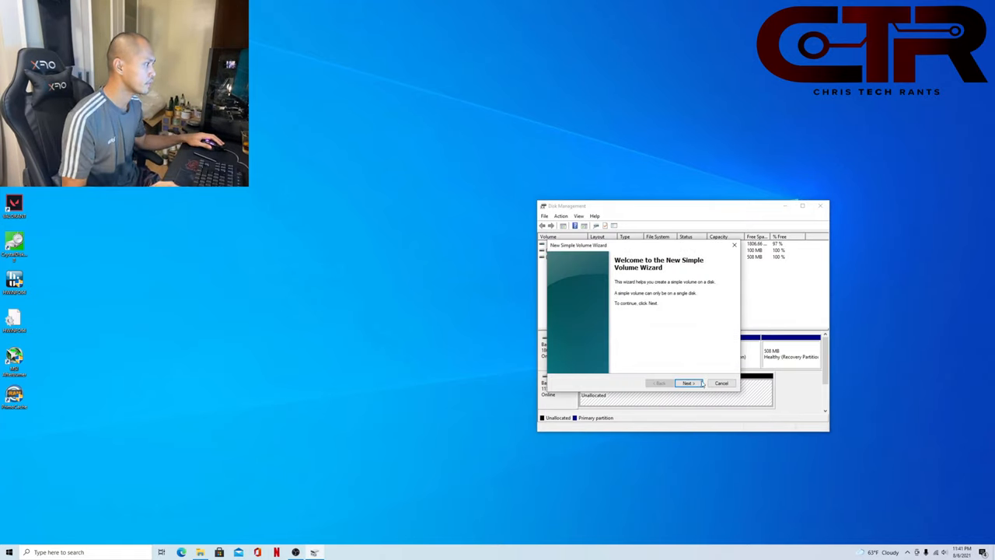
click(687, 382)
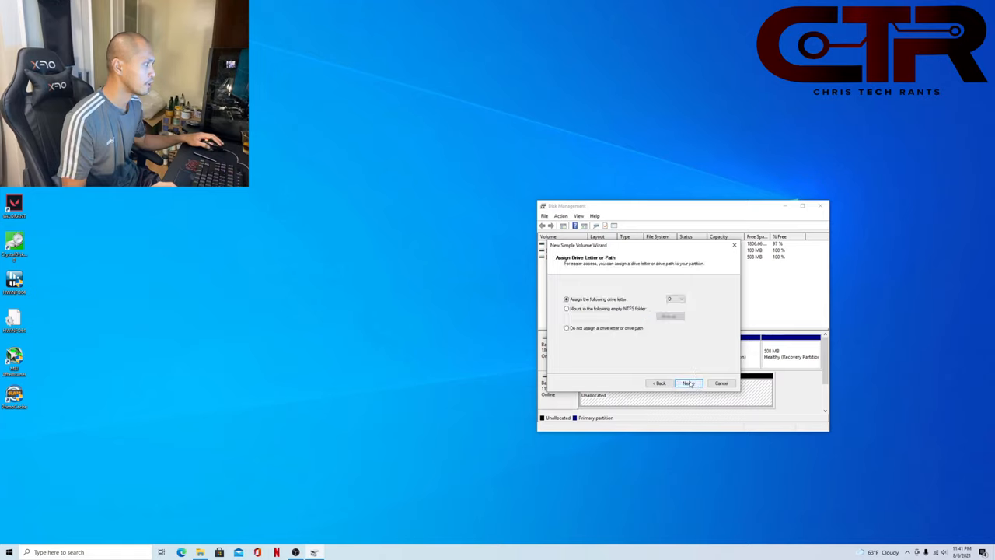
click(687, 382)
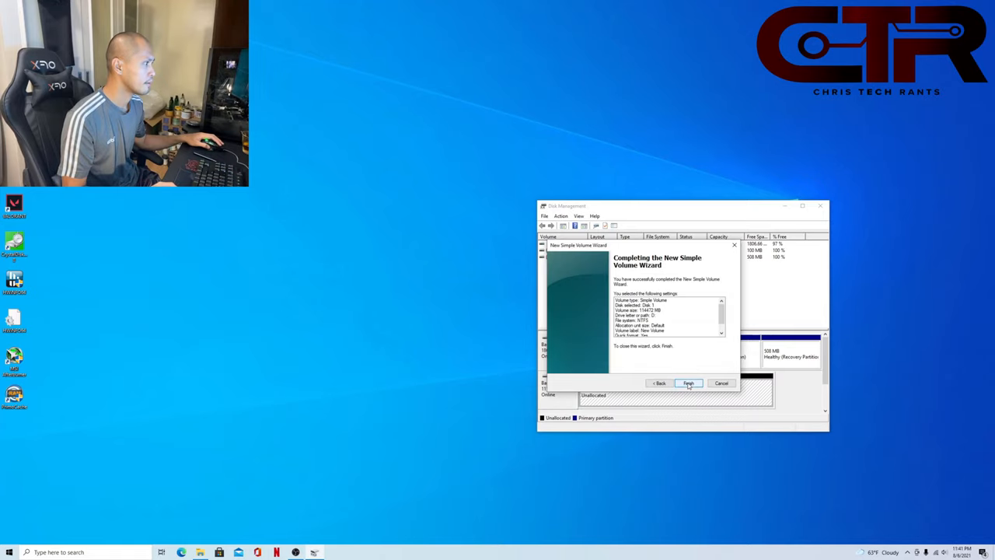
click(687, 383)
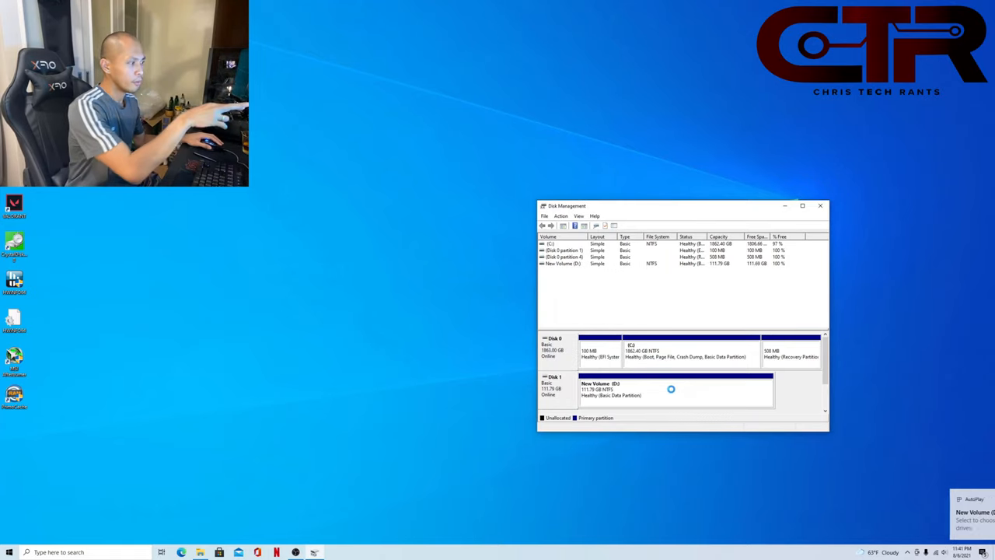
Step: Shrink D: with the entered MB amount, leaving 33.66 GB and 78.13 GB unallocated
right_click(672, 389)
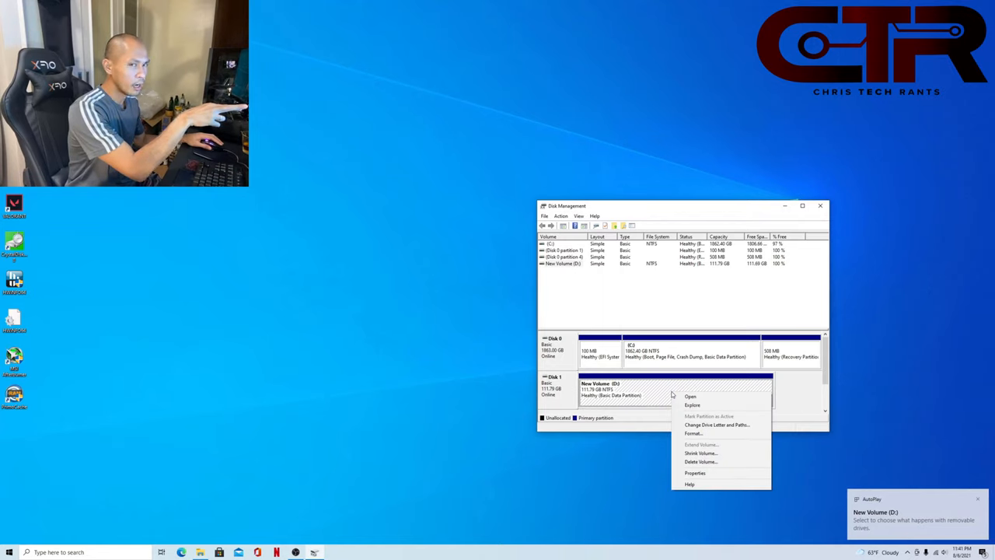
click(700, 452)
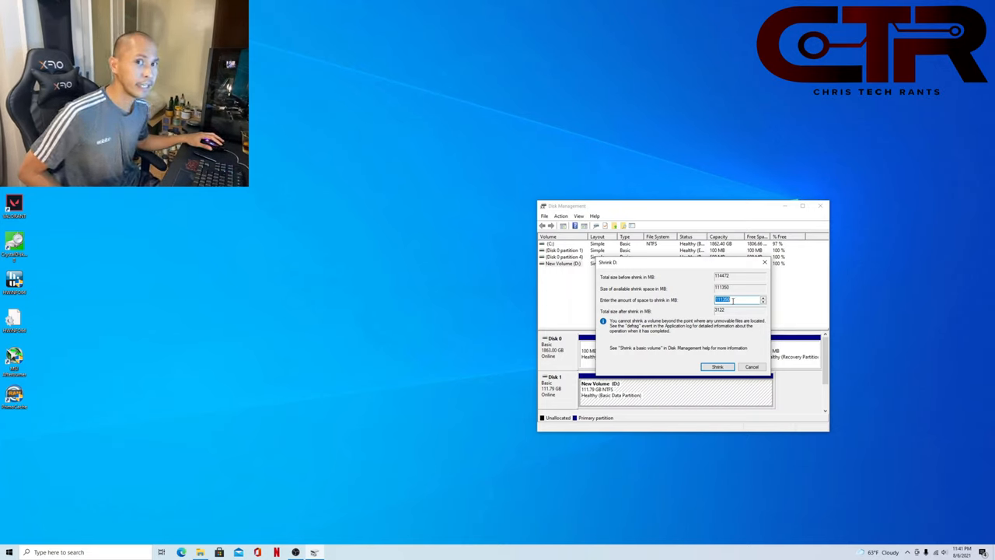
text(0)
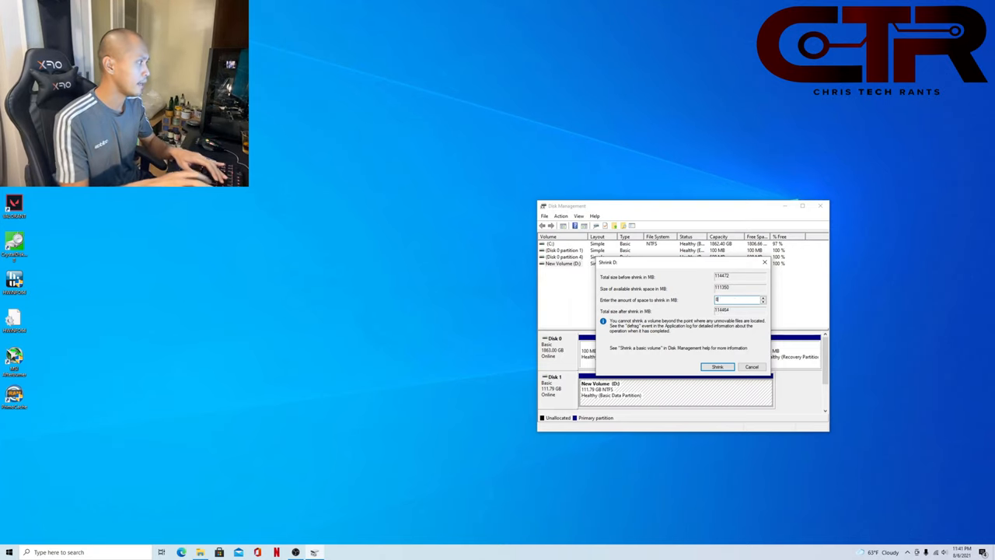
text(80)
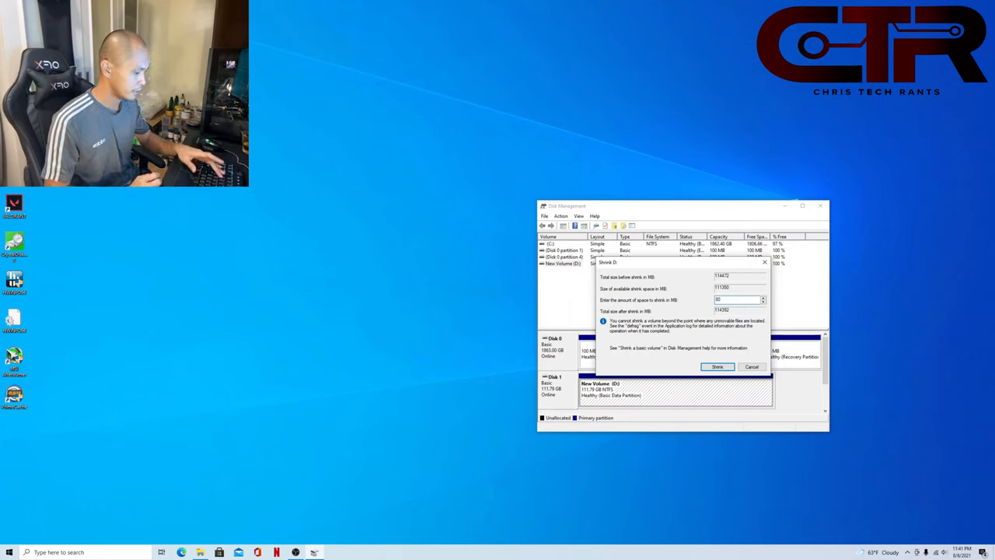
text(30003)
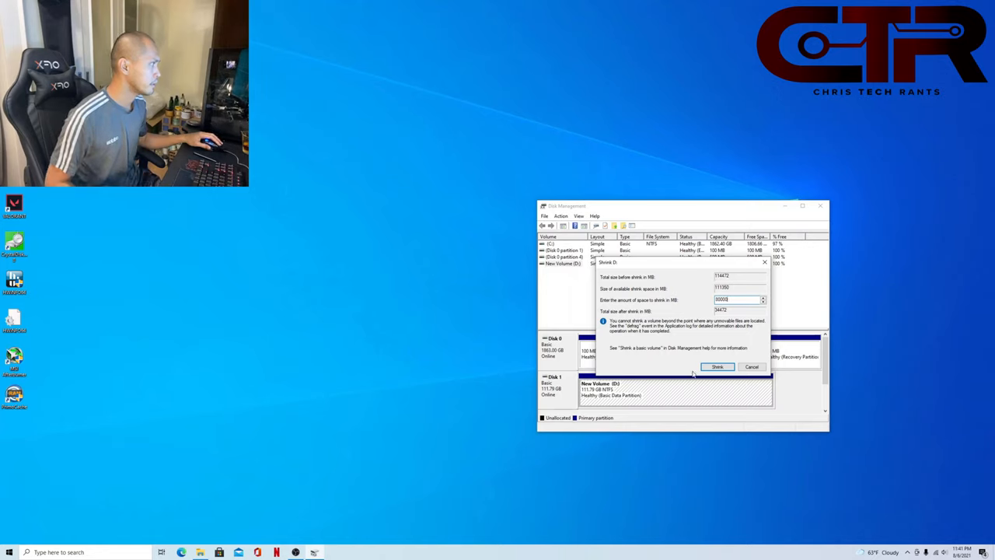
click(717, 366)
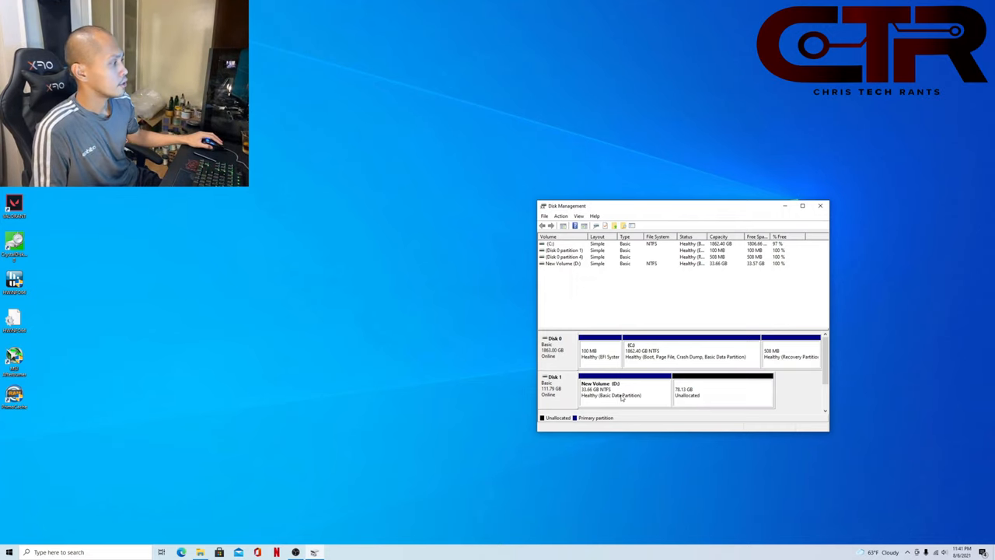
Step: Select the 33.66 GB D: volume and open its volume actions menu
click(622, 388)
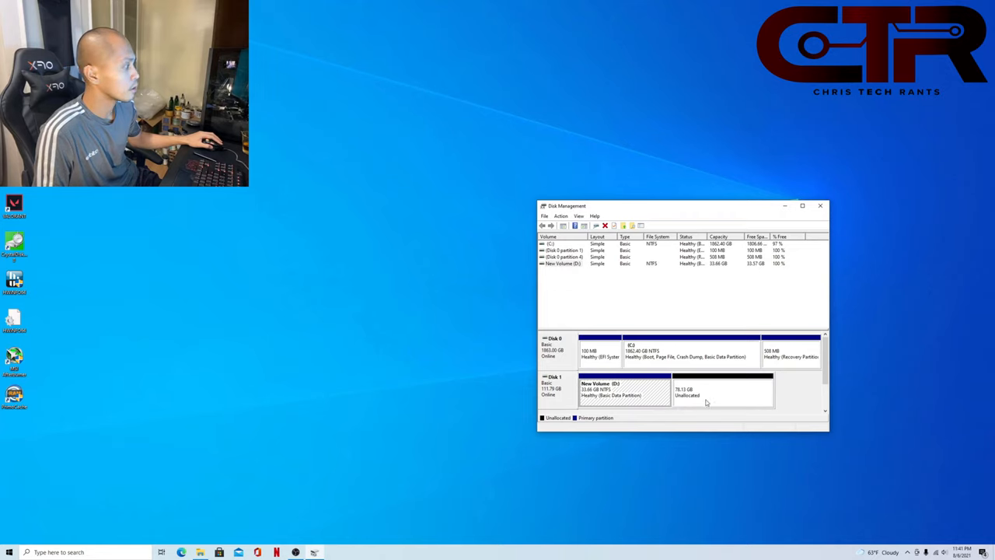
mouse_move(714, 397)
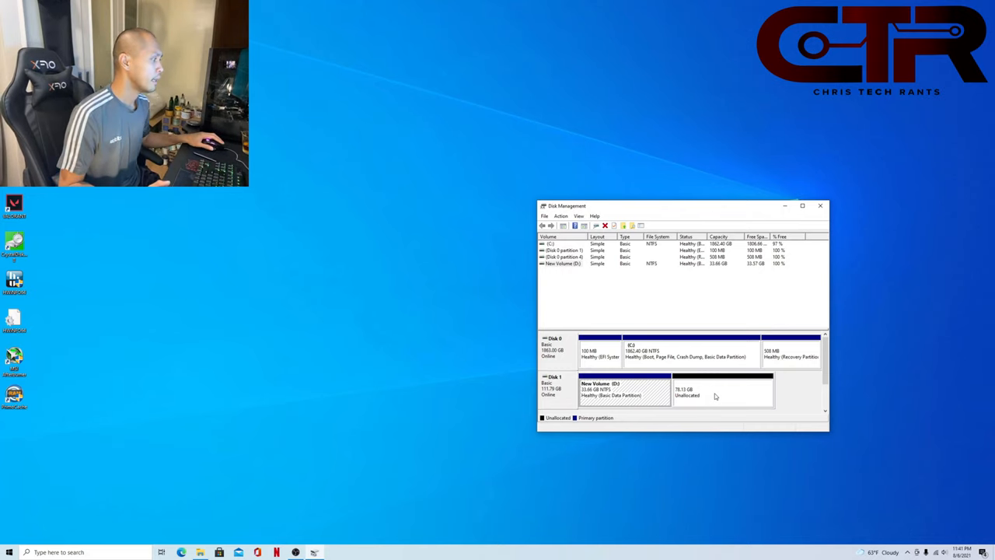
right_click(723, 391)
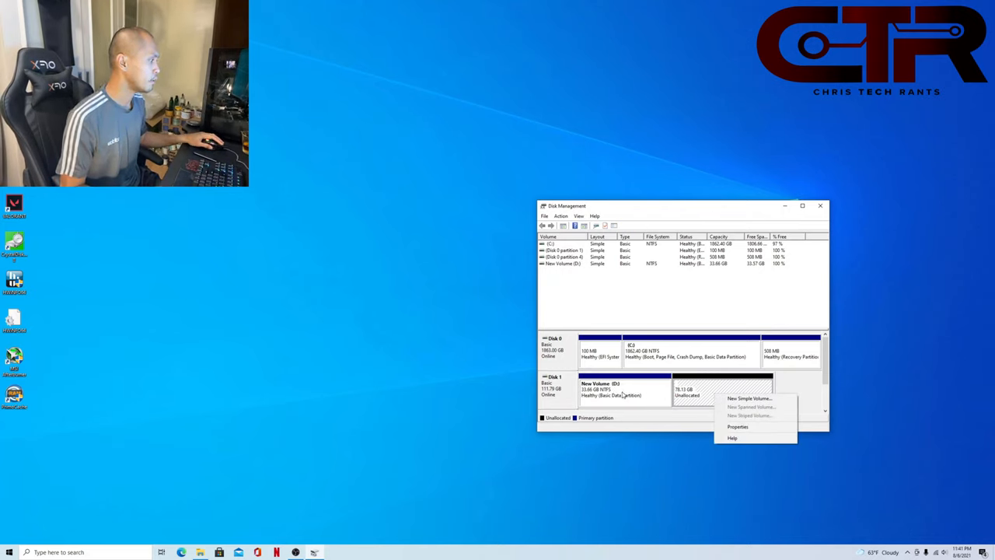
right_click(614, 391)
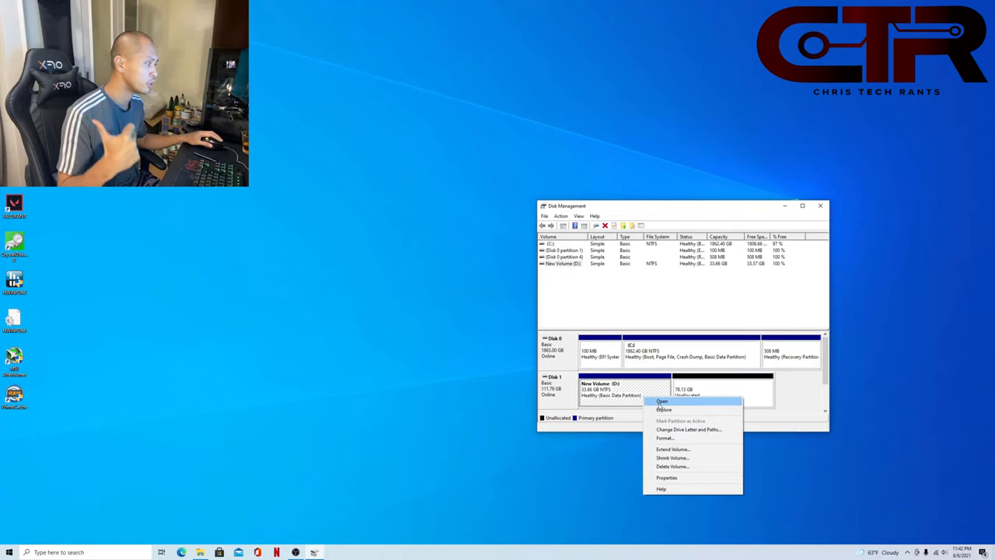
mouse_move(672, 449)
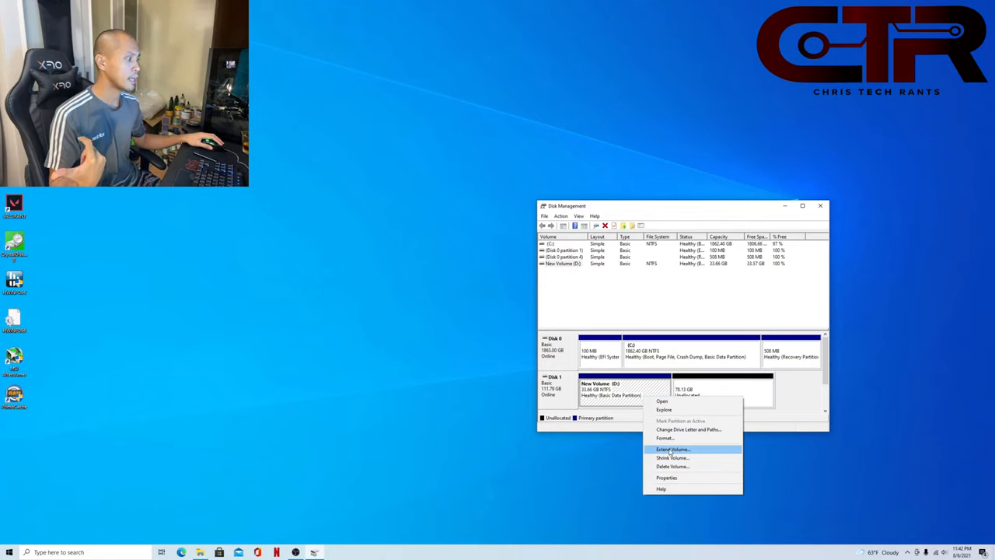
Step: Extend New Volume (D:) with all 79999 MB free on Disk 1 via the Extend wizard
click(672, 449)
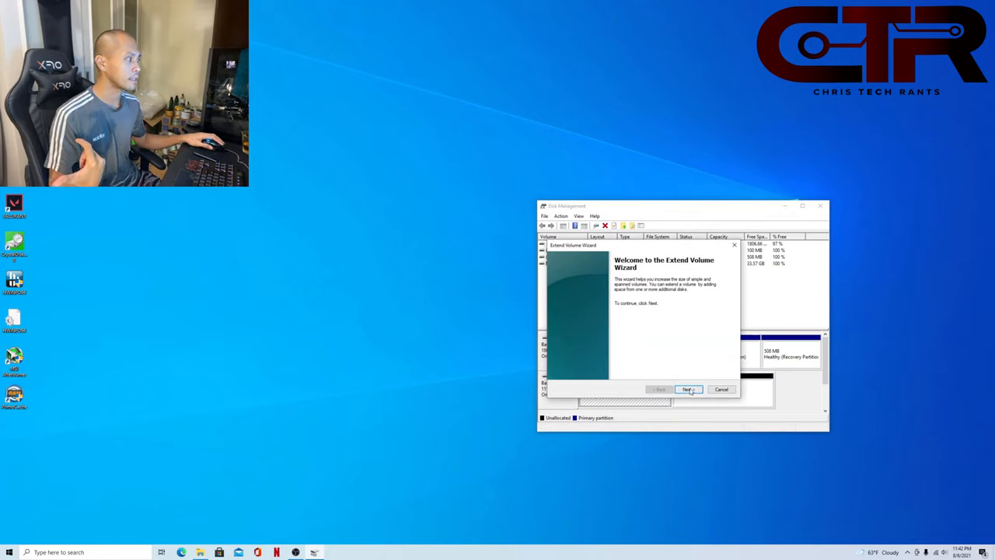
click(687, 388)
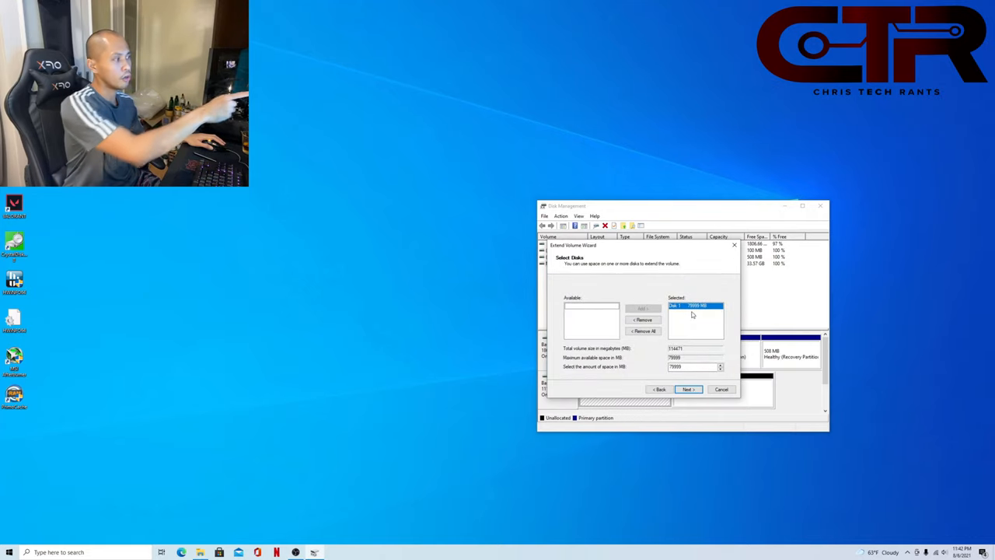
mouse_move(706, 315)
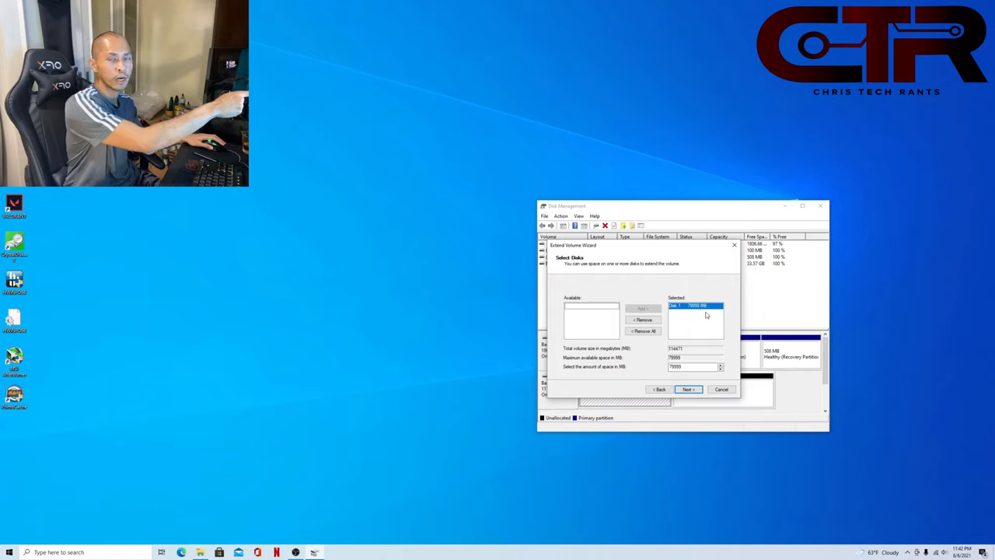
mouse_move(698, 314)
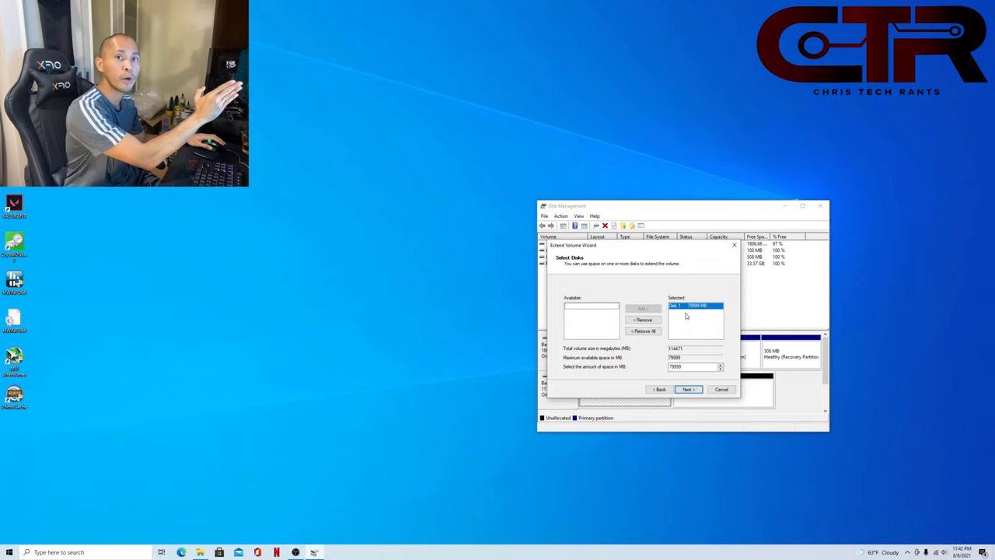
mouse_move(678, 330)
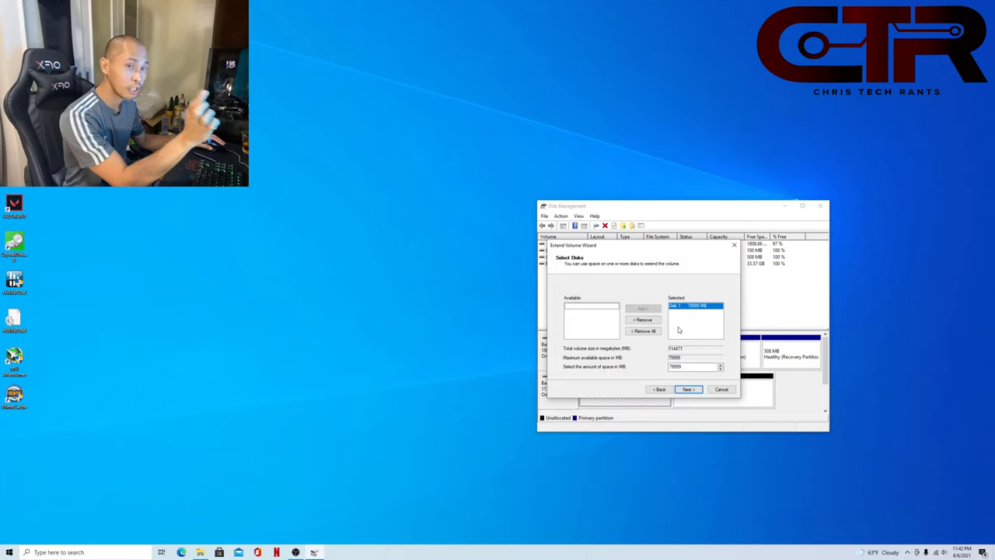
mouse_move(686, 311)
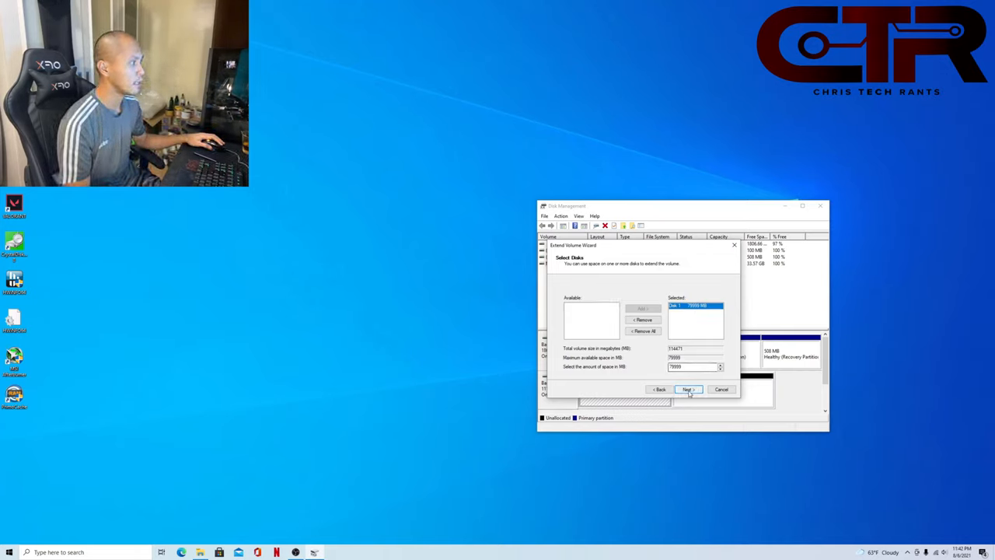
click(687, 388)
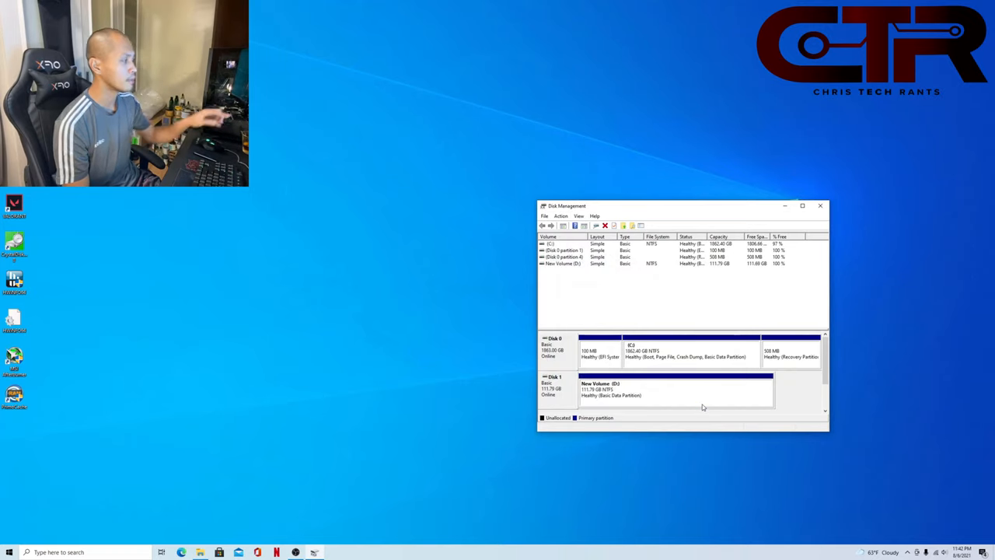
mouse_move(669, 412)
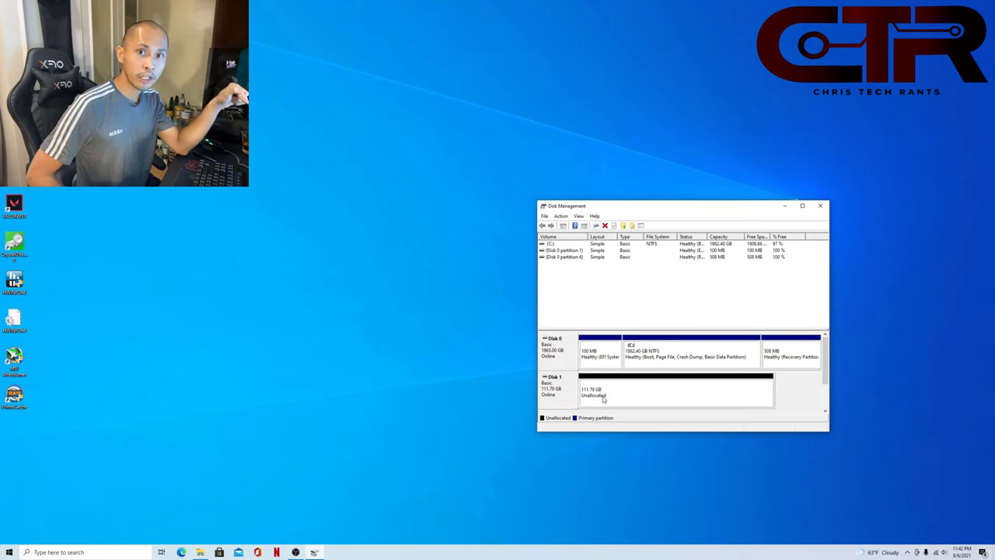
mouse_move(590, 386)
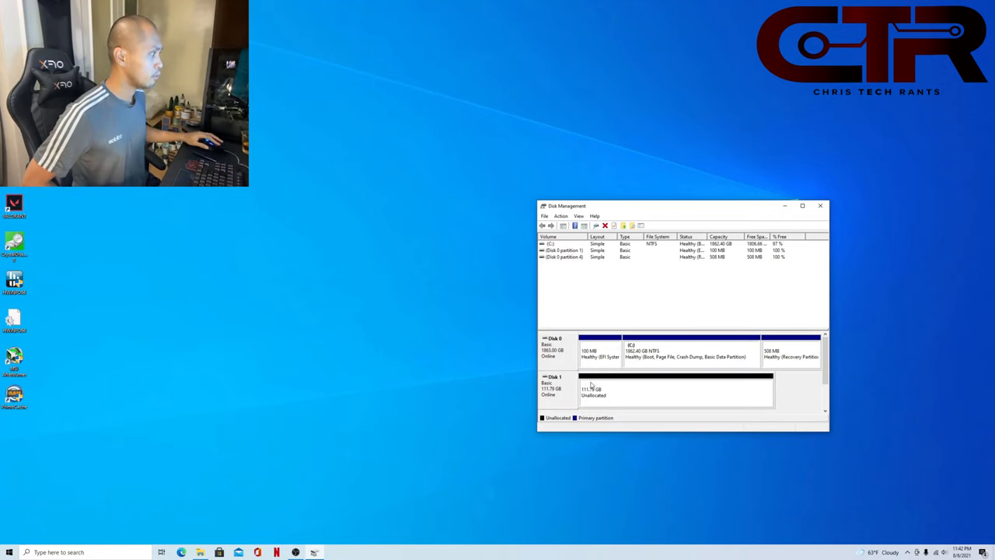
mouse_move(650, 400)
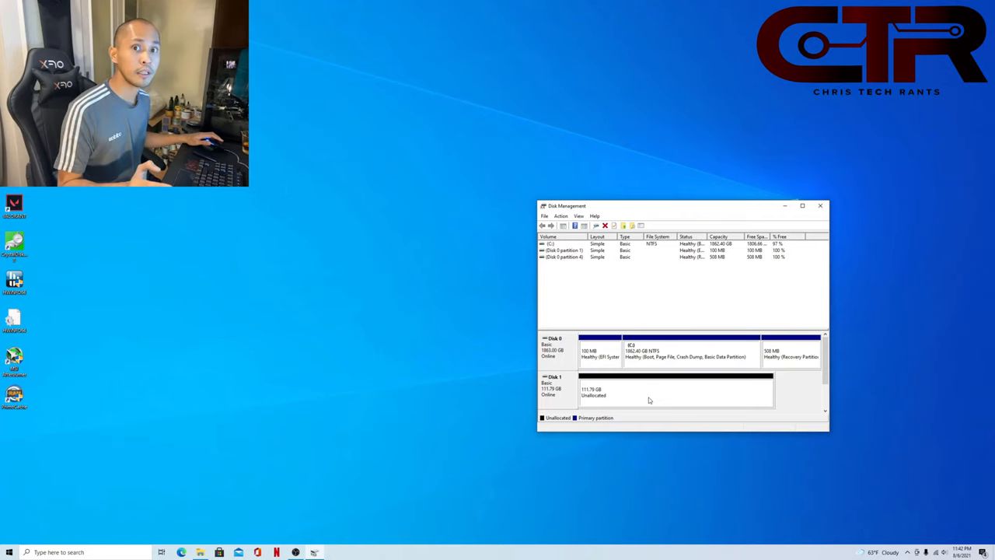
Step: Choose New Simple Volume on Disk 1's unallocated space, reaching the 114472 MB size page
right_click(633, 391)
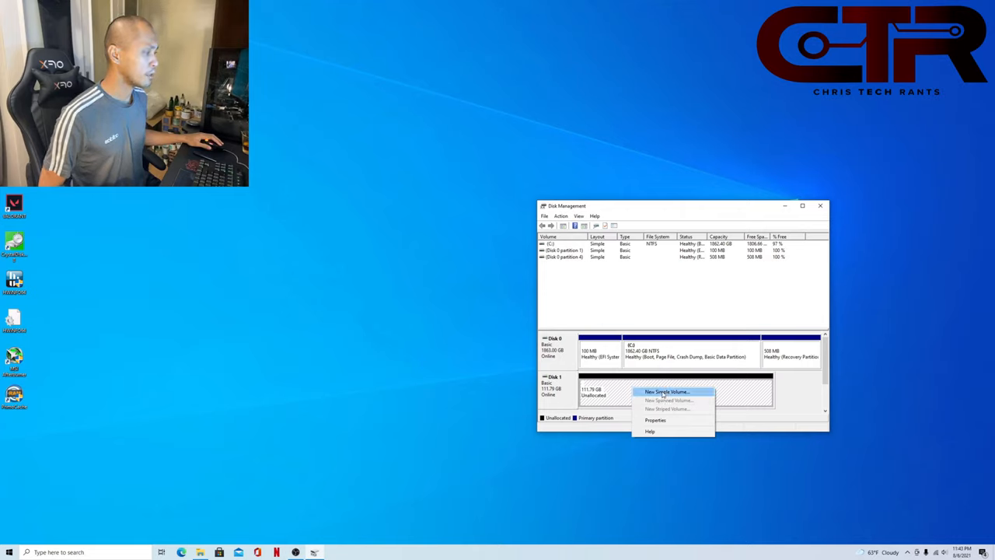
click(666, 391)
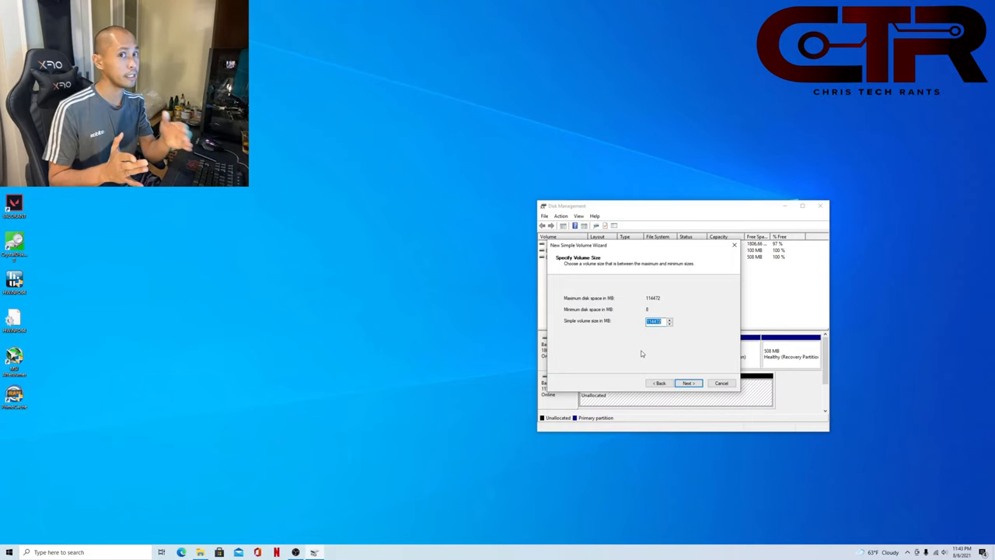
mouse_move(631, 364)
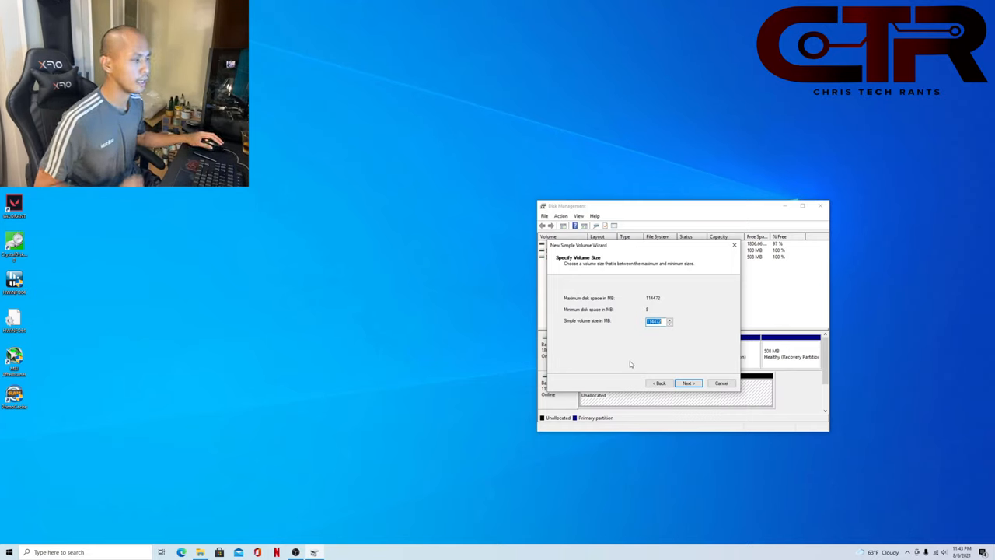
mouse_move(654, 336)
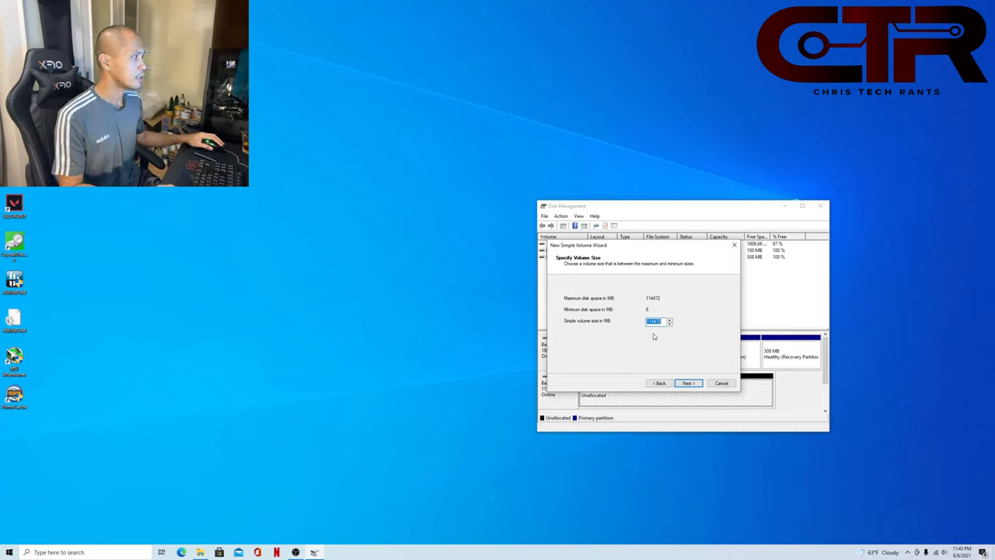
mouse_move(652, 339)
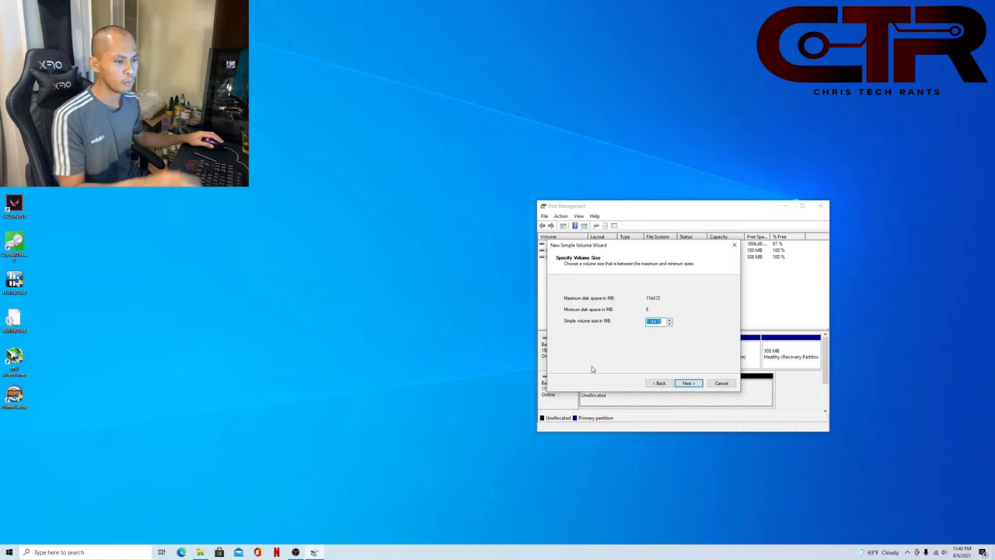
Step: Compute 114472 − 22894.4 (≈91,577) in Calculator and set the volume size to 91580 MB
click(8, 552)
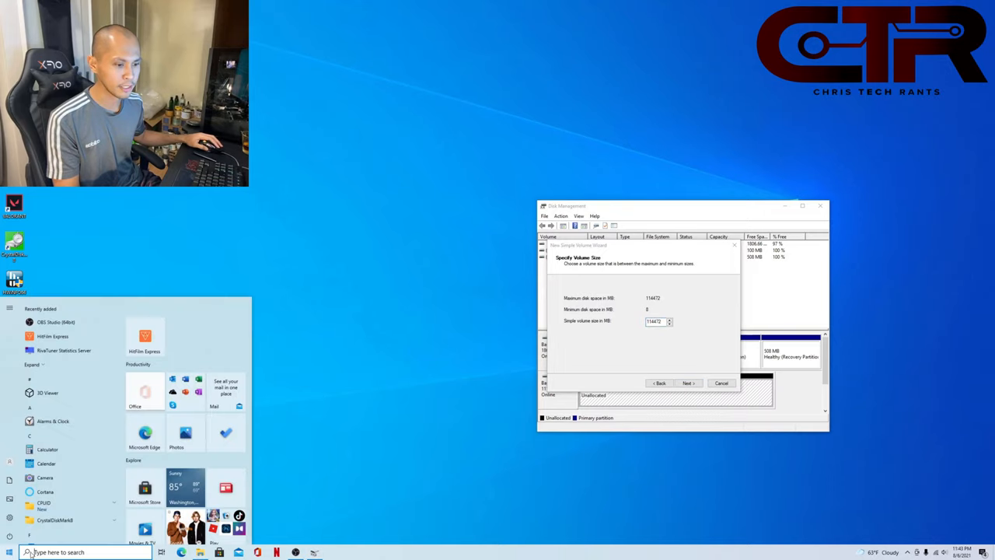
text(calc)
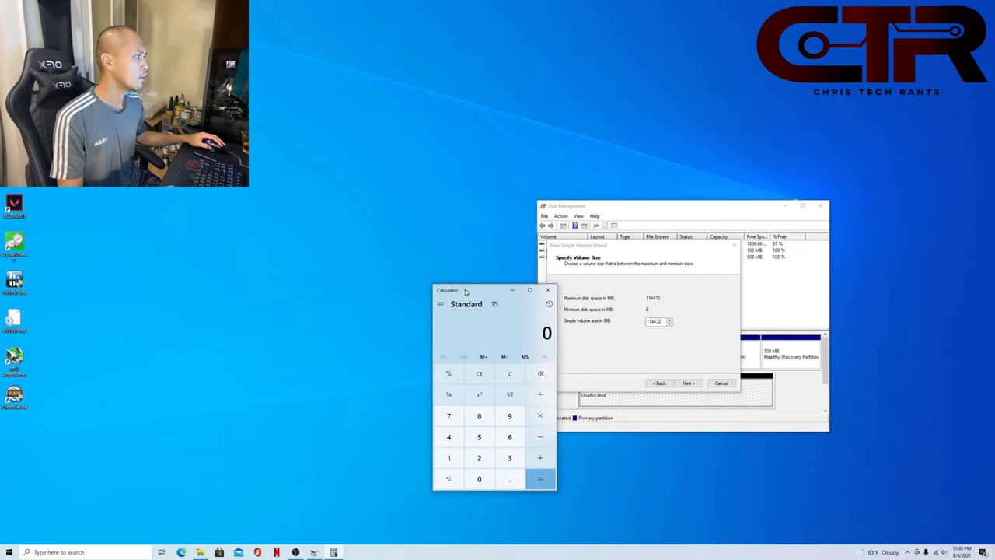
click(449, 457)
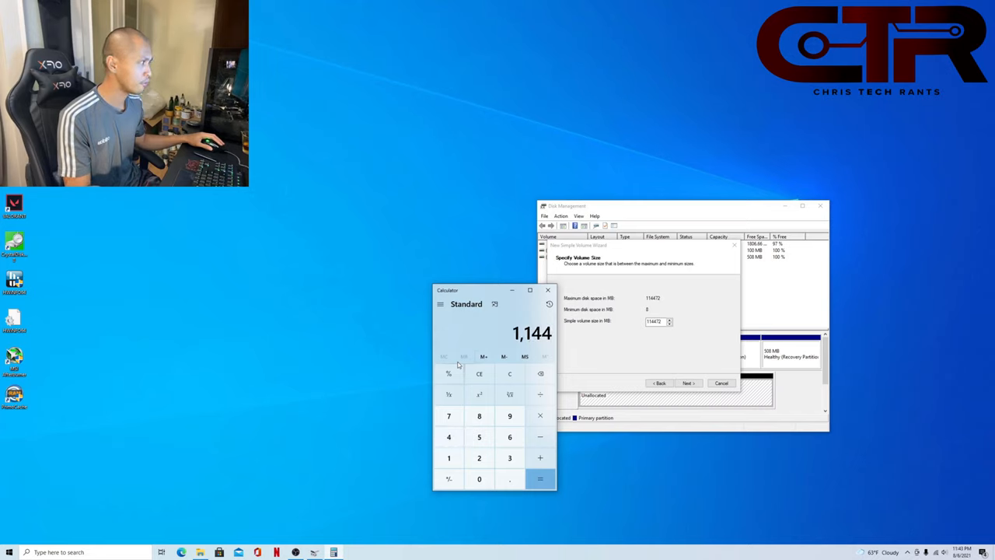
click(509, 394)
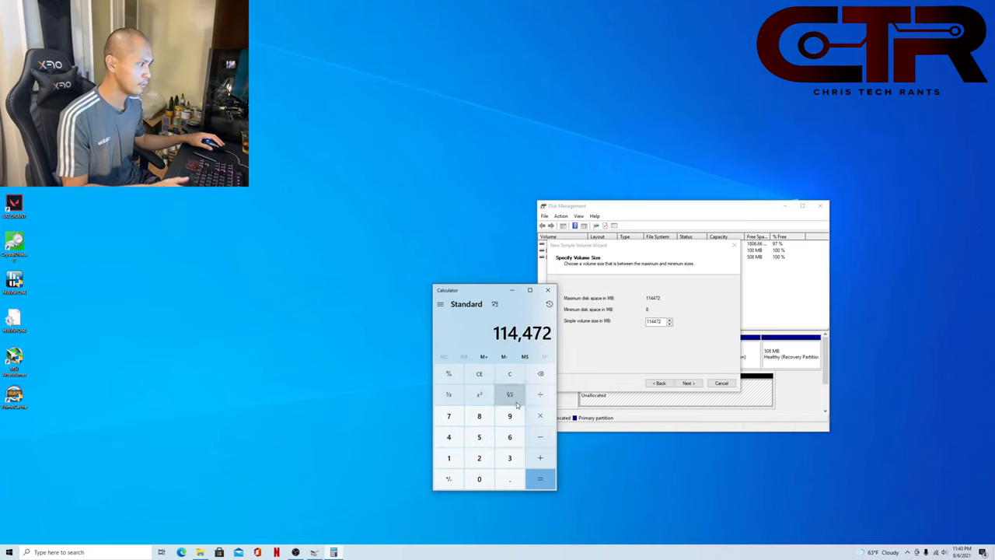
click(509, 457)
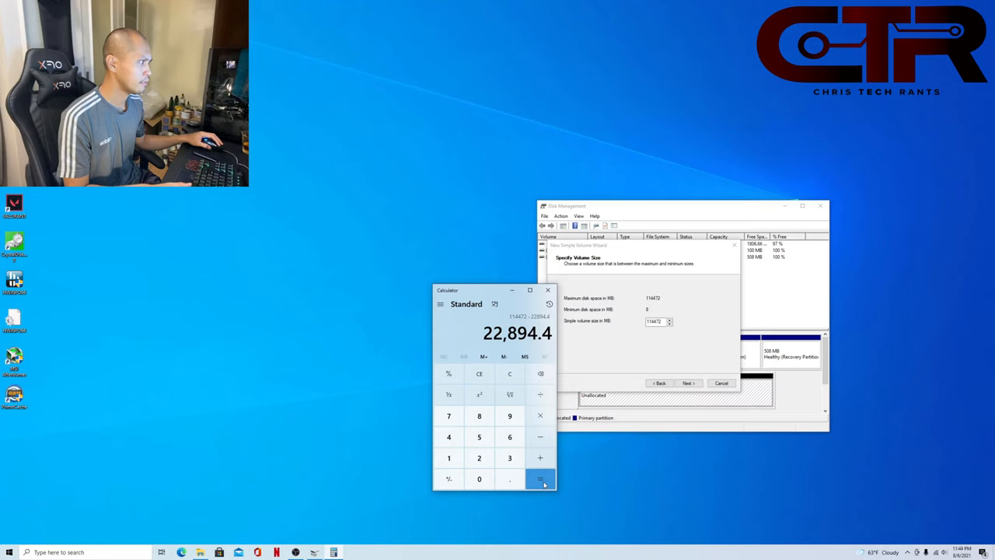
click(540, 479)
text(91580)
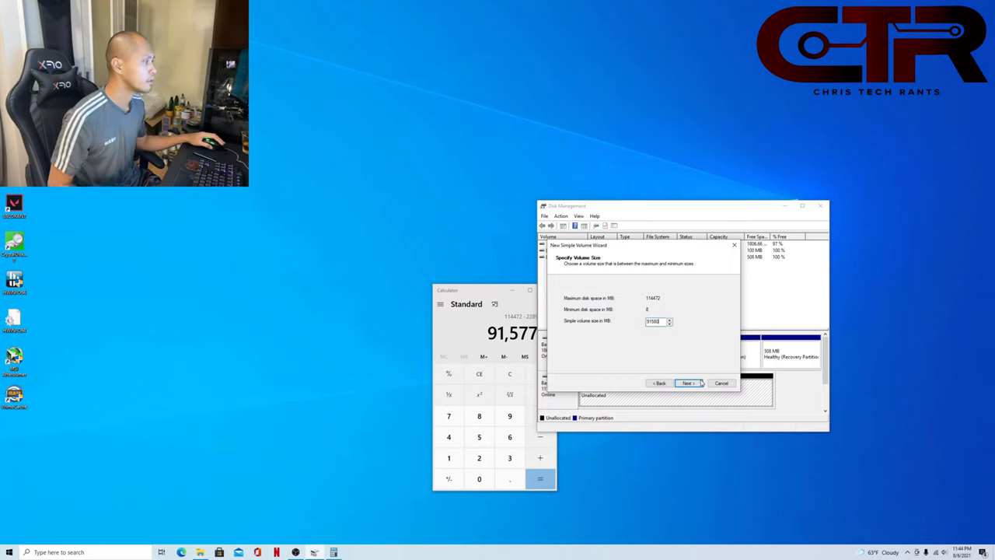
Step: Accept the 91580 MB size, suggested drive letter, and NTFS quick format
click(687, 383)
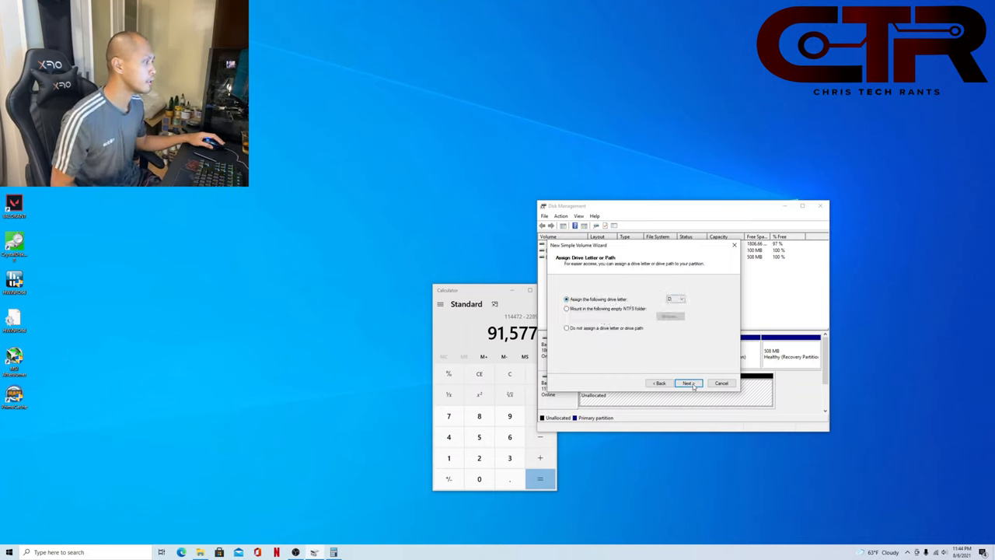
click(686, 383)
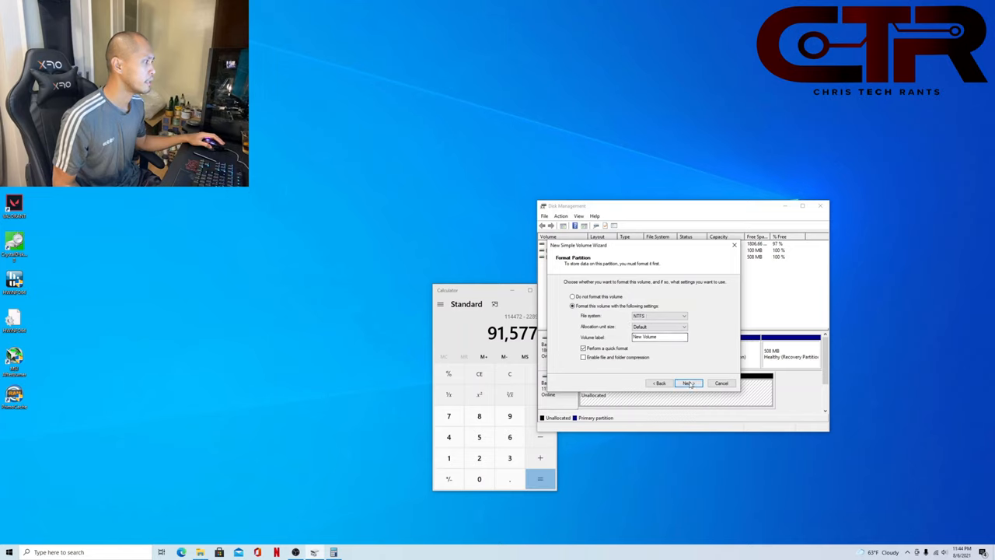
click(687, 383)
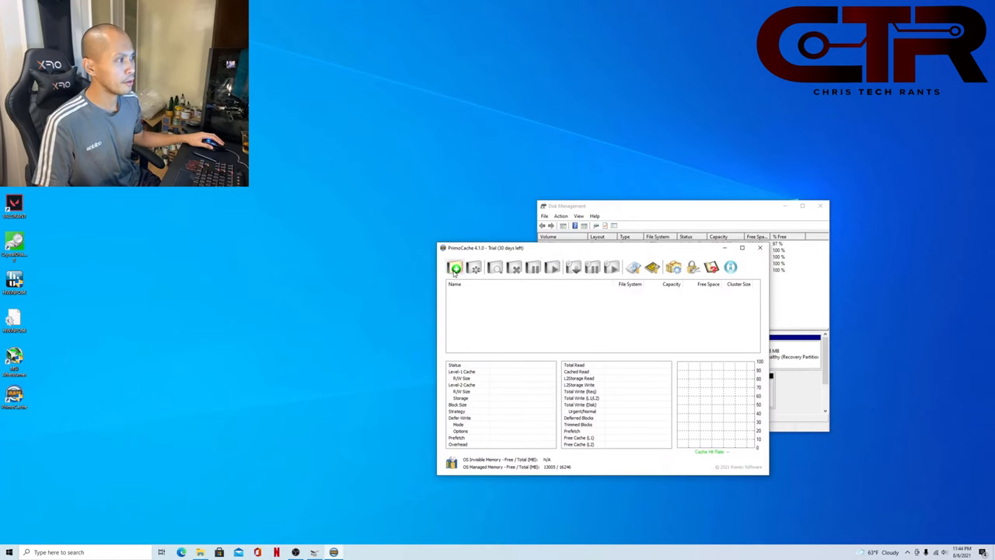
mouse_move(455, 267)
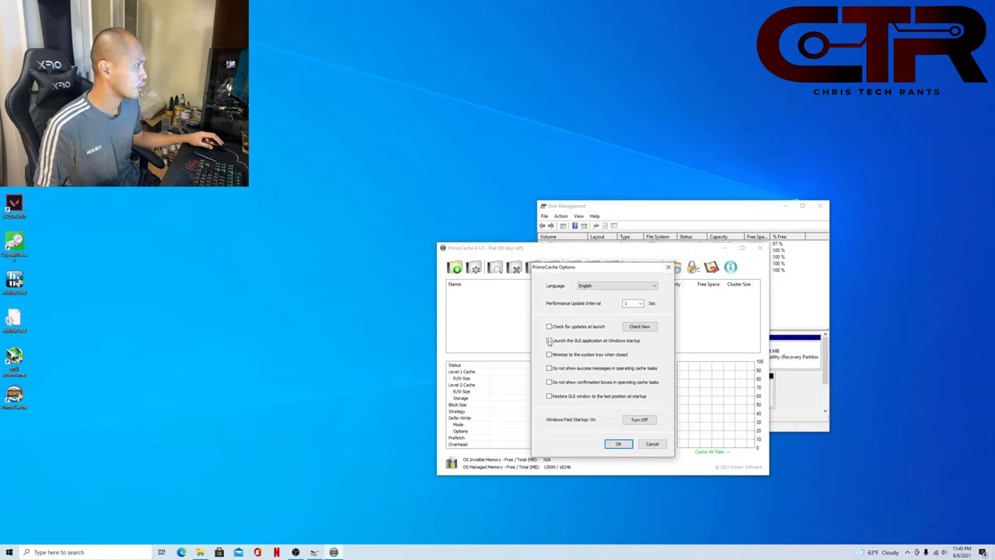
Step: Enable launch at startup, minimize to tray, and both 'do not show' message options, then save
click(549, 341)
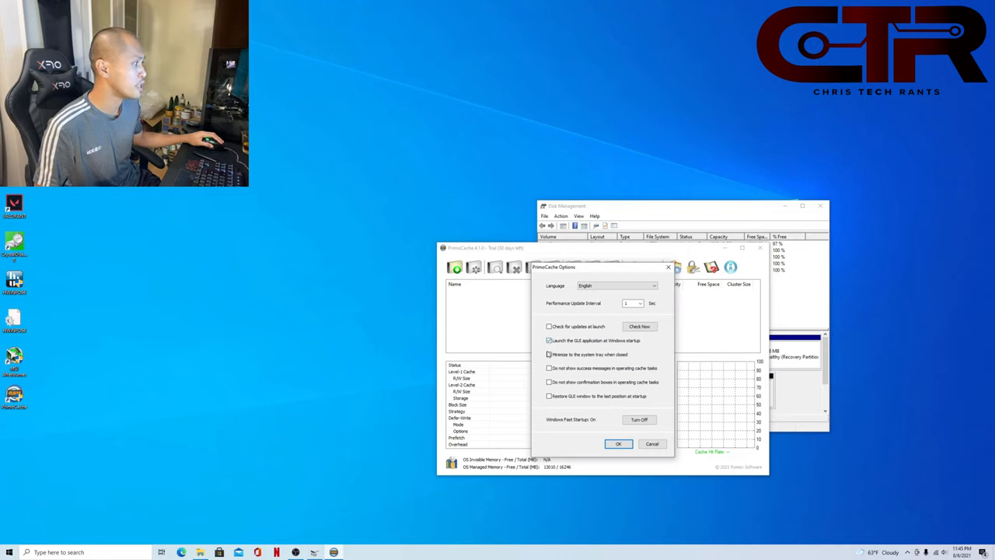
click(549, 354)
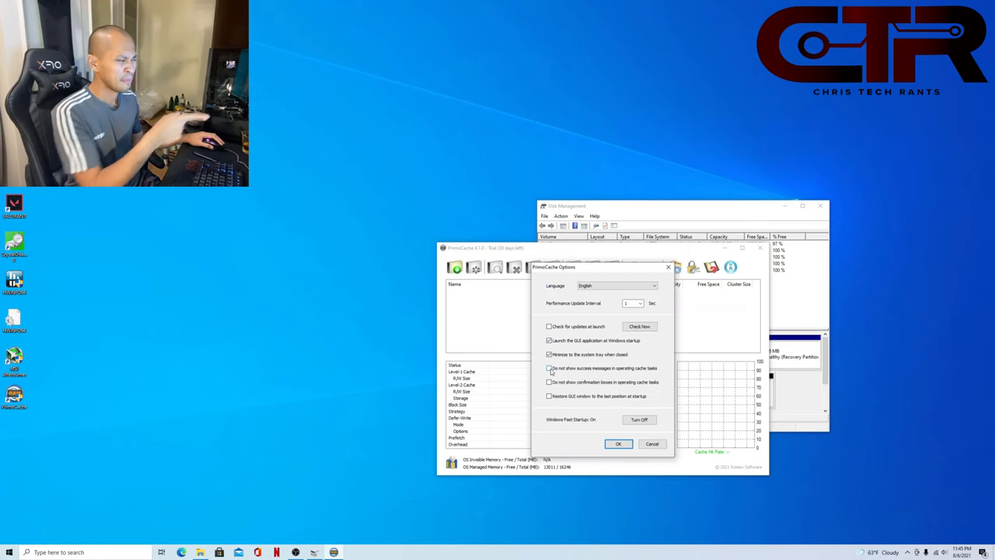
click(549, 368)
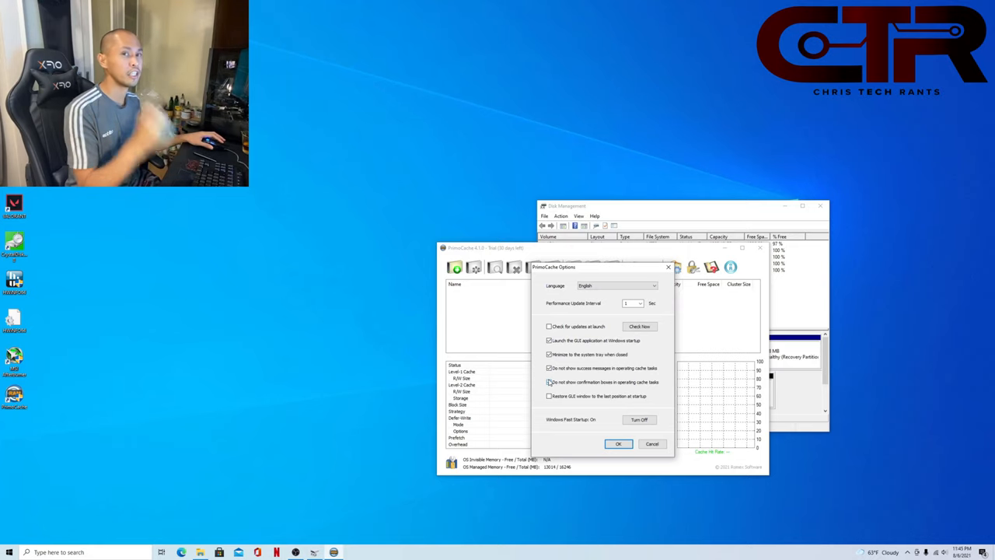
click(549, 382)
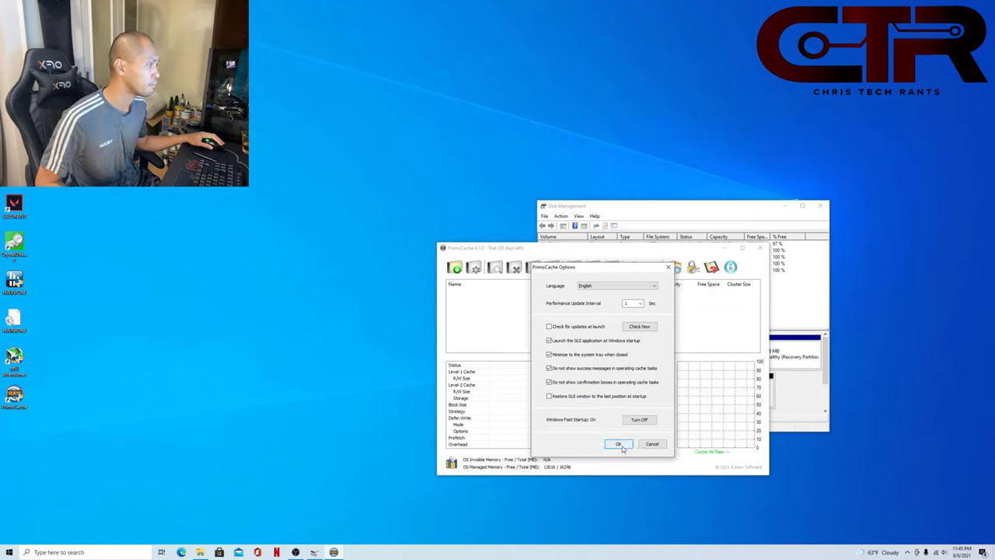
click(618, 444)
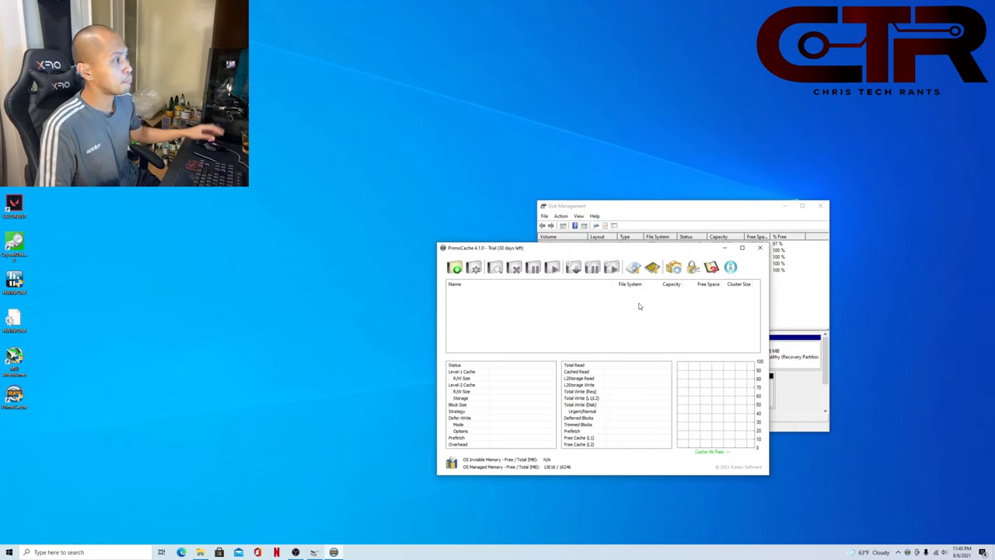
mouse_move(455, 268)
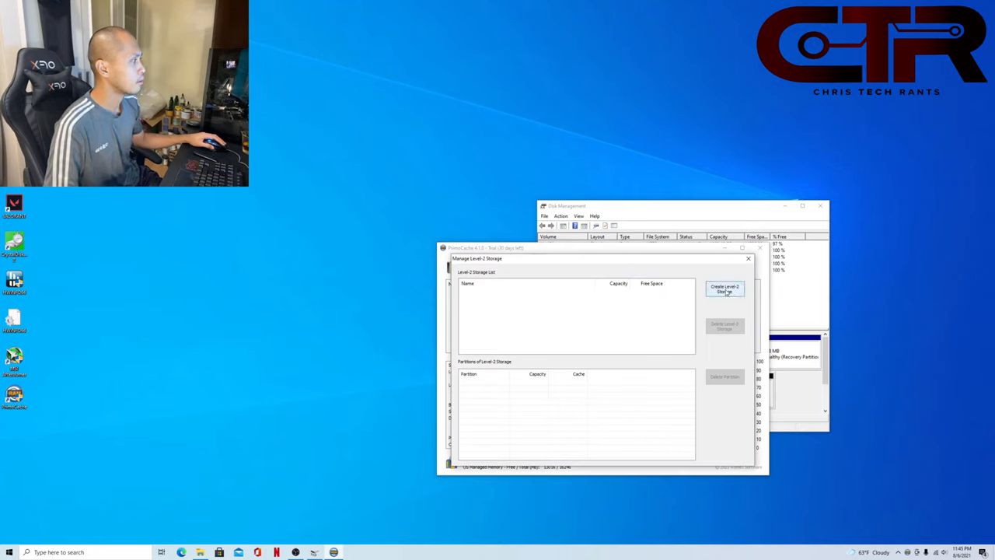
Step: Format New Volume (D:) on the GIGABYTE SSD into 89.43 GB level-2 storage labelled L2STORAGE
click(724, 288)
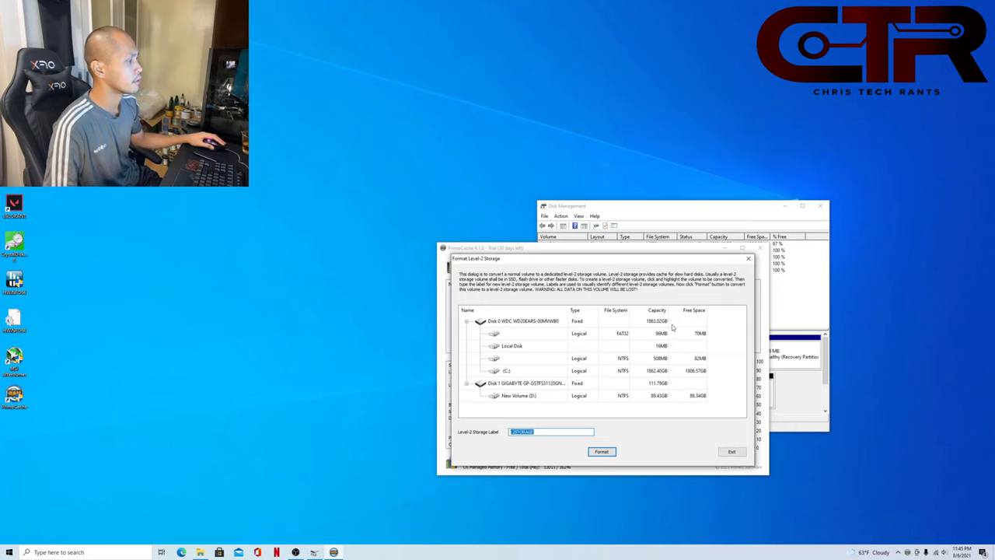
mouse_move(537, 375)
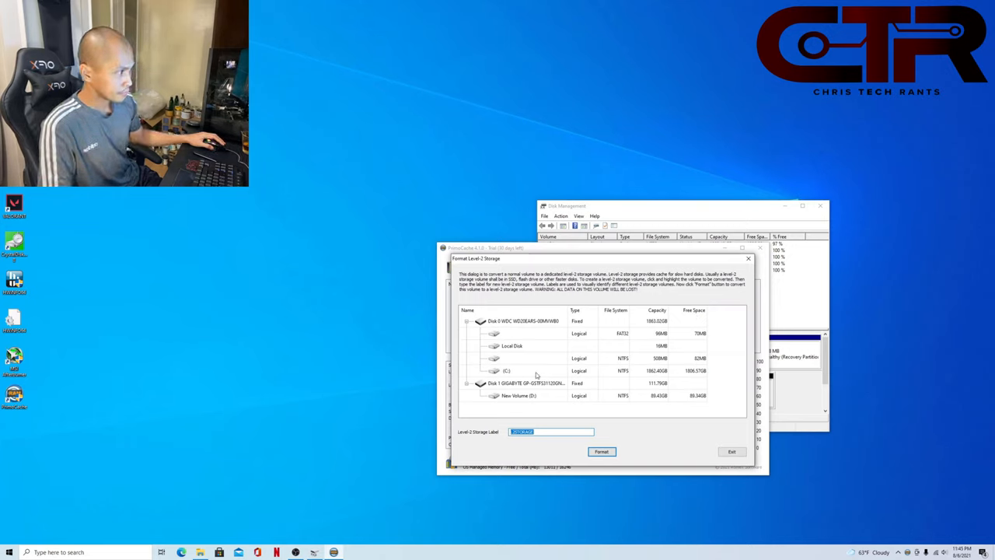
mouse_move(542, 331)
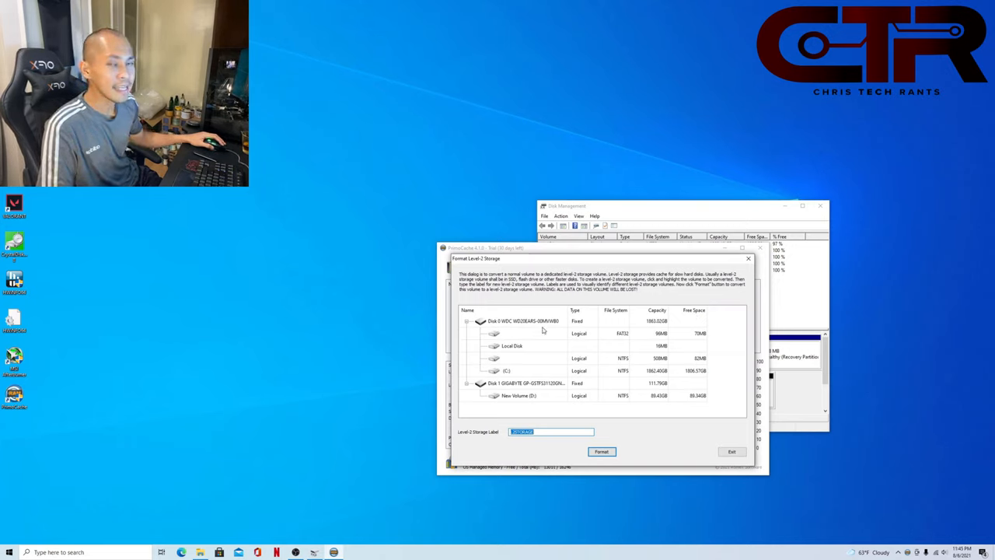
mouse_move(534, 388)
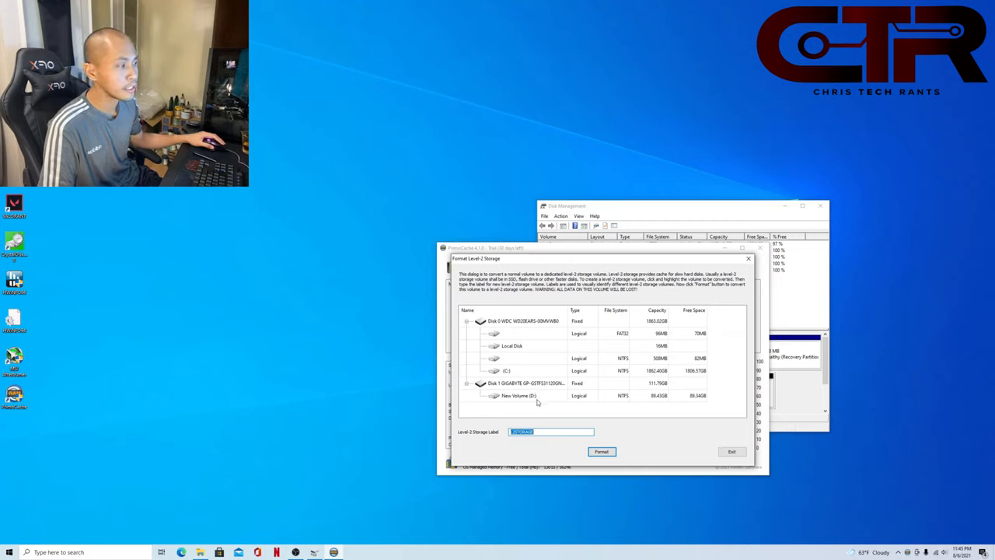
click(528, 394)
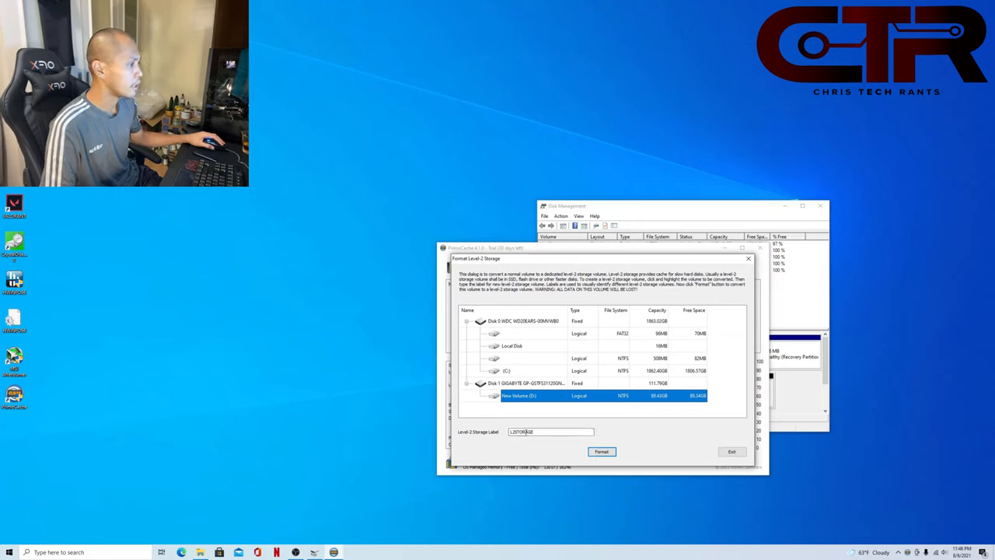
click(602, 451)
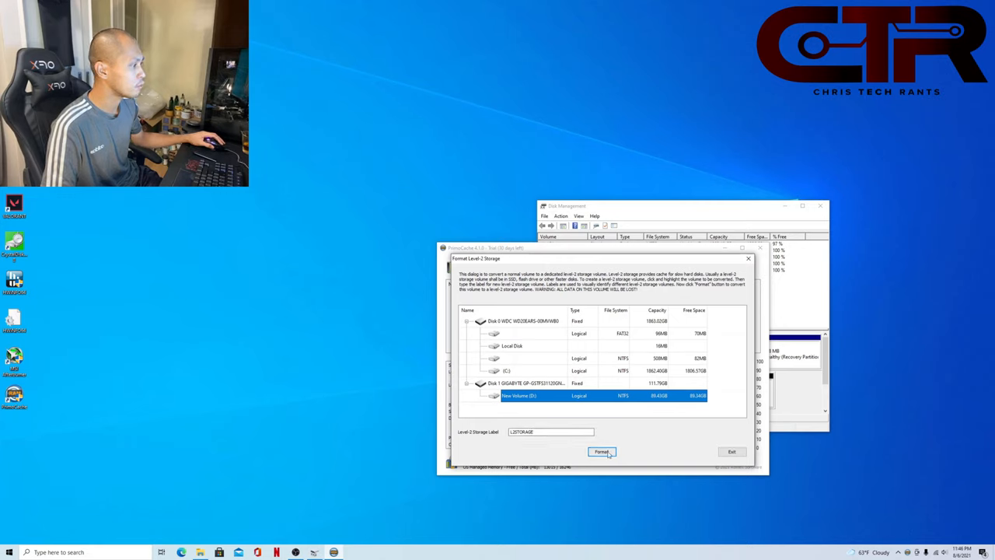
click(601, 451)
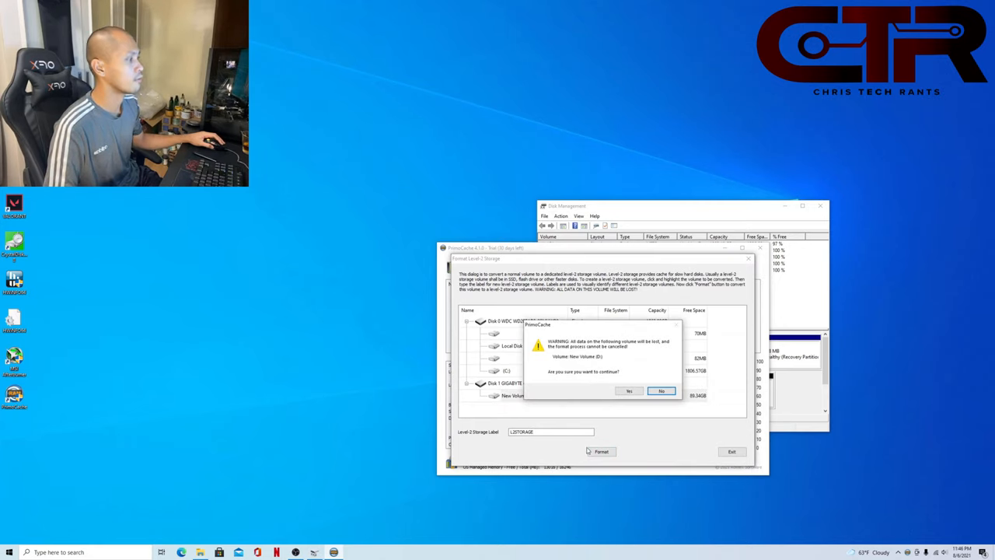
click(629, 390)
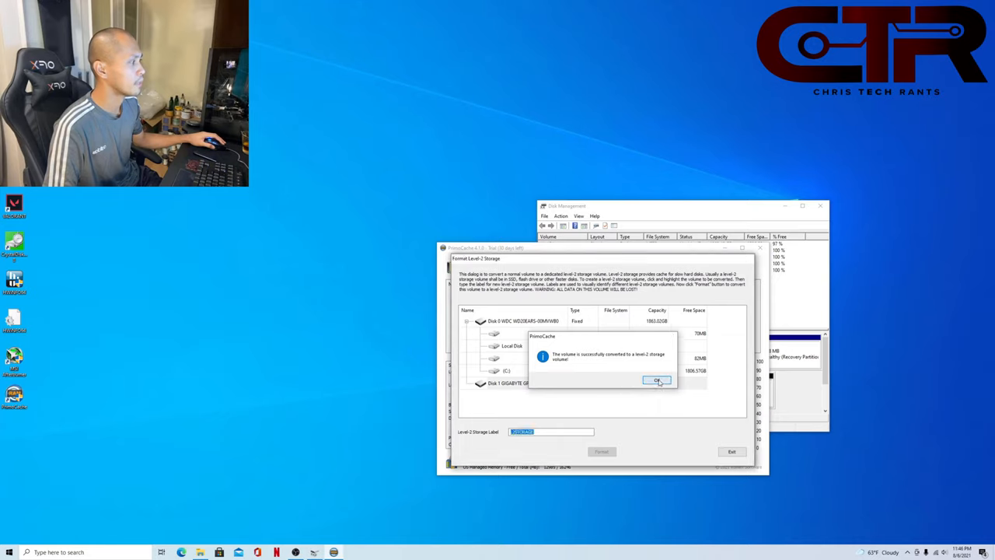
click(656, 380)
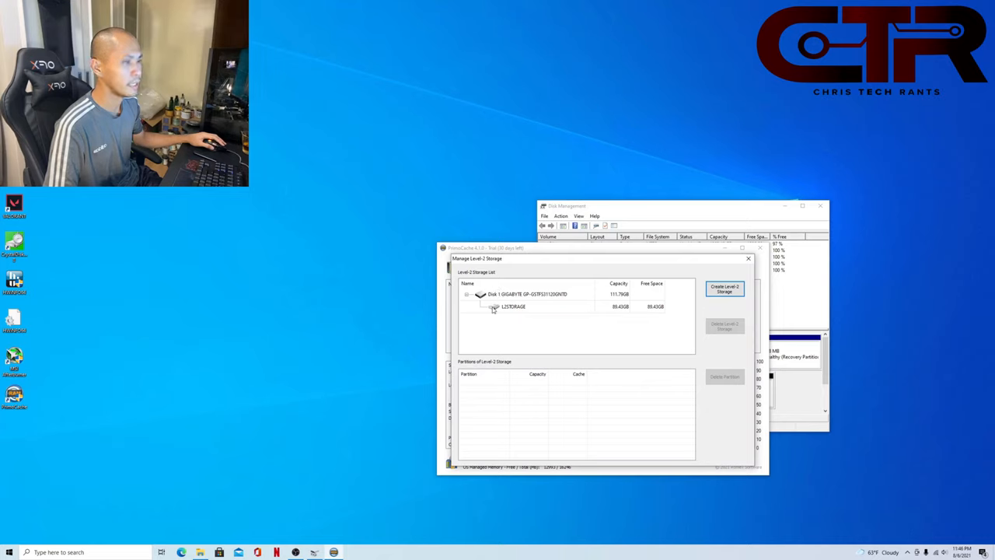
click(748, 258)
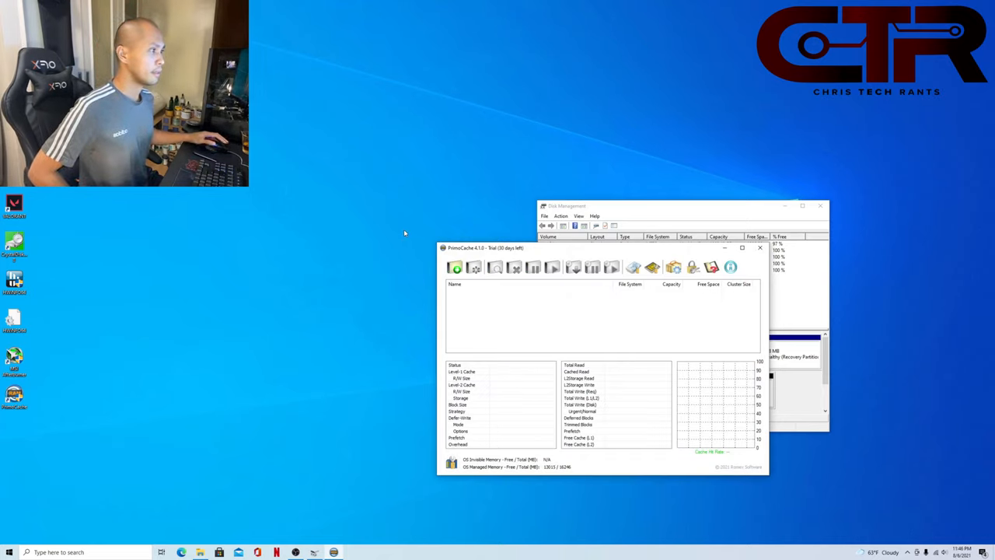
Step: Launch the New Cache Task wizard from the toolbar
click(455, 267)
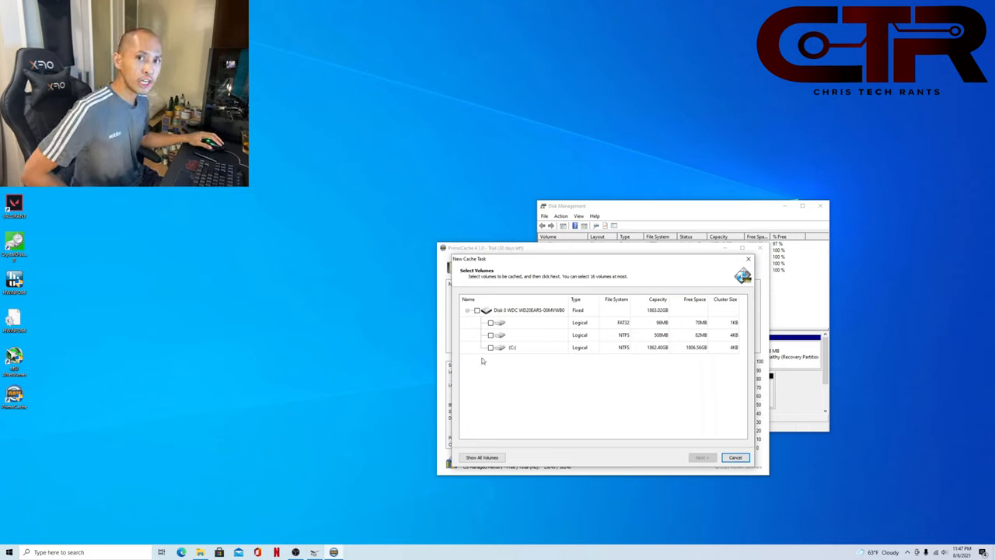
mouse_move(515, 330)
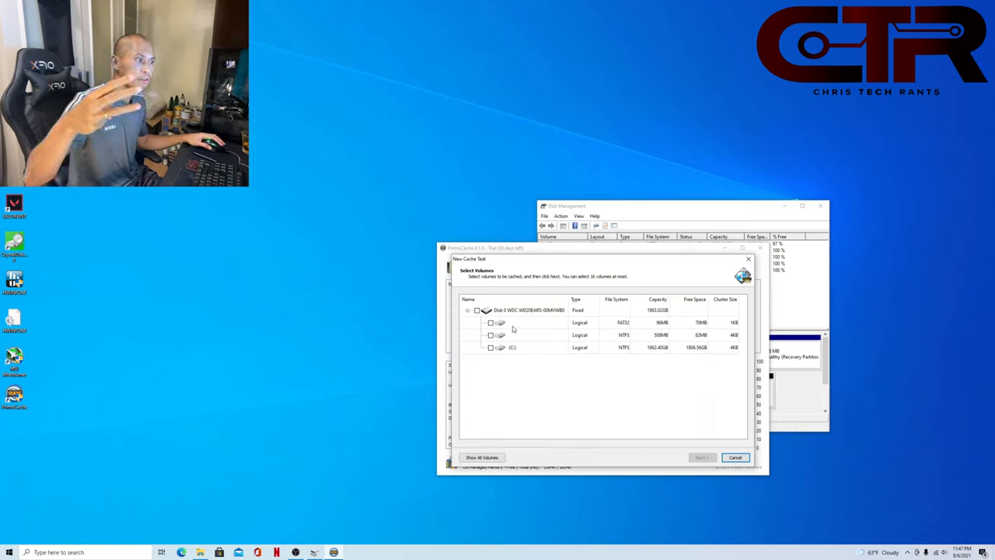
mouse_move(522, 345)
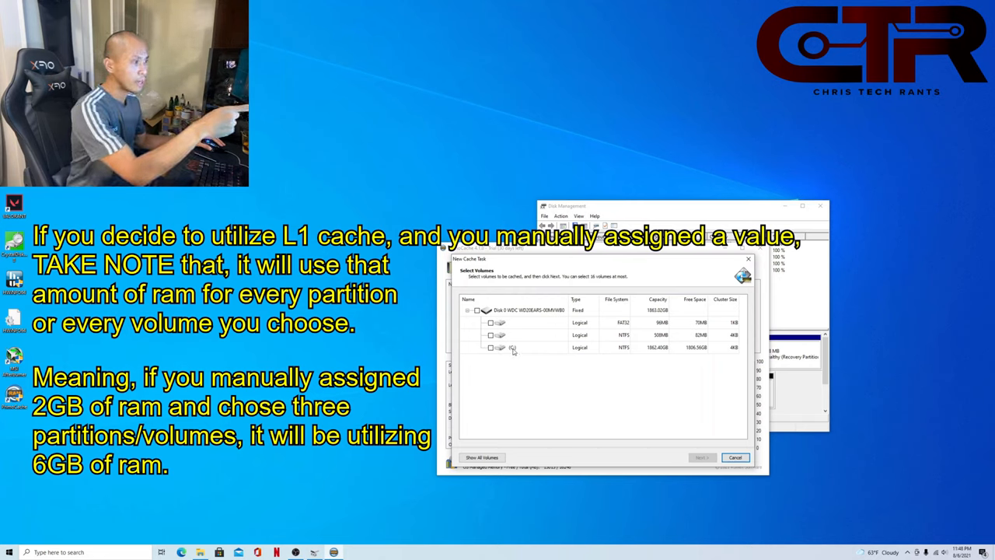
Step: Tick the C: volume on Disk 0 as the cache target
click(490, 347)
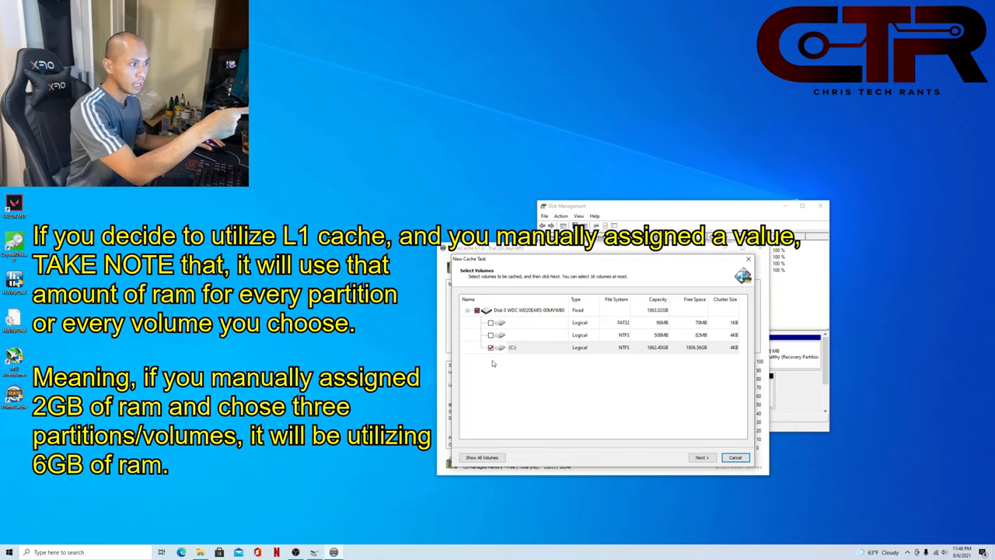
mouse_move(534, 375)
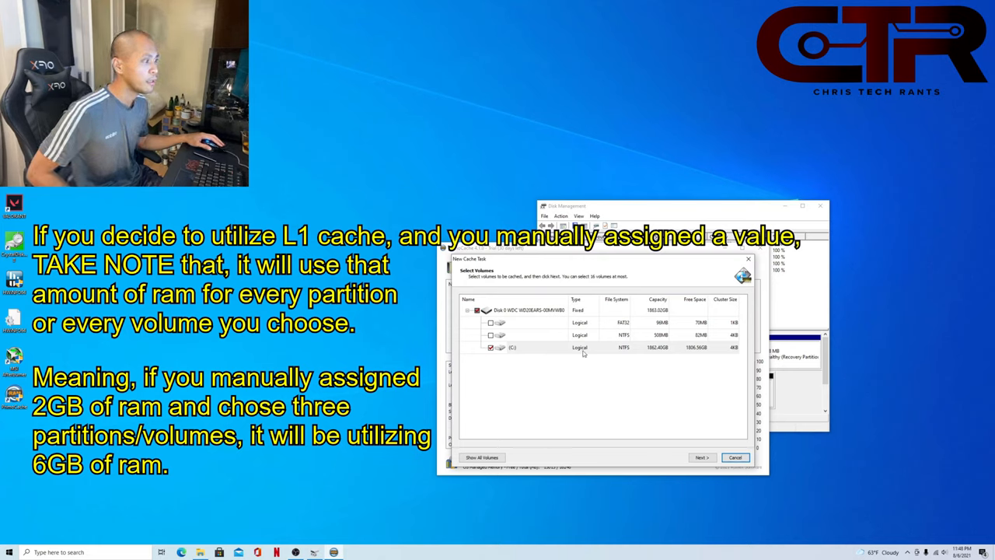
mouse_move(518, 355)
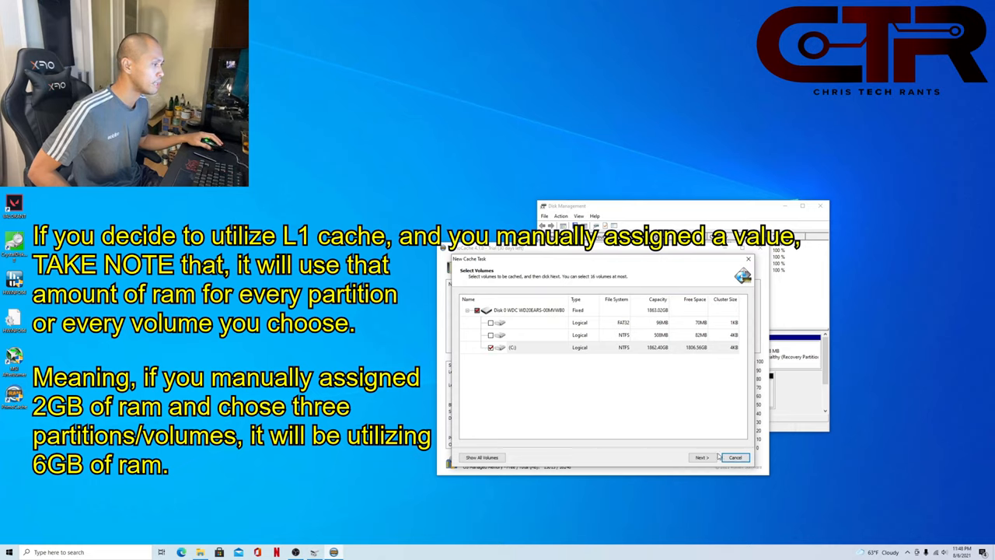
Step: Advance the wizard to the Configure Parameters page
click(700, 457)
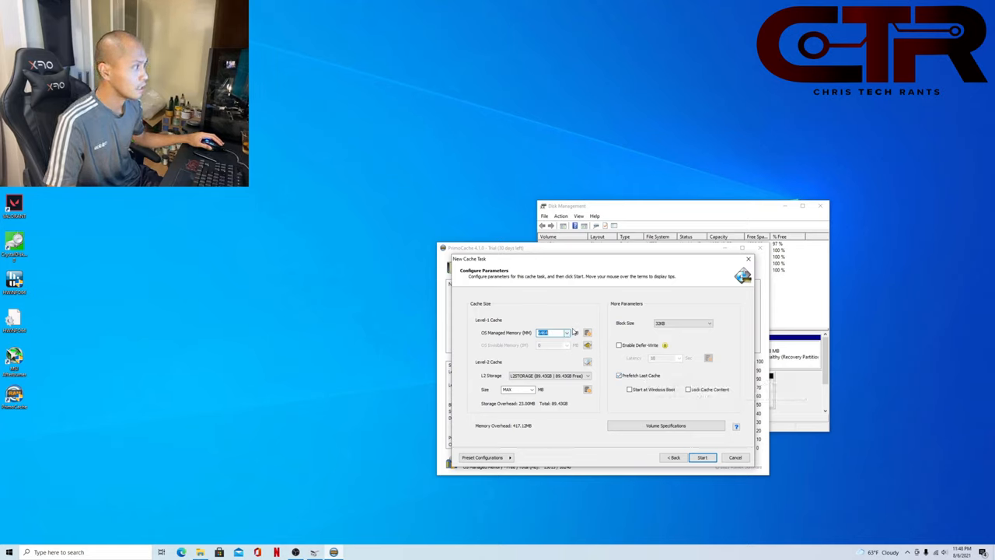
Step: Try preset level-1 RAM cache sizes, including 0 MB
click(566, 333)
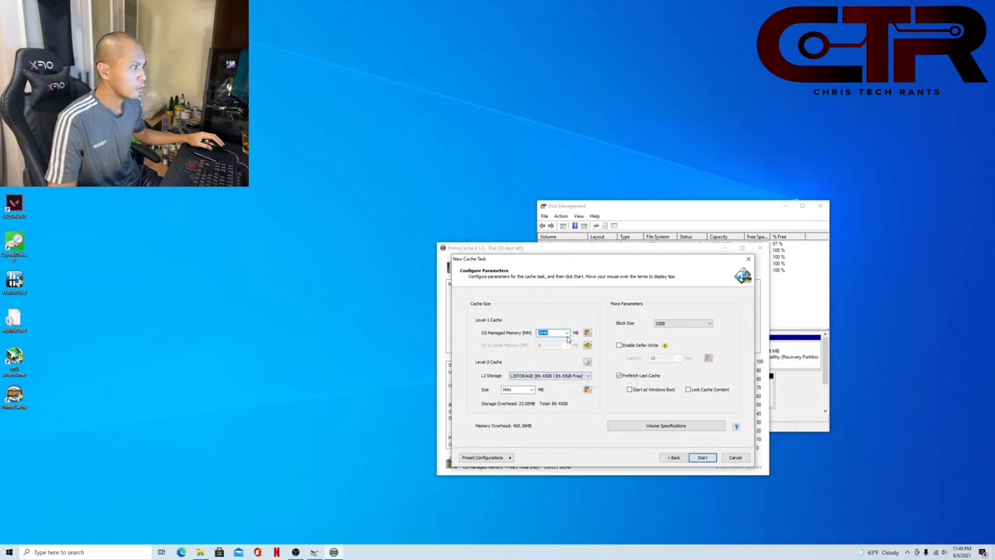
click(565, 332)
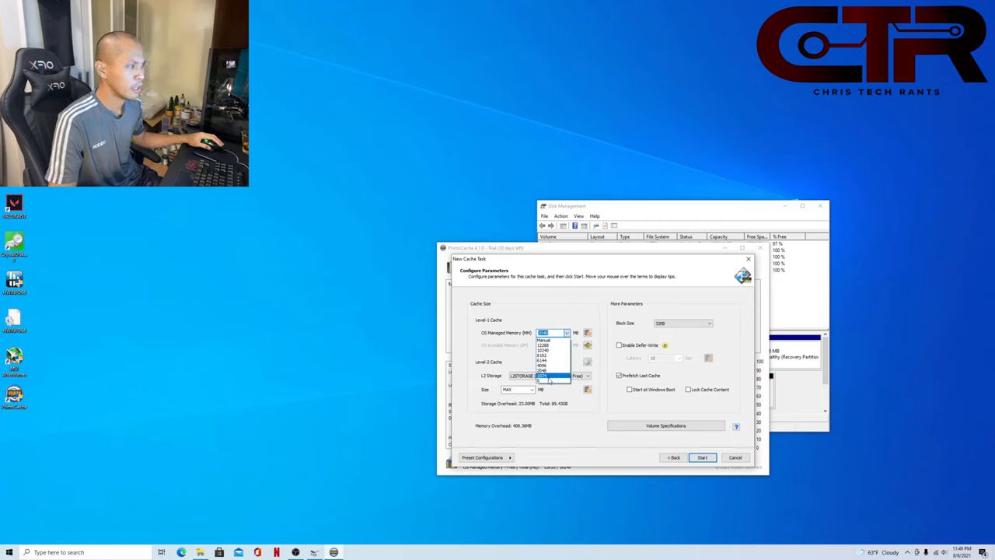
click(548, 375)
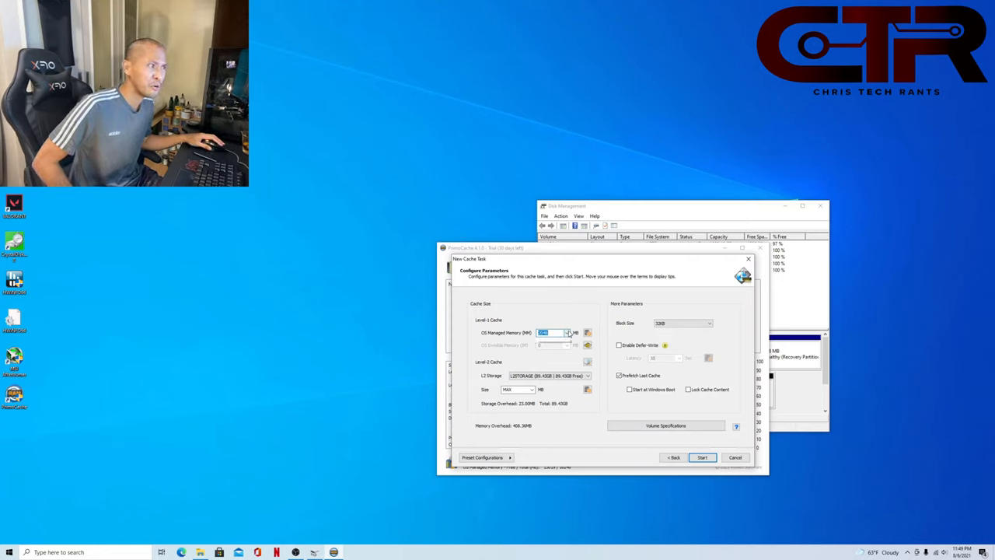
click(566, 332)
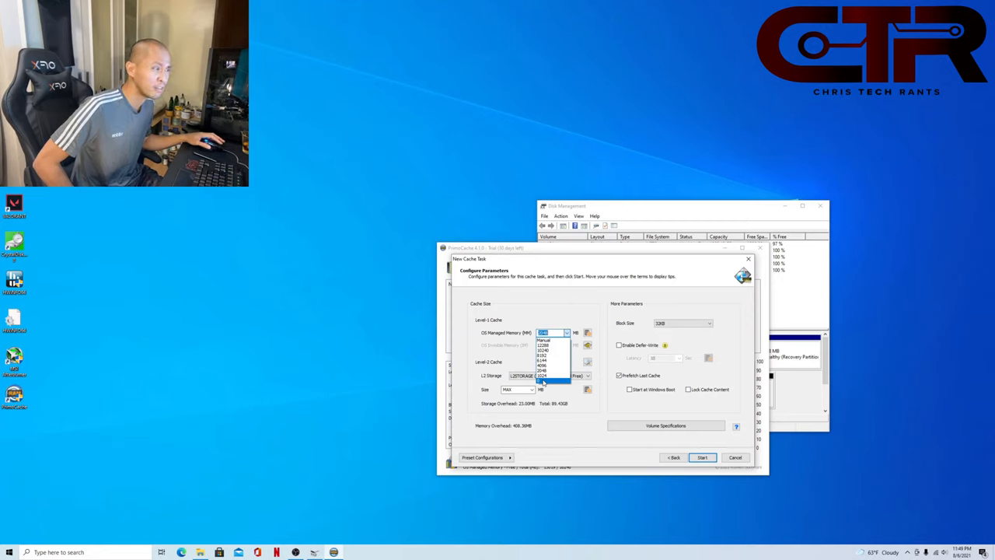
click(548, 380)
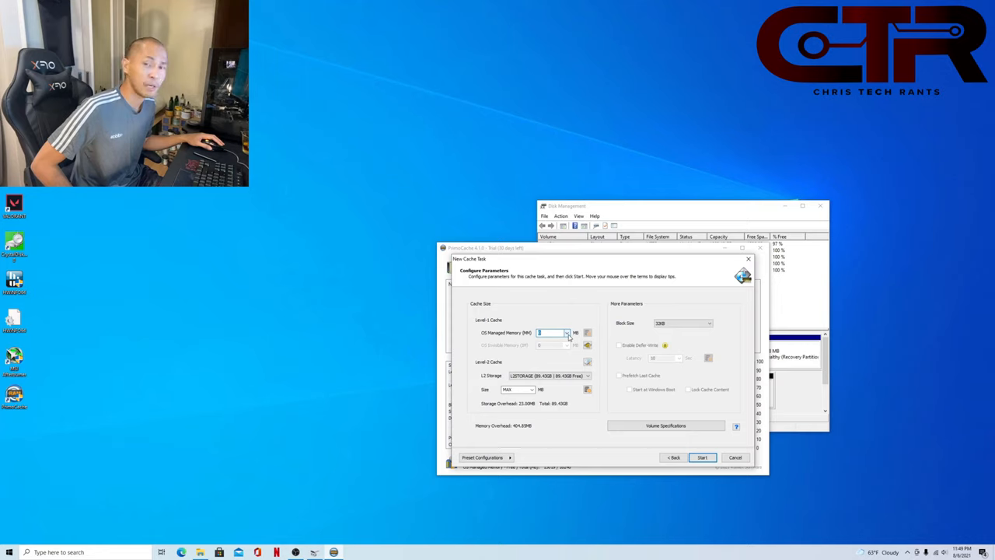
Step: Set the level-1 OS Managed Memory cache to 2048 MB and open Advanced Level-2 Cache Options
click(567, 332)
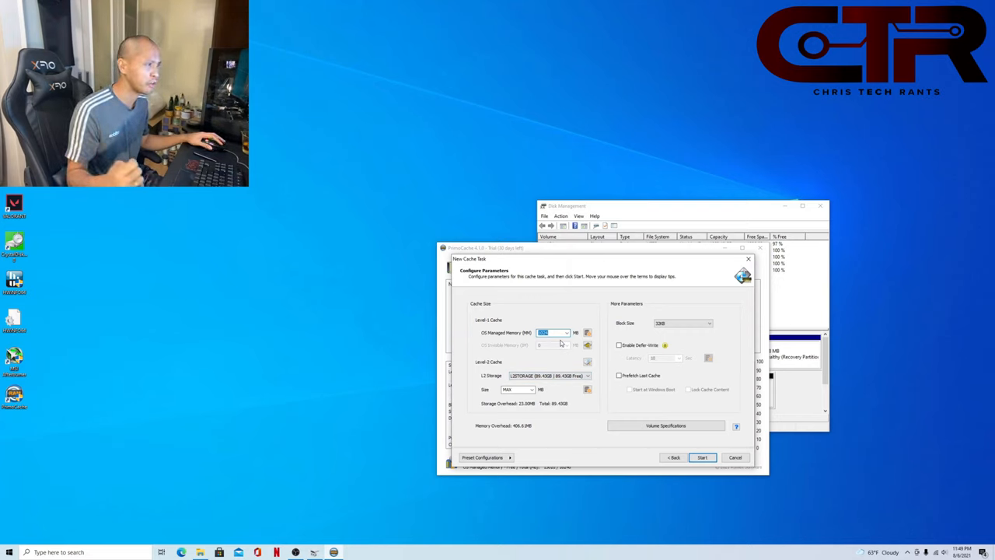
click(565, 332)
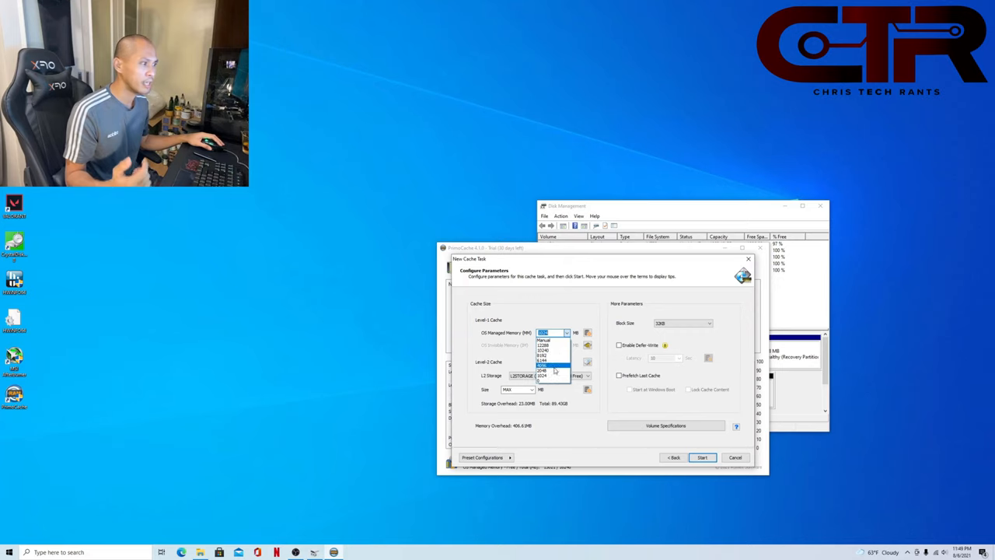
click(544, 365)
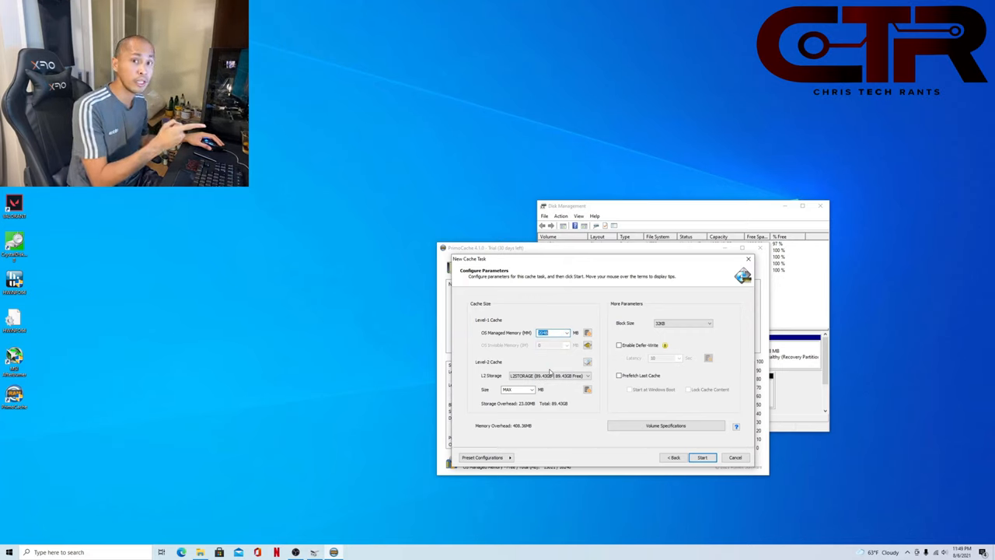
text(2048)
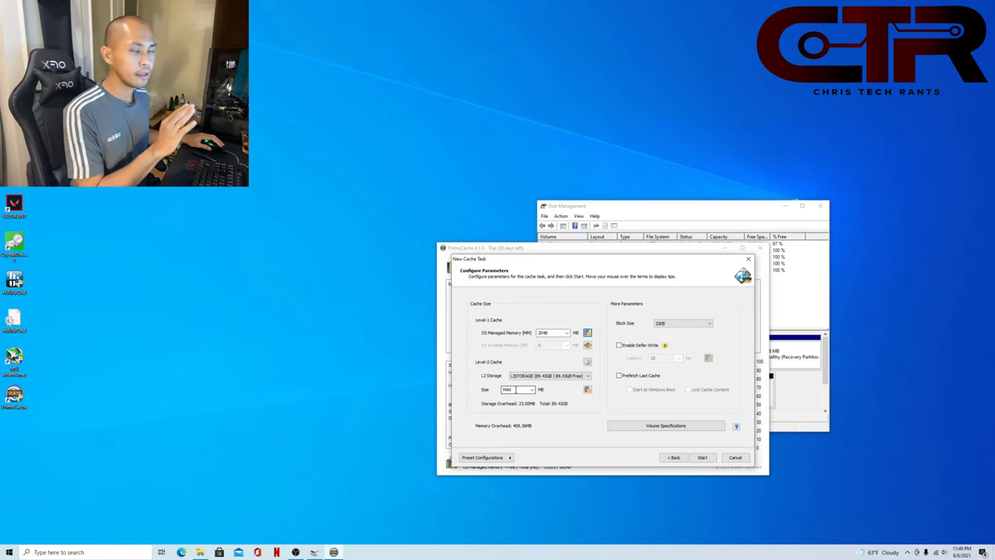
mouse_move(509, 403)
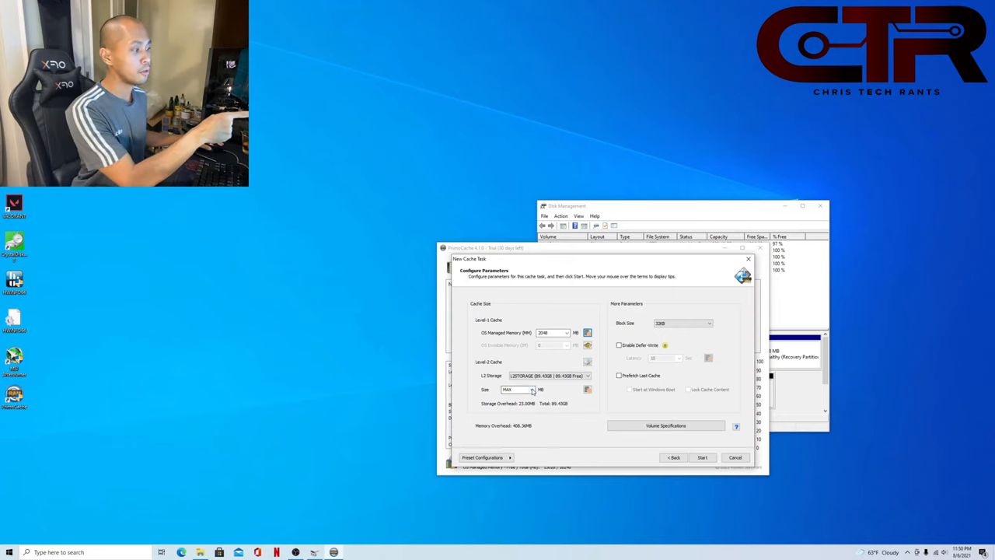
click(532, 388)
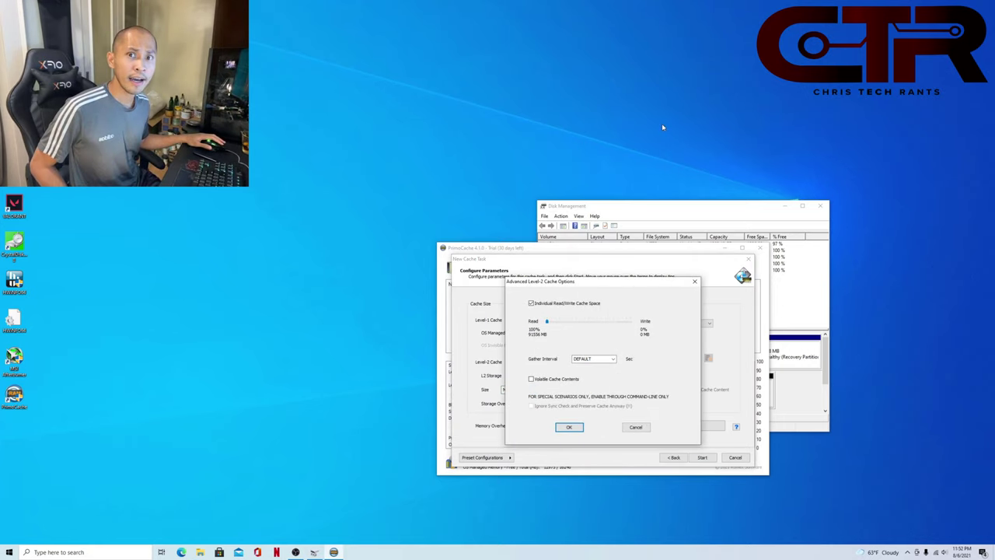
mouse_move(576, 342)
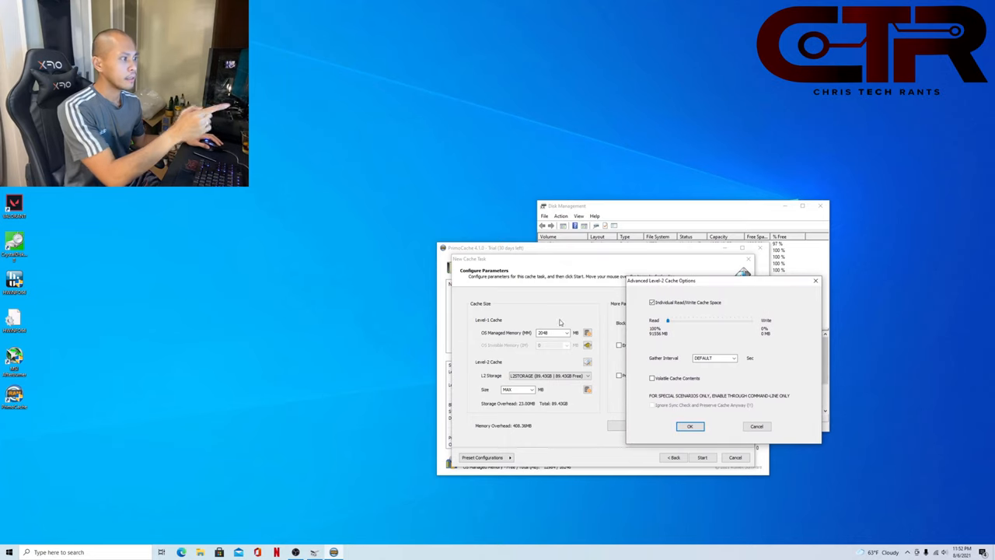
mouse_move(536, 340)
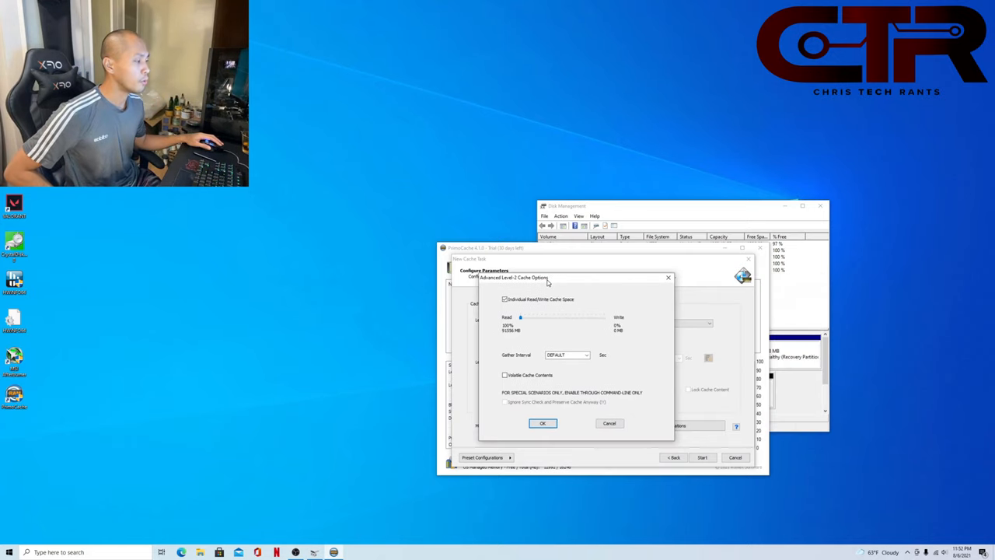
mouse_move(608, 325)
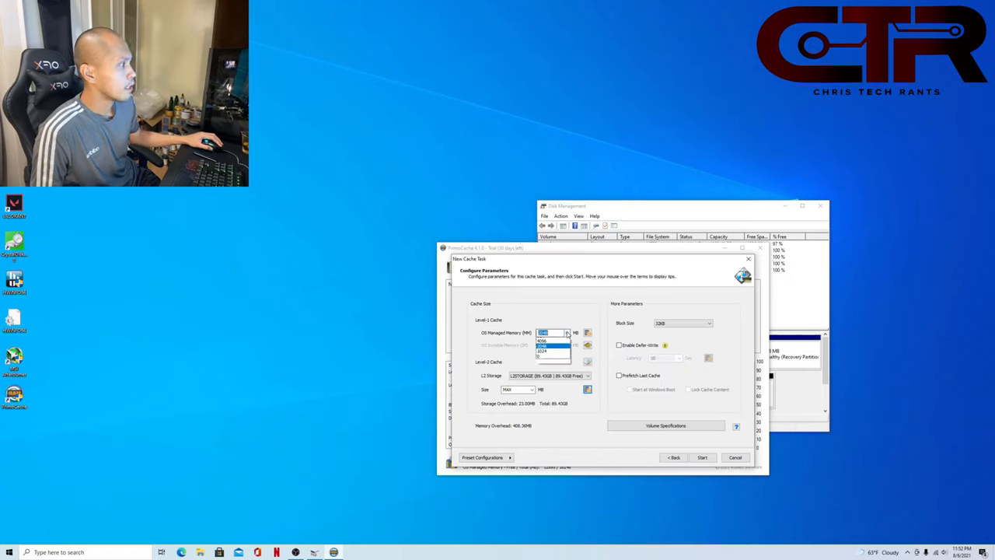
click(541, 356)
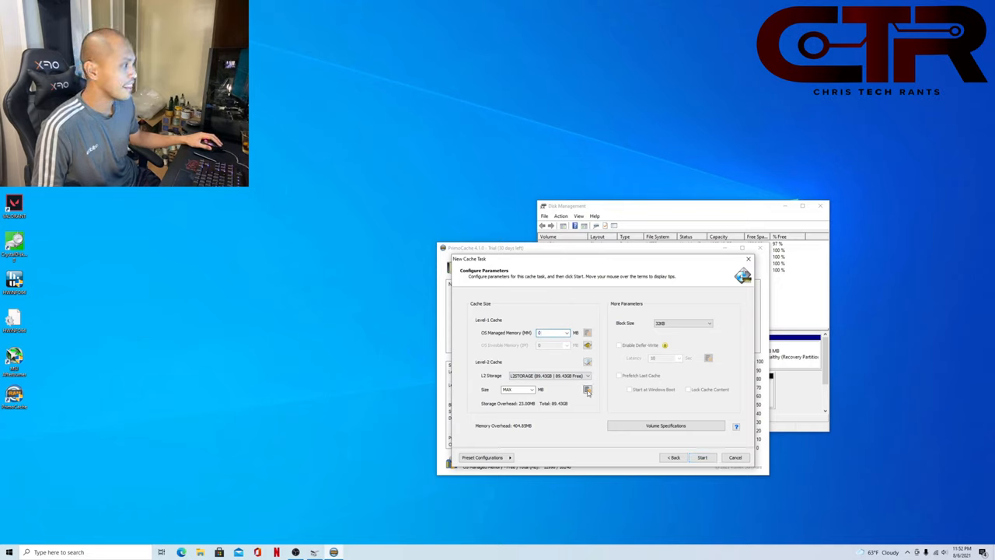
Step: Try a different level-2 read/write split, cancel it, and reselect 2048 MB RAM cache
click(588, 389)
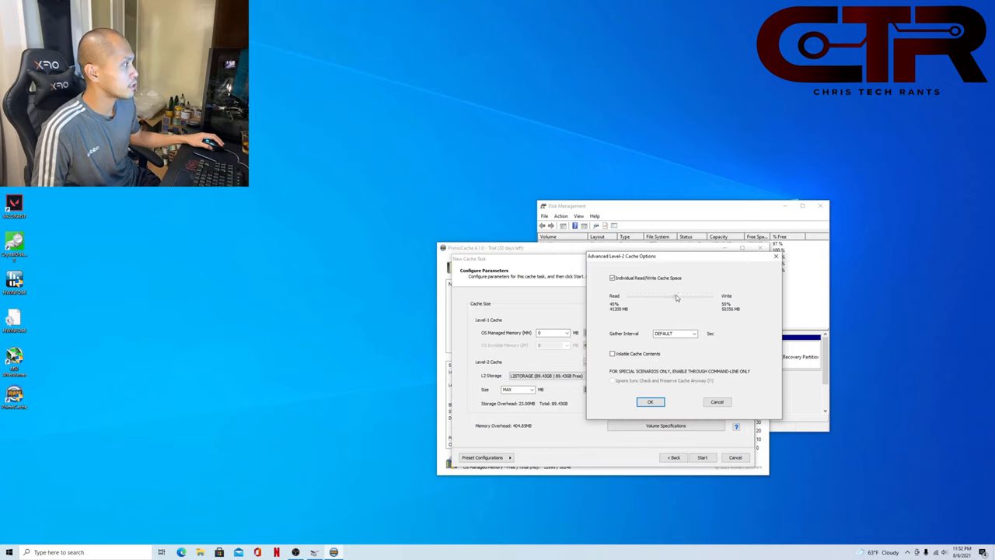
drag(695, 296, 670, 296)
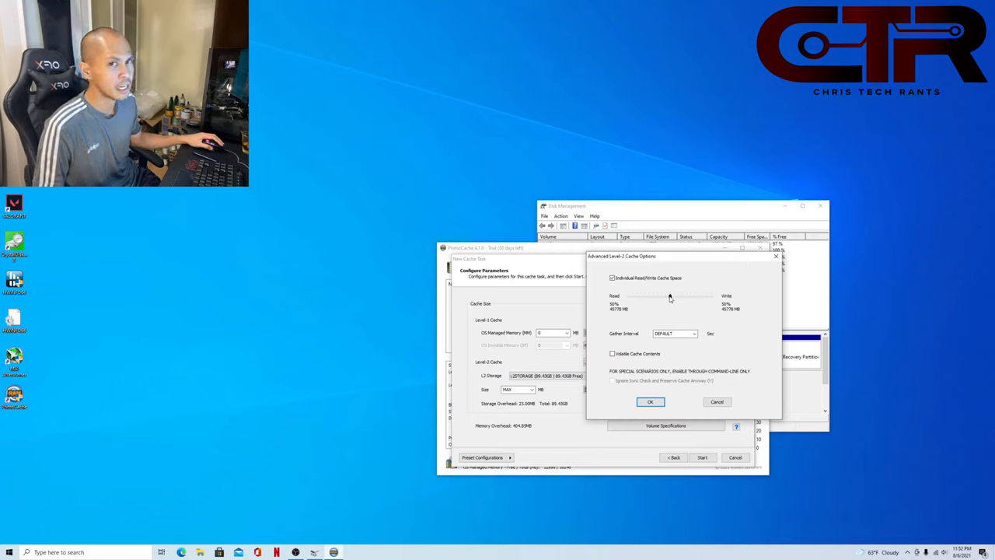
drag(668, 295, 649, 296)
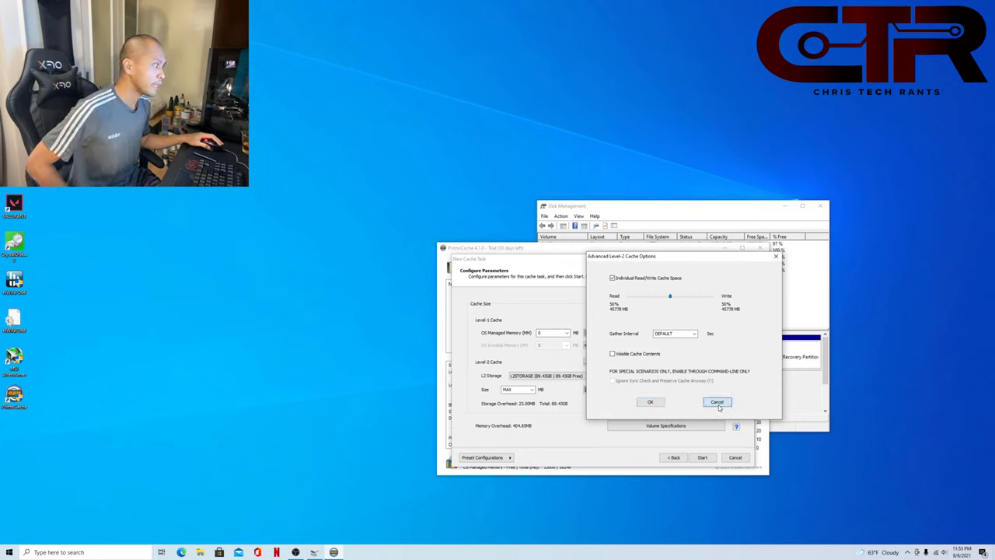
click(715, 402)
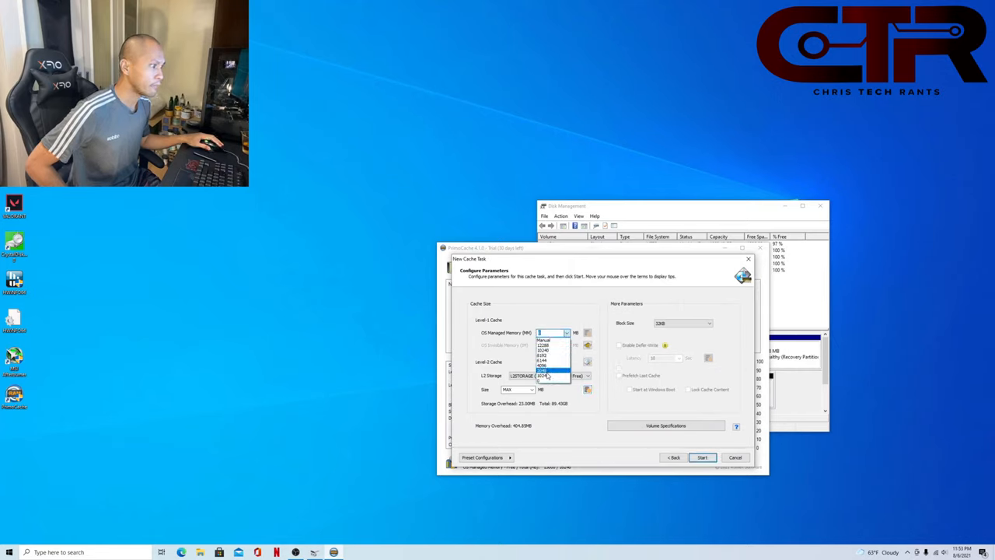
click(543, 370)
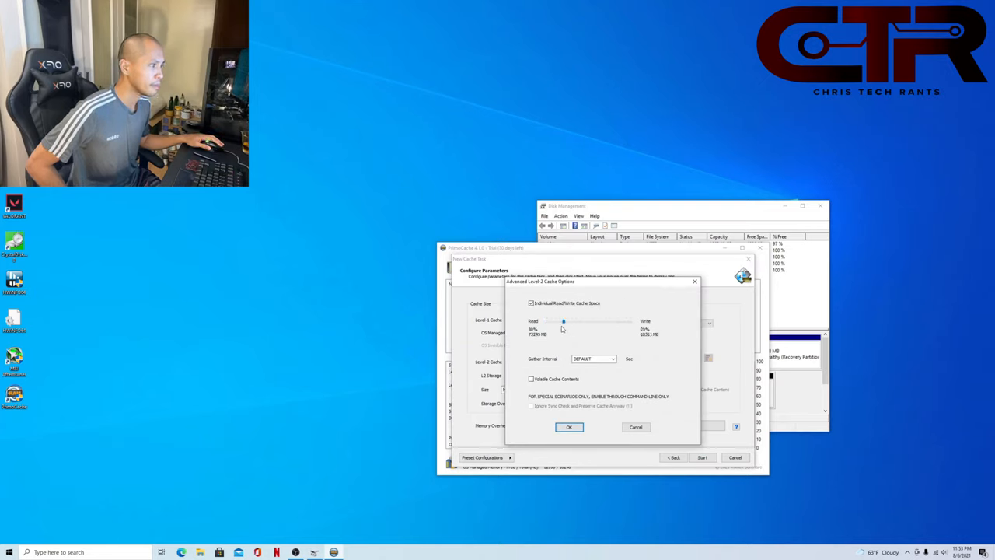
Step: Nudge the level-2 read/write slider toward 50/50 and close the advanced options
drag(564, 321, 579, 321)
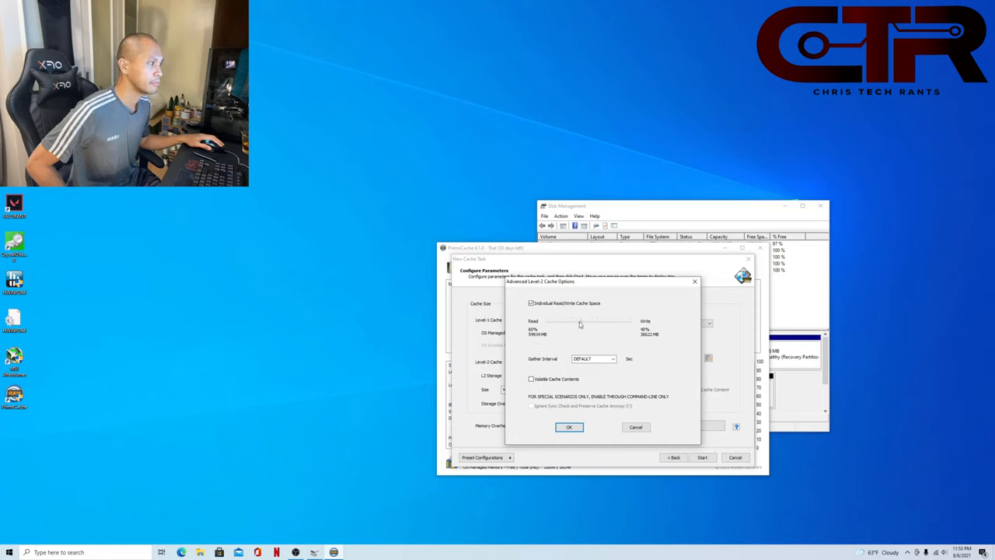
drag(592, 321, 579, 320)
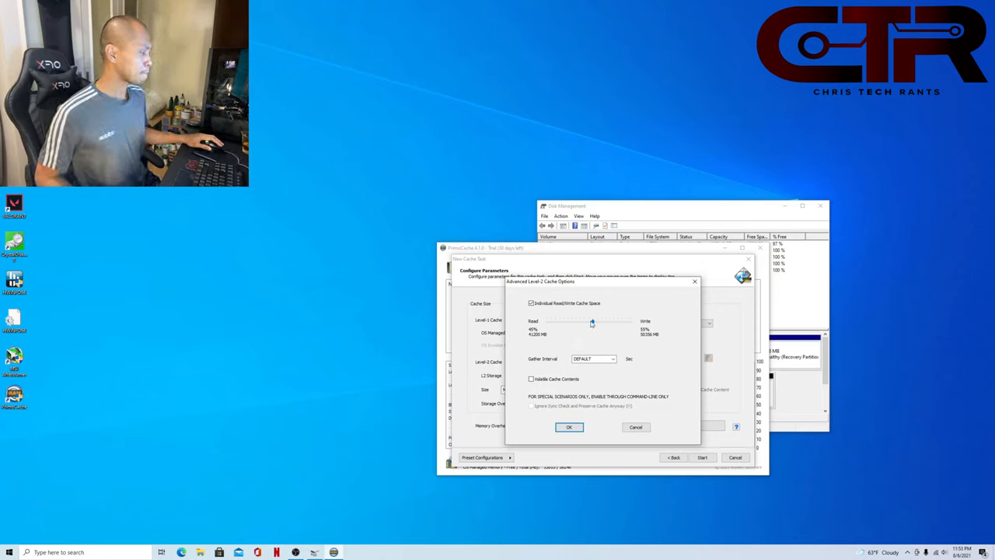
drag(593, 321, 584, 321)
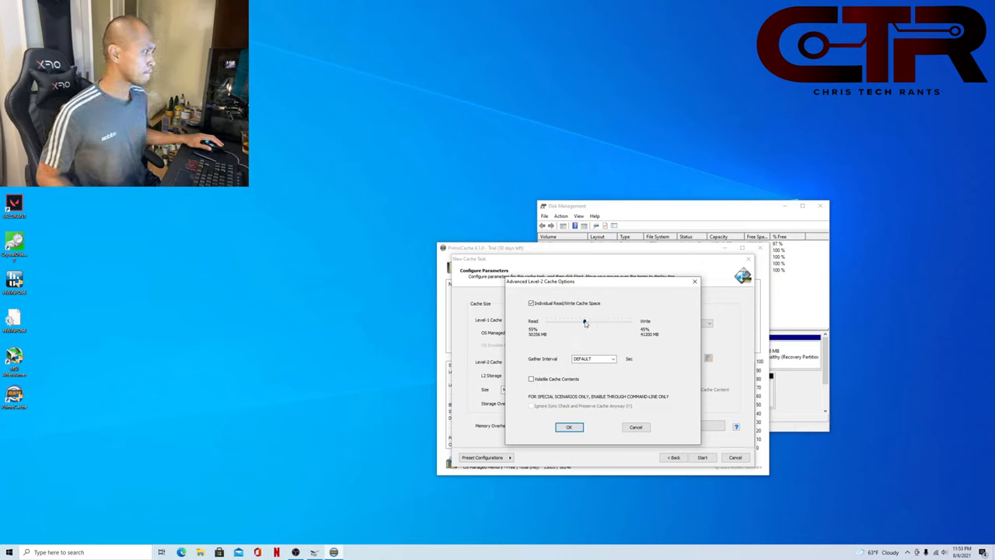
drag(585, 321, 589, 321)
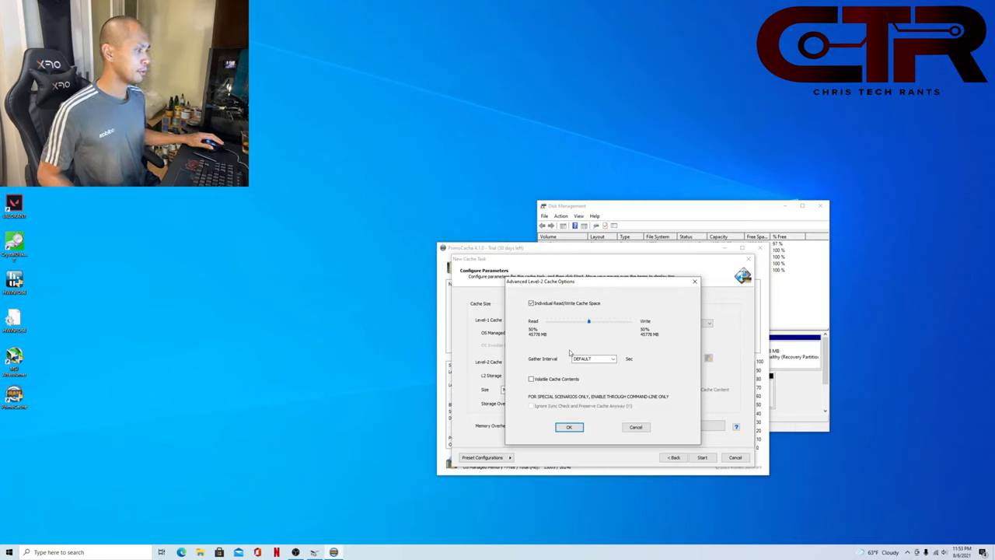
click(612, 358)
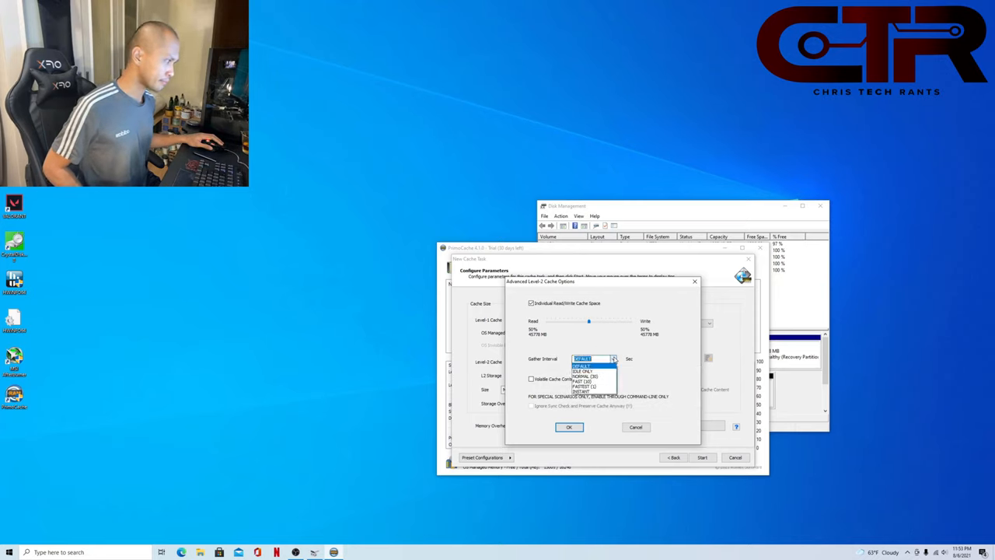
click(568, 426)
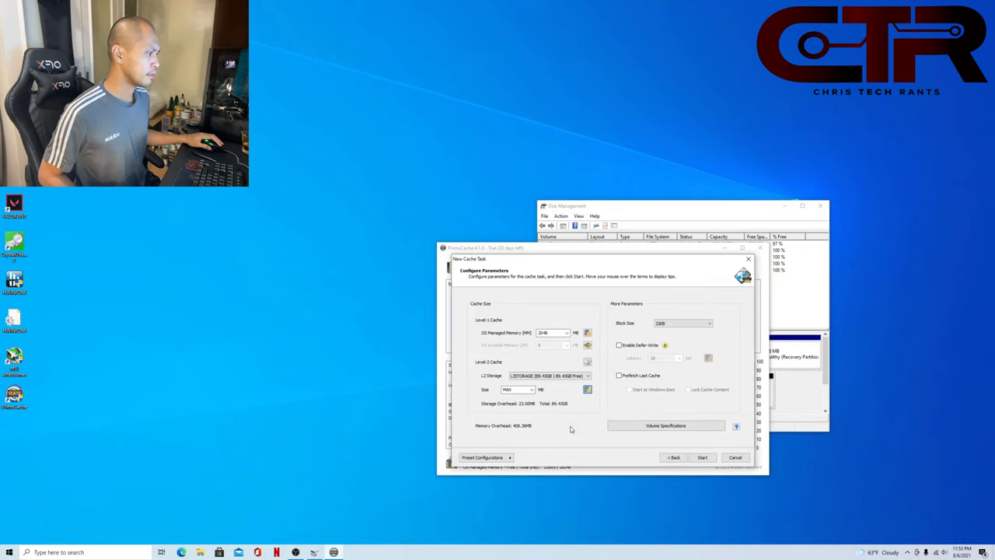
mouse_move(615, 435)
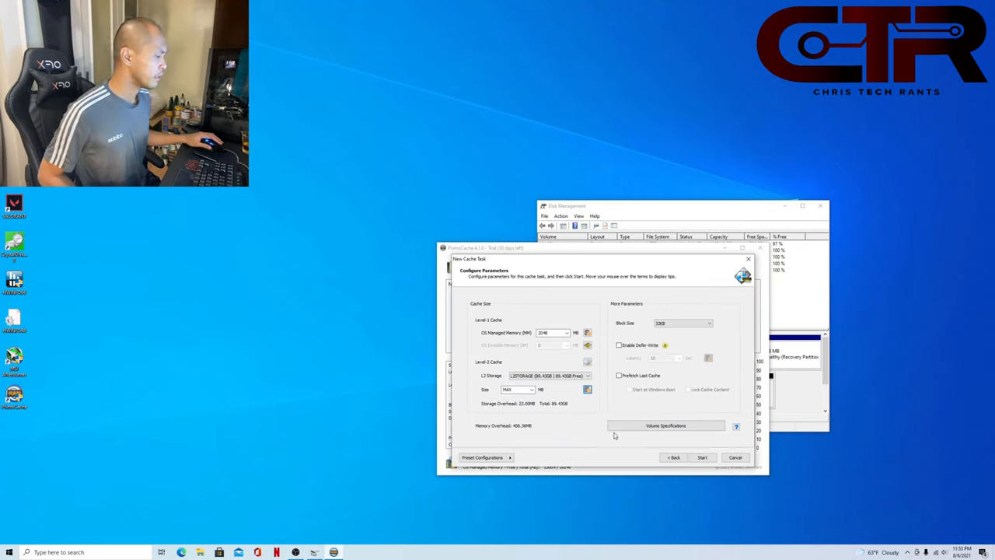
click(483, 457)
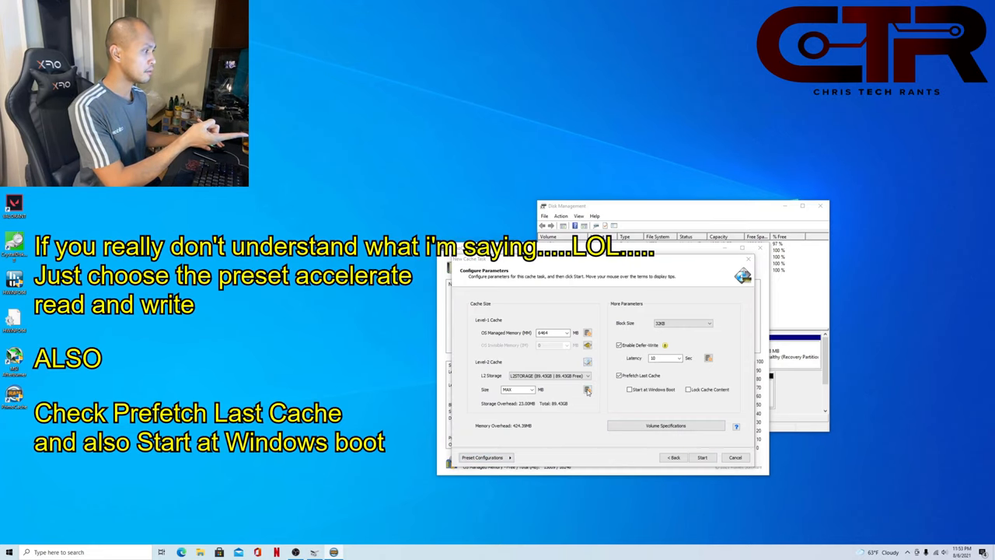
Step: Reopen advanced level-2 options, set an even 50/50 read/write split, and confirm
click(588, 389)
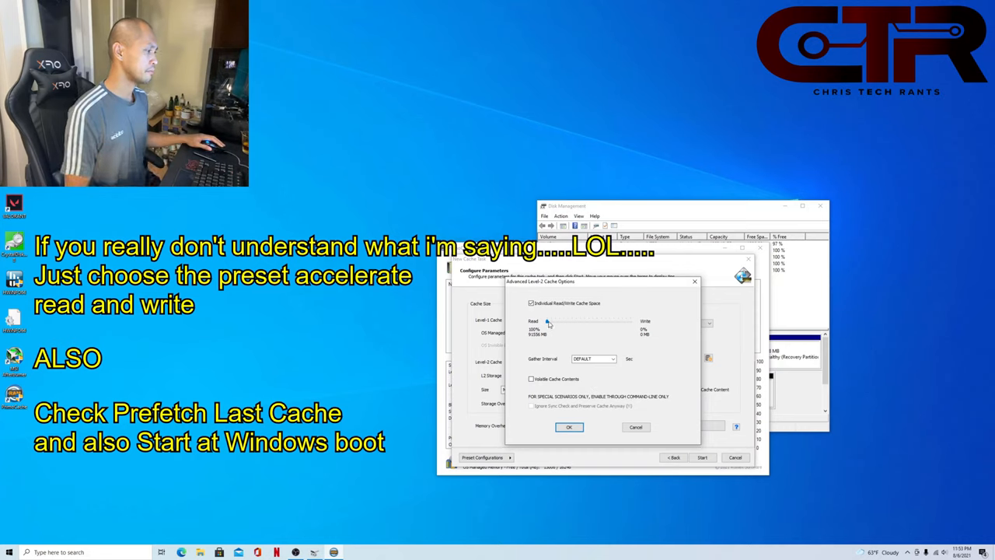
drag(548, 321, 596, 321)
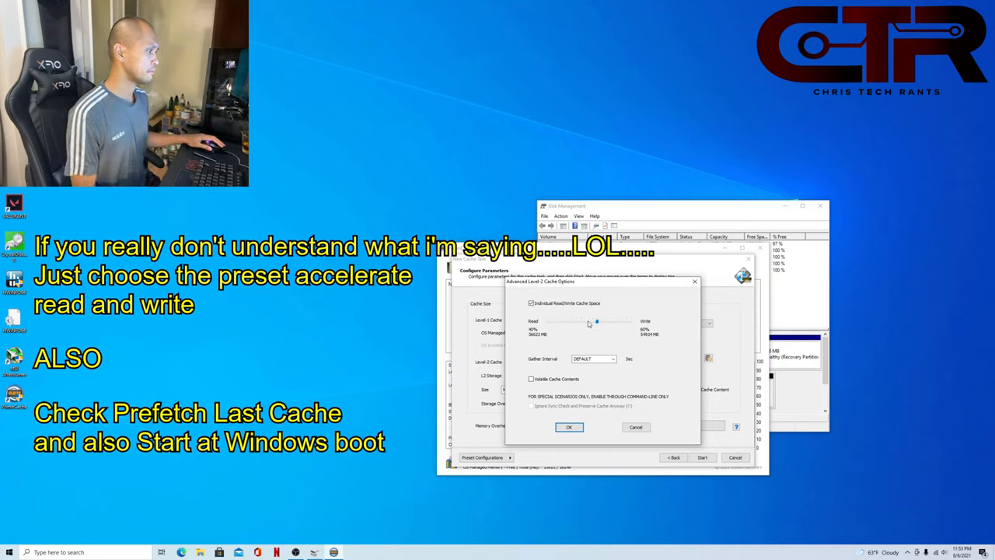
drag(597, 321, 589, 320)
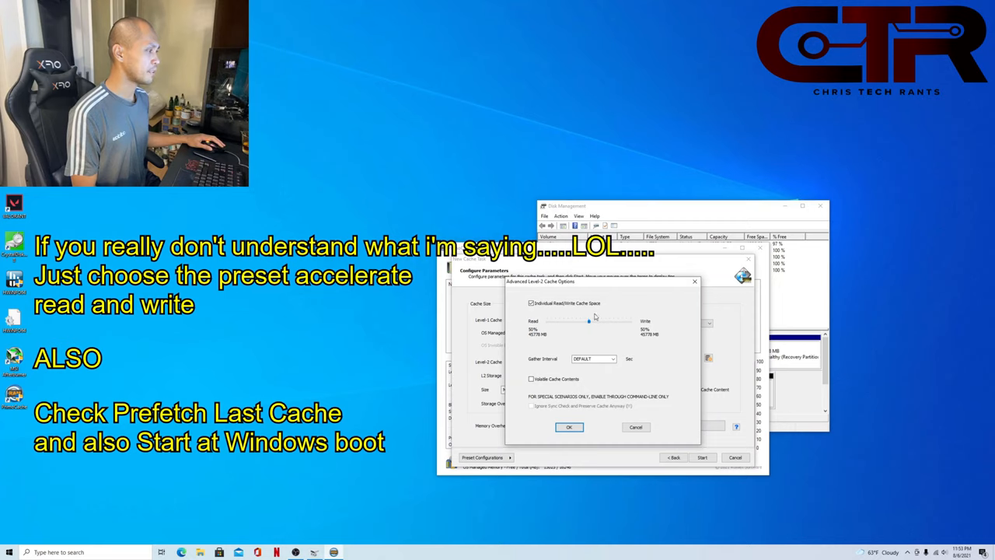
click(569, 427)
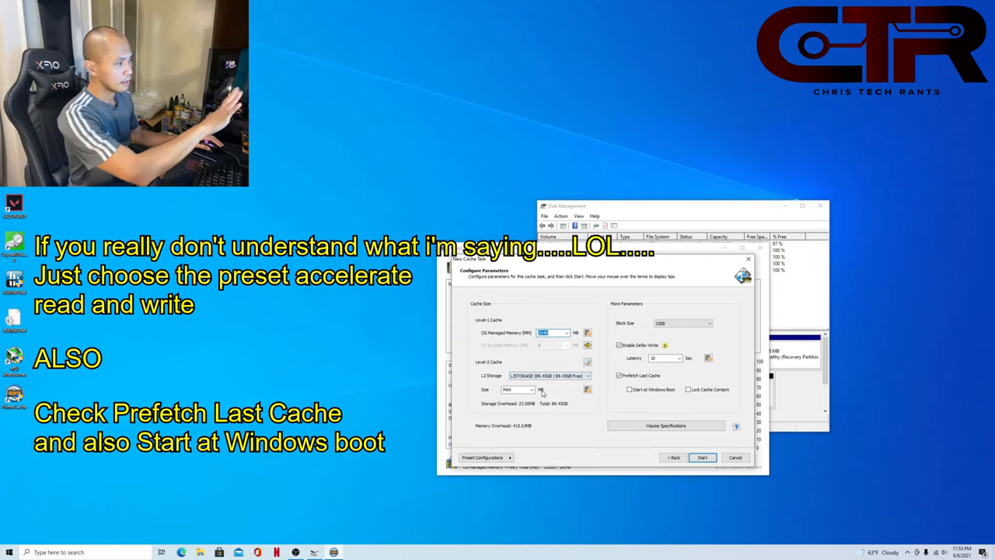
mouse_move(630, 388)
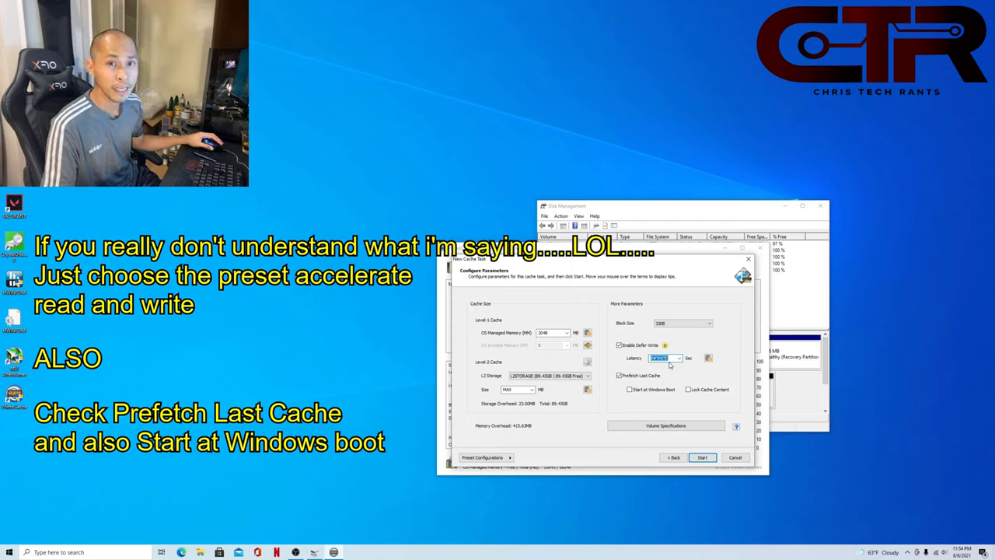
Step: Pick the 10-second defer-write latency from the Latency list
click(677, 358)
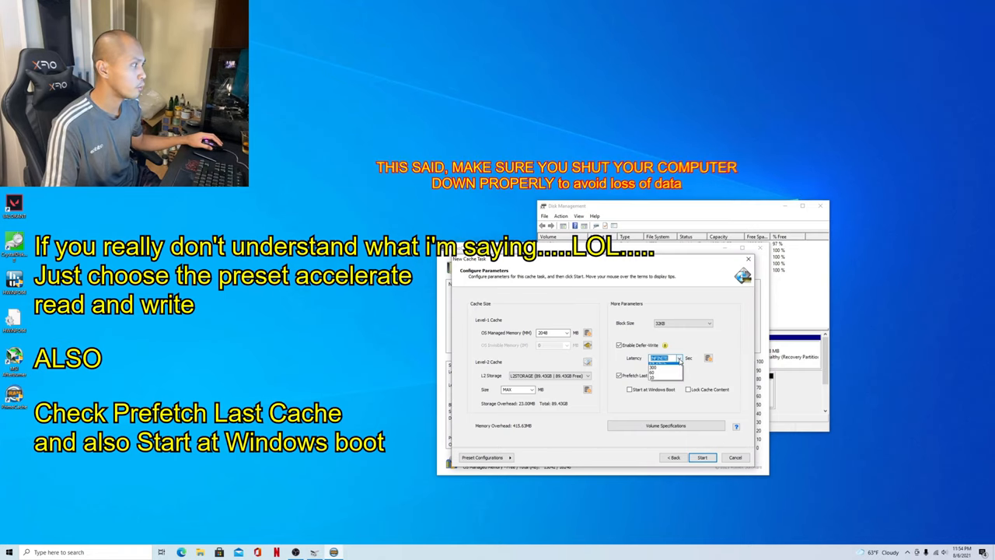
click(659, 358)
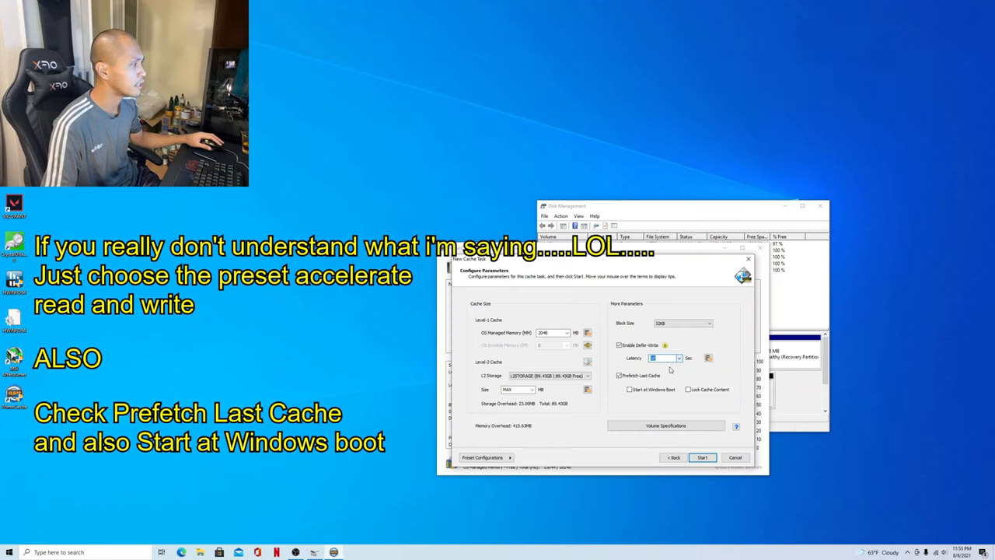
mouse_move(619, 376)
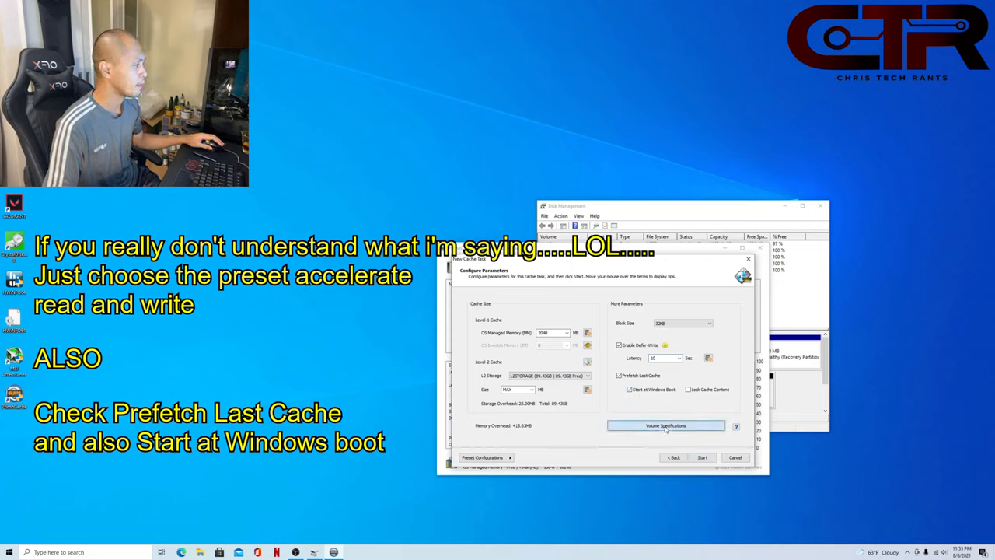
Step: Save the C: volume specifications unchanged and start the cache task
click(665, 425)
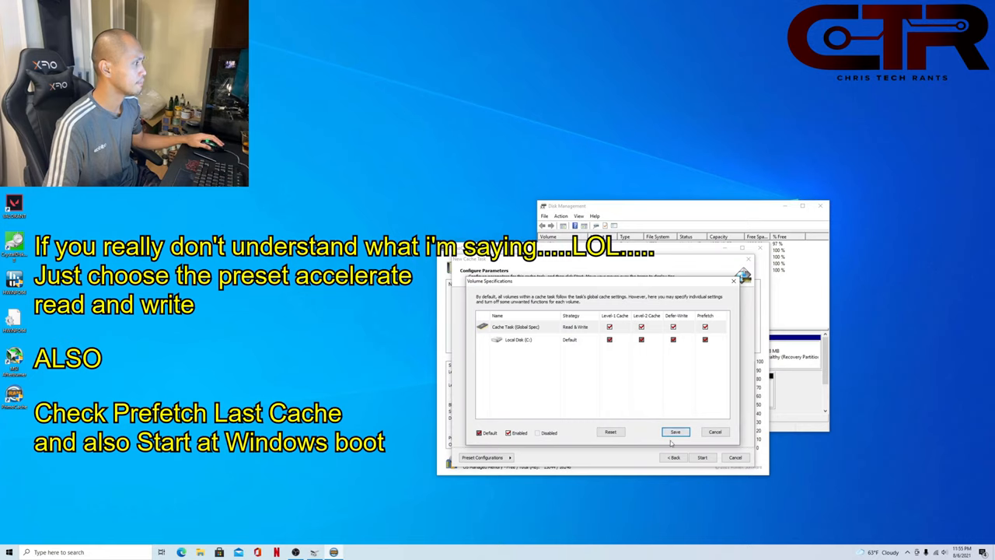
click(674, 431)
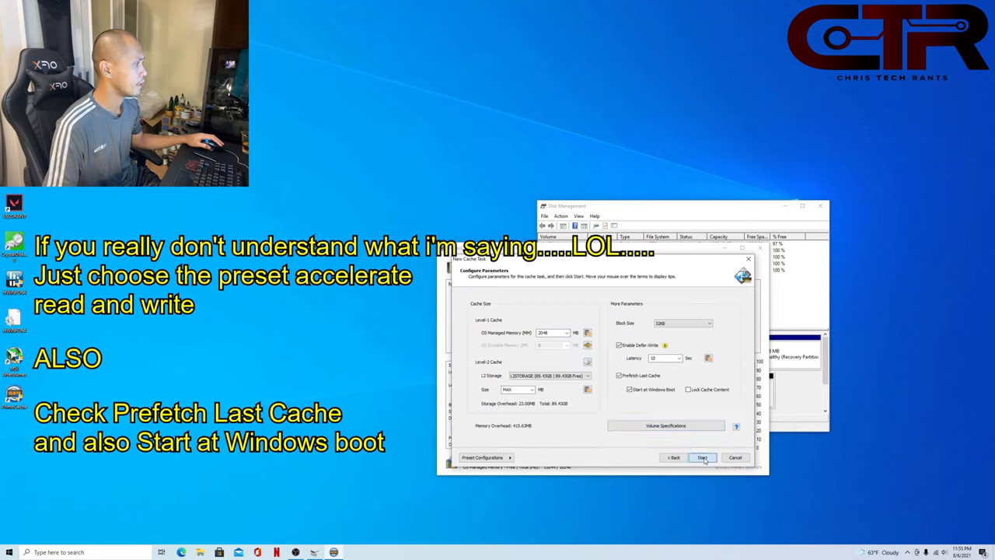
click(701, 457)
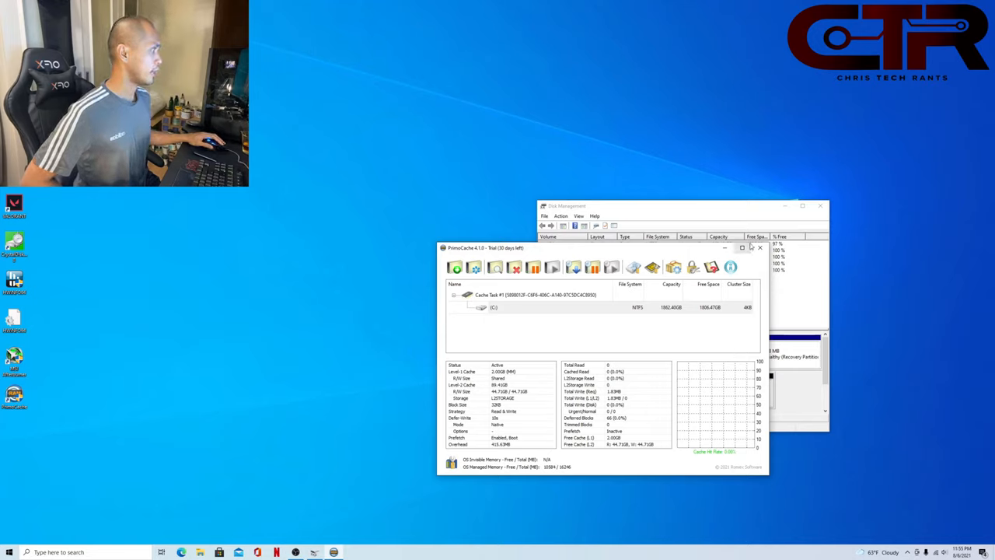
Step: Close the PrimoCache window
click(760, 247)
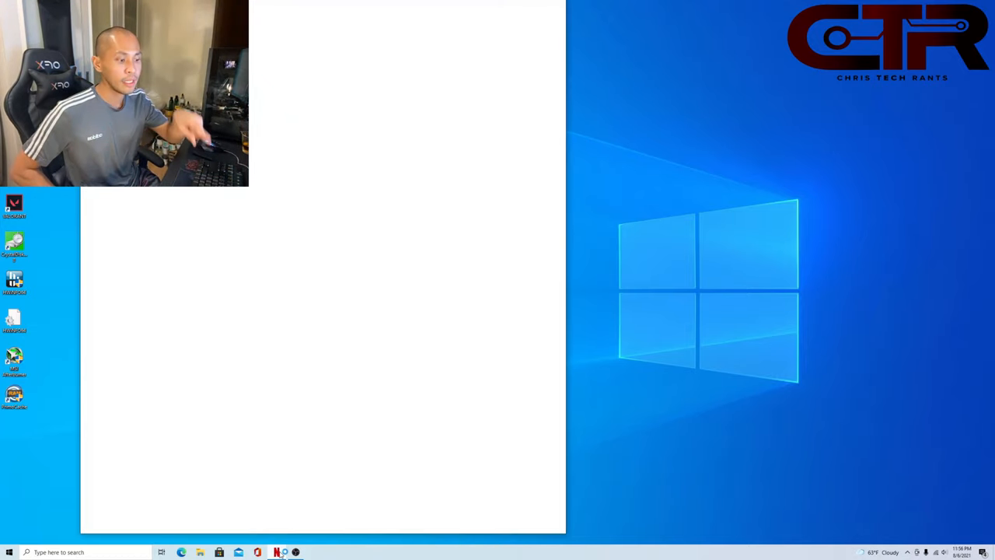
click(277, 552)
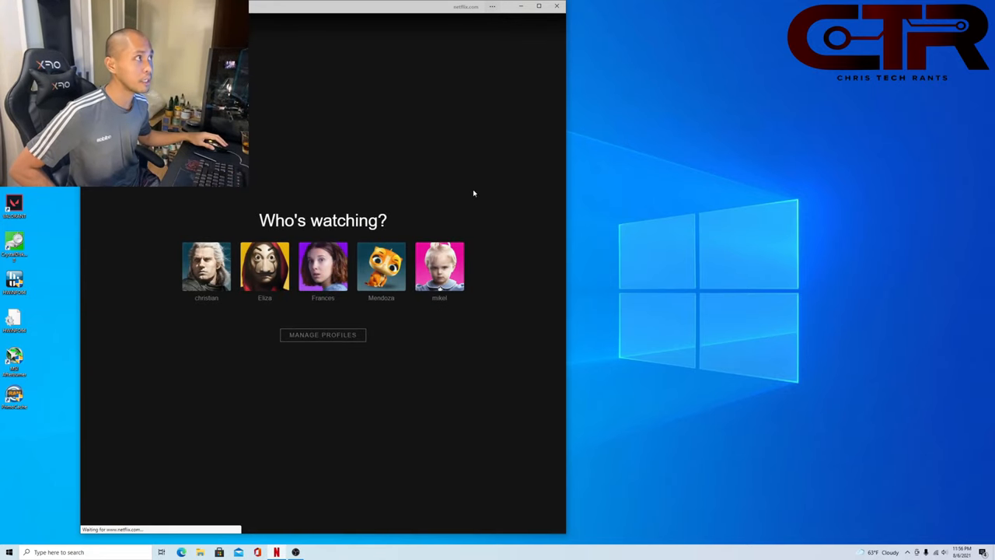
click(556, 6)
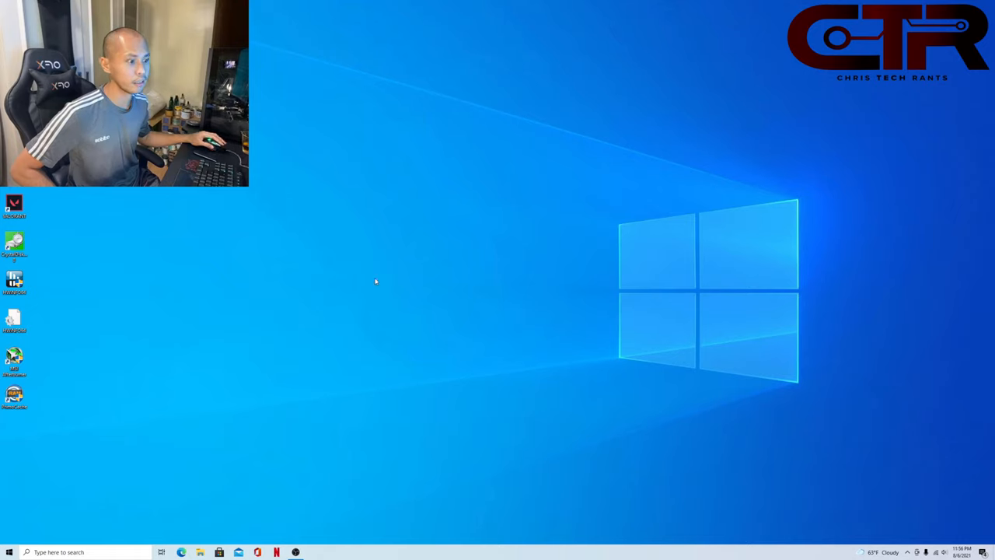
mouse_move(210, 451)
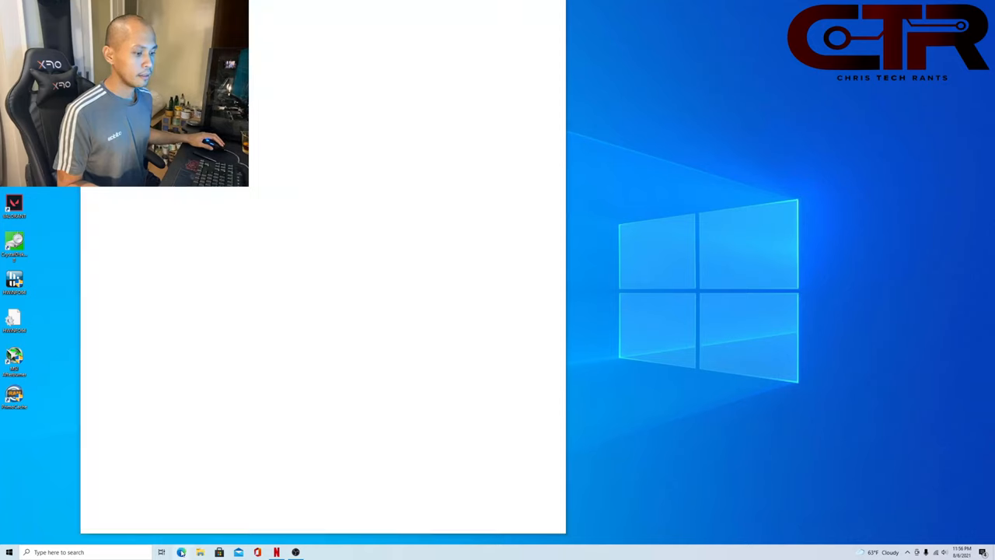
Step: From the Start menu app list, launch Calculator, then scroll down and launch Groove Music
click(9, 552)
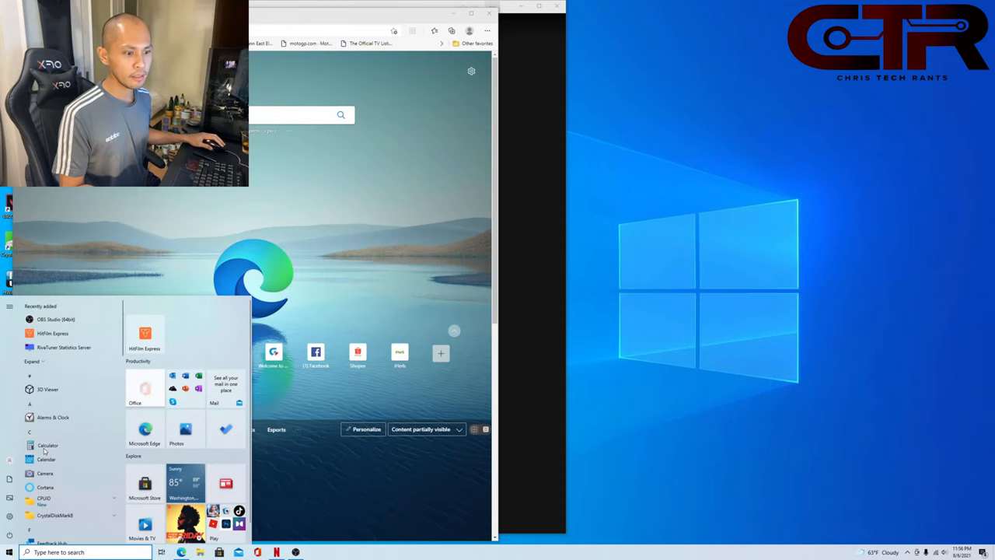
click(47, 445)
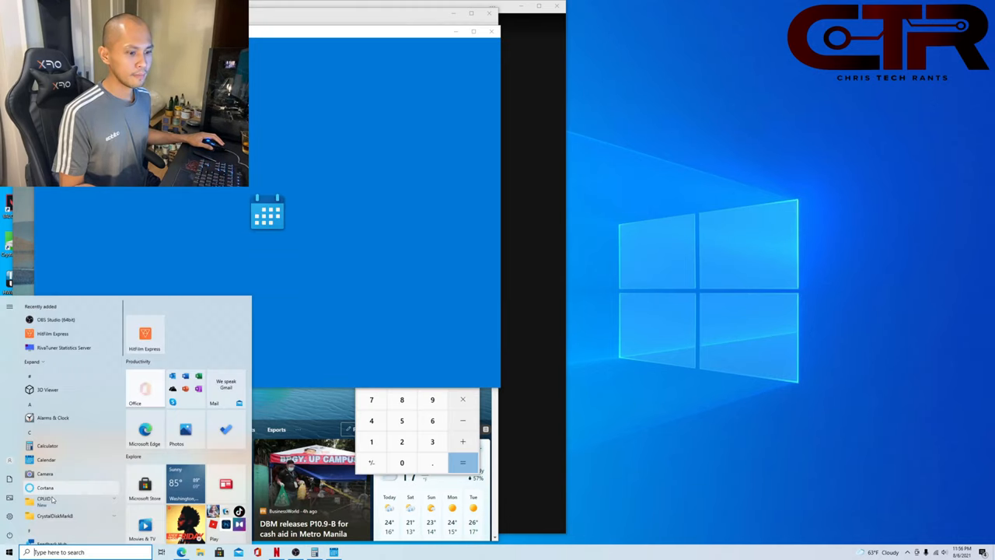
scroll(down, 3)
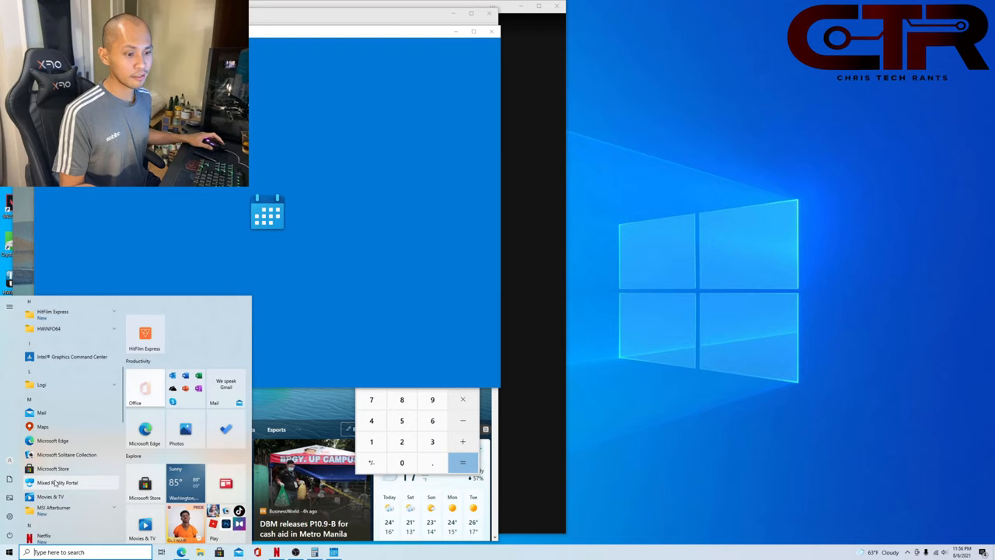
scroll(up, 3)
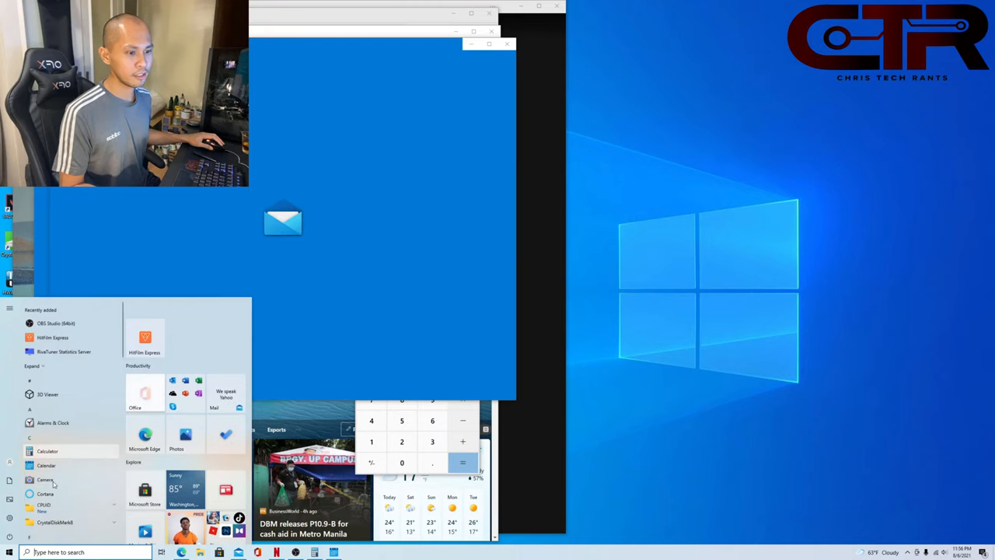
scroll(down, 3)
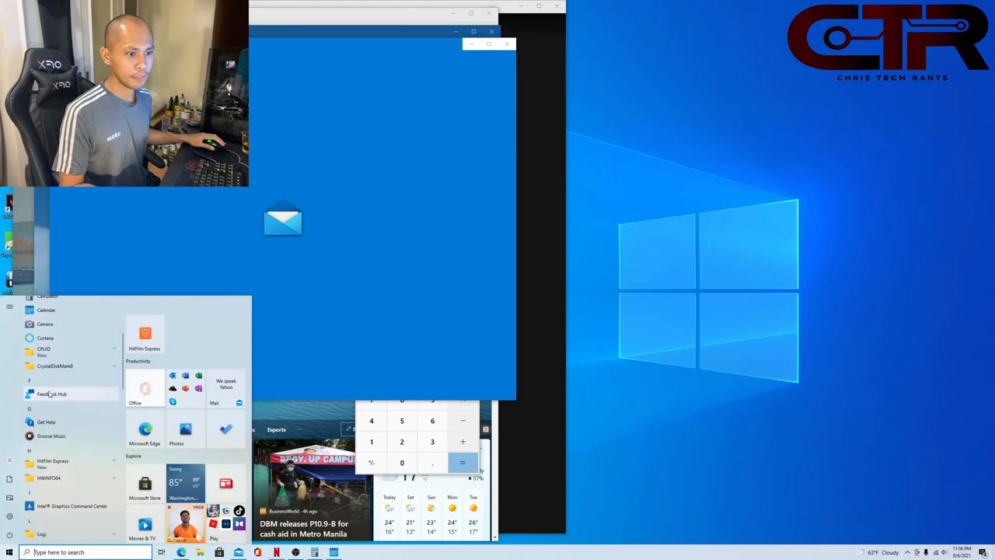
mouse_move(51, 438)
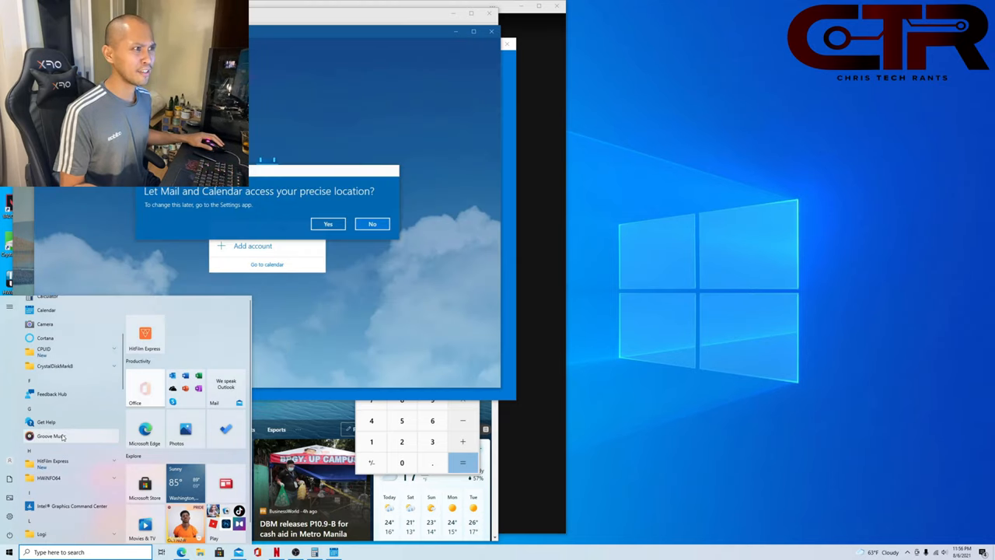
click(51, 436)
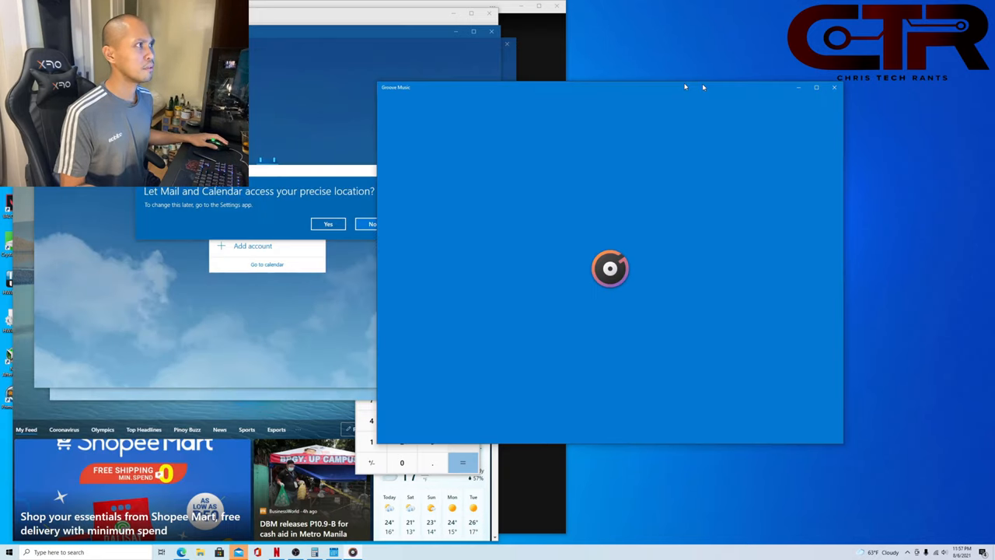